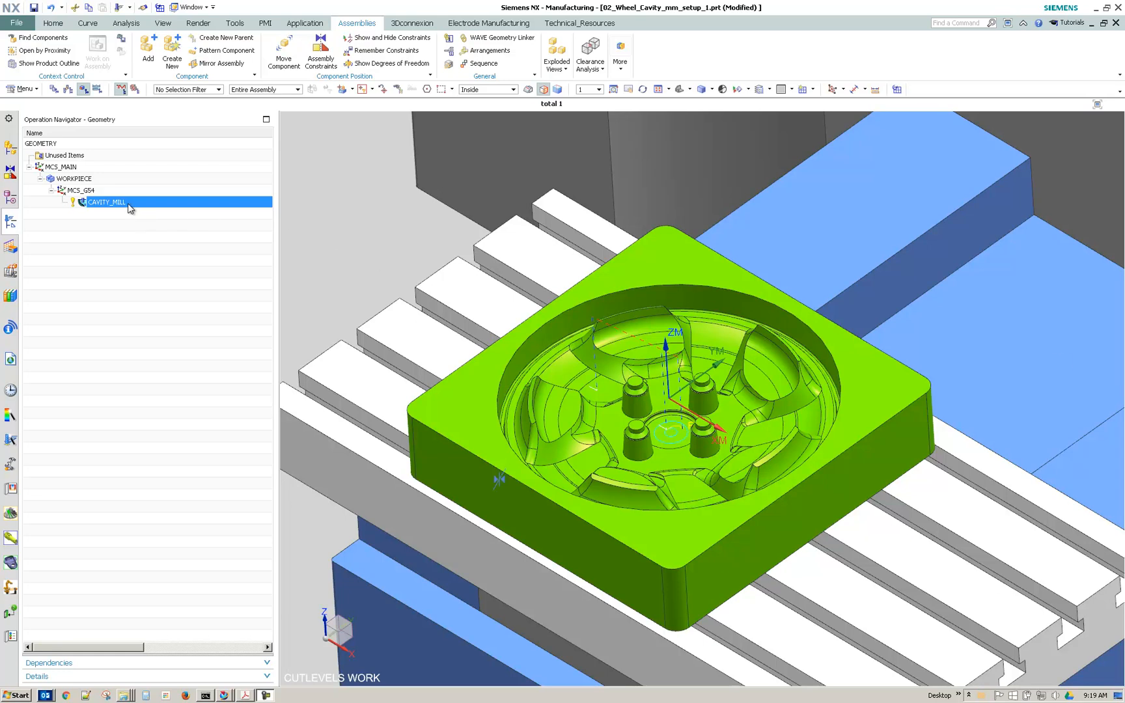
Bring up the context menu for CAVITY_MILL in the Operation Navigator.
right_click(106, 203)
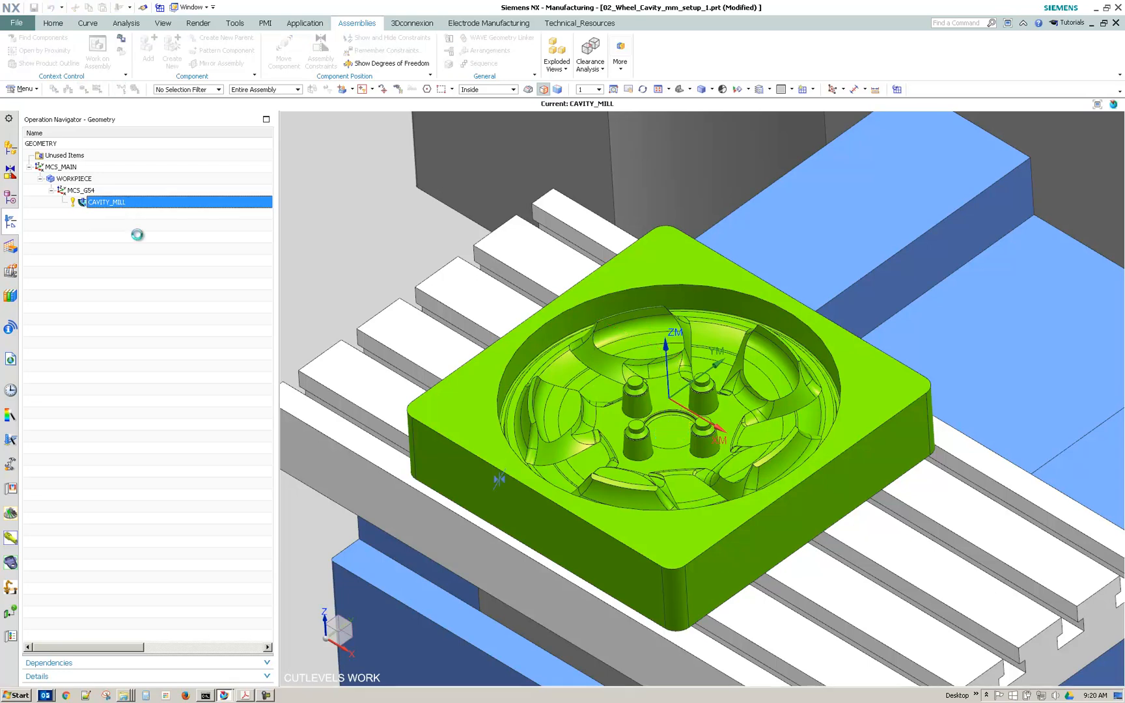
Open the CAVITY_MILL operation's Cavity Mill dialog for editing.
double_click(106, 202)
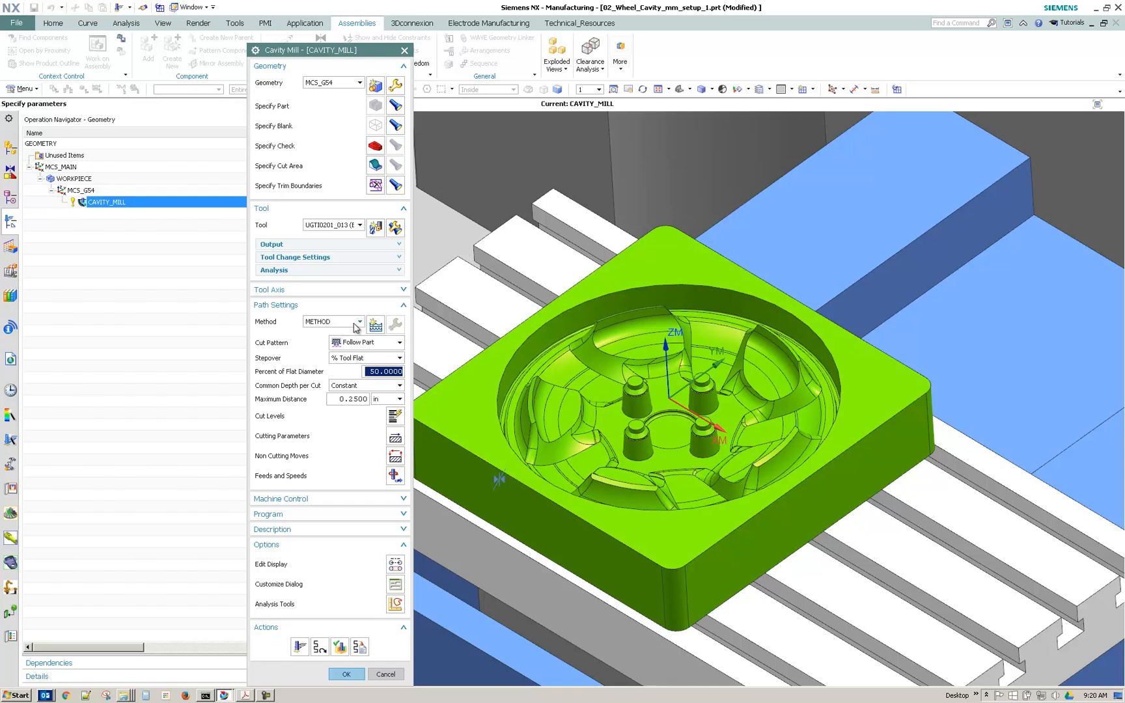
mouse_move(379, 560)
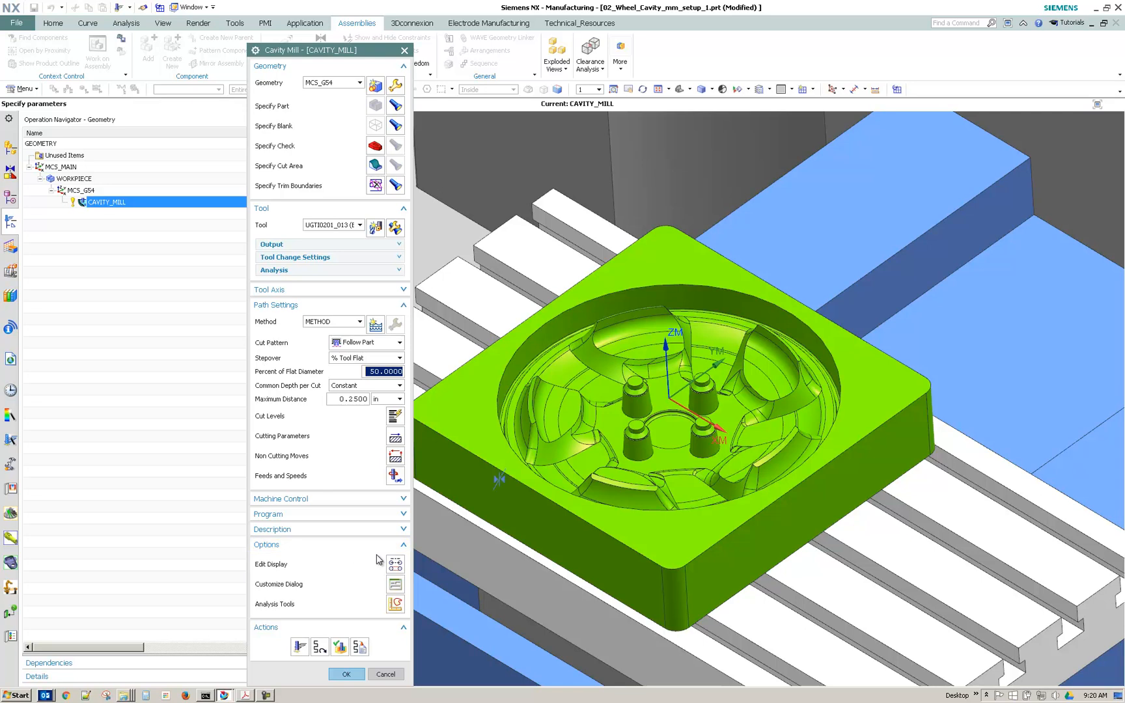
mouse_move(395, 563)
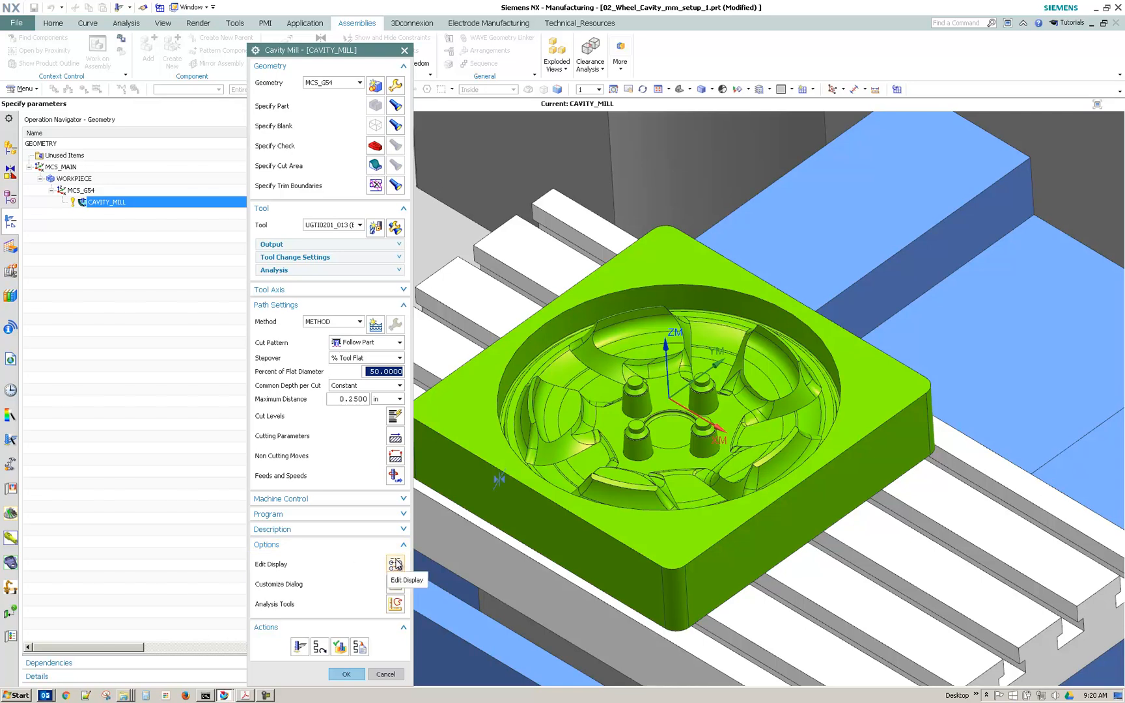
Turn on Refresh Before Display with Feed Rates shown in the toolpath display settings.
click(395, 564)
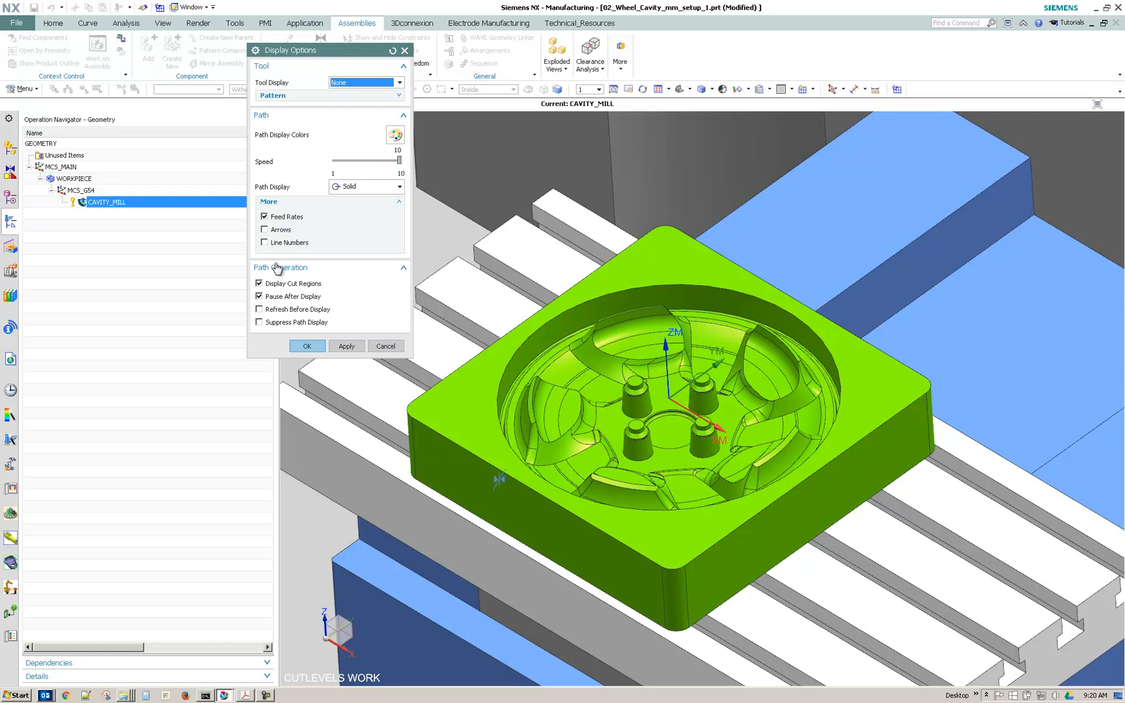
click(260, 310)
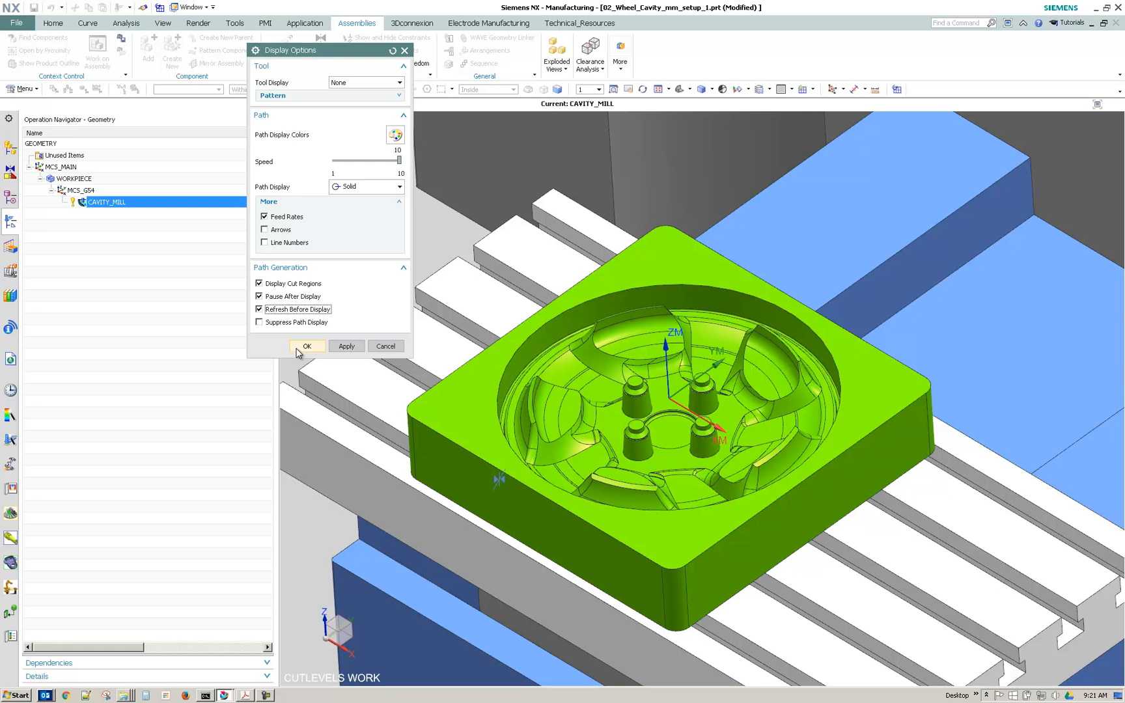
click(307, 345)
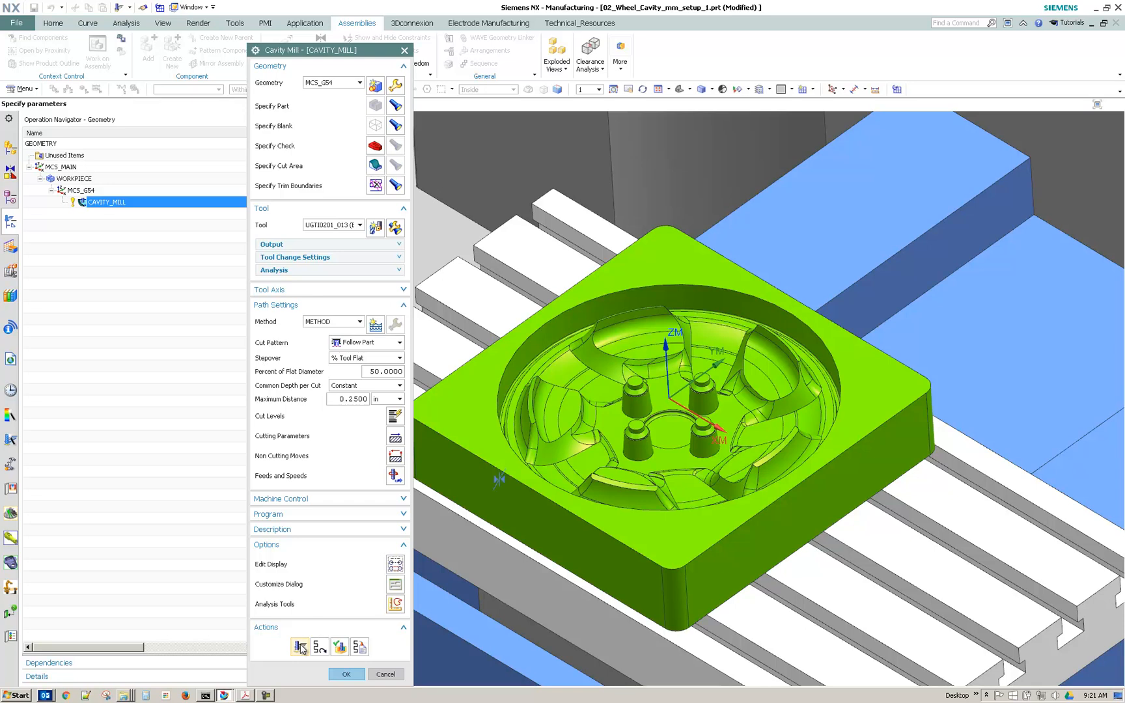
Generate the cavity mill toolpath with Display Cut Regions turned off, ending with an incomplete warning.
click(300, 646)
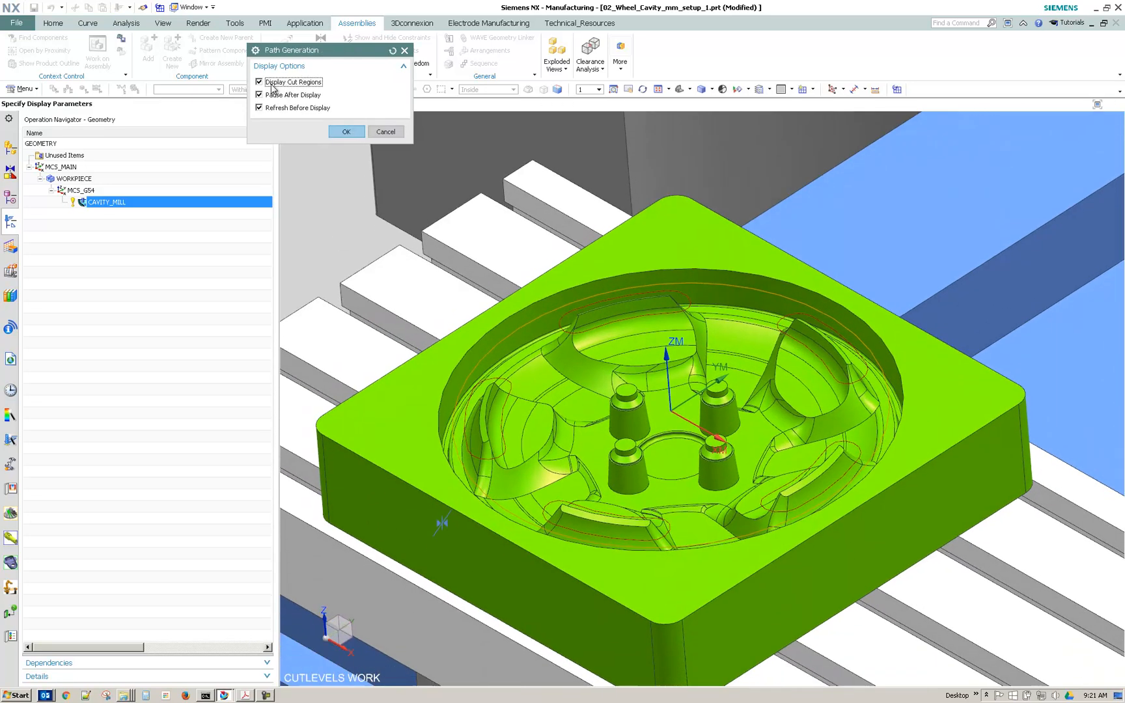
click(259, 82)
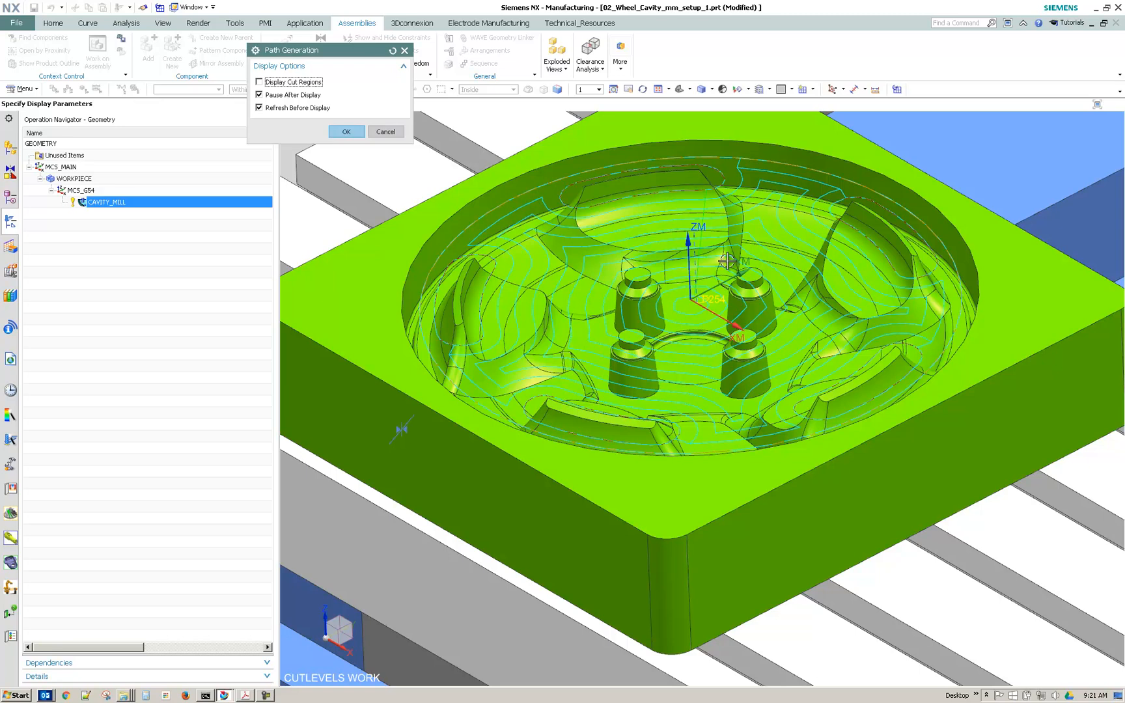
mouse_move(825, 302)
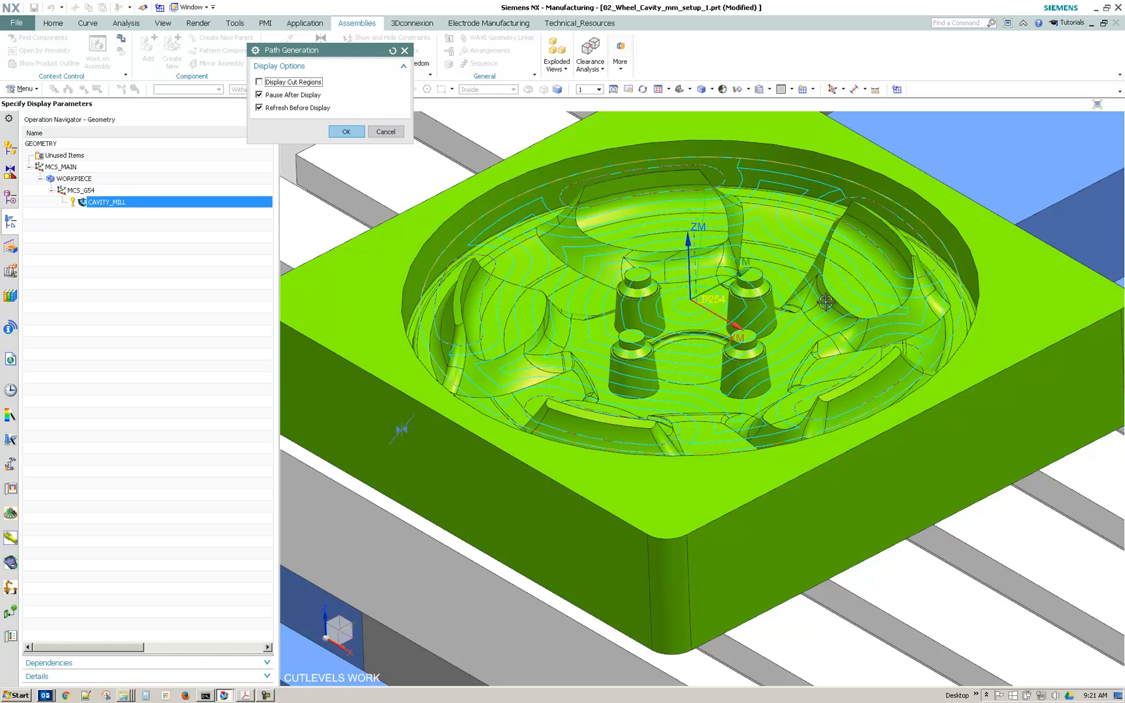
mouse_move(831, 305)
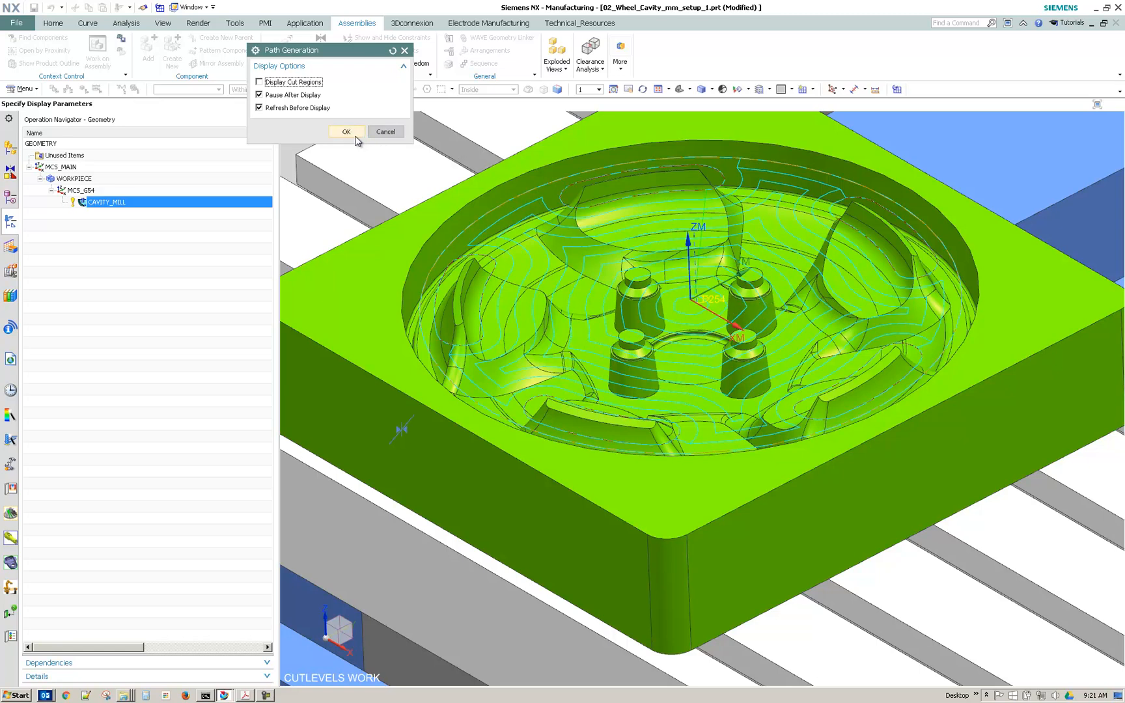
click(347, 132)
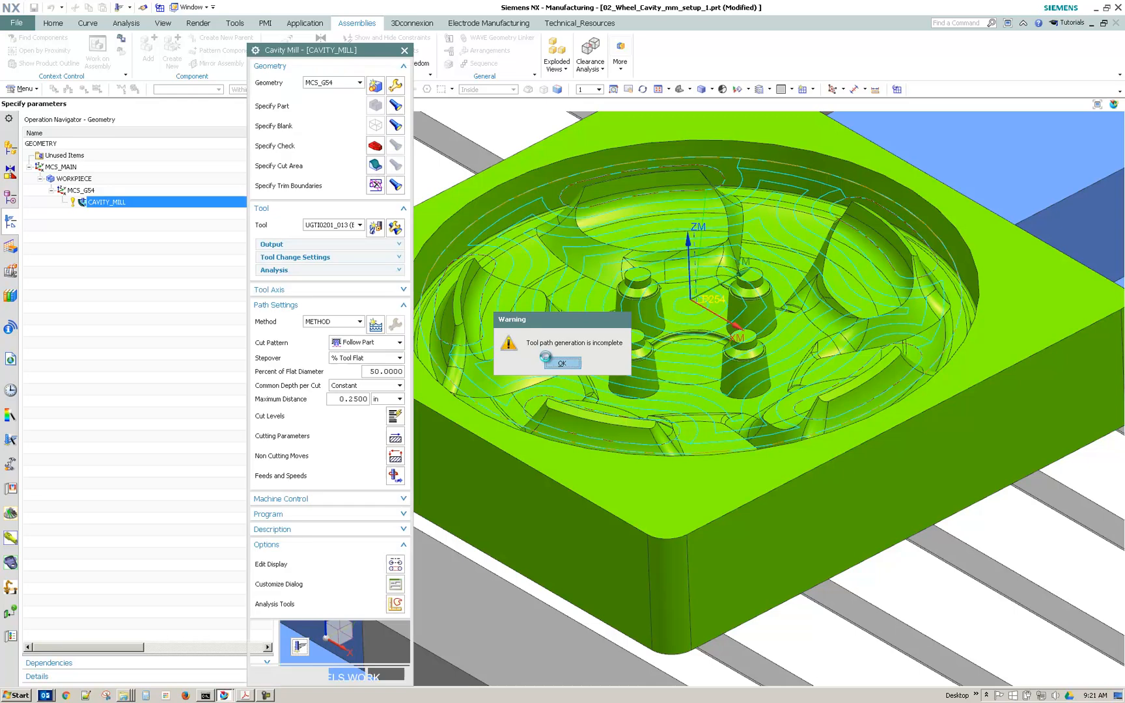
Dismiss the warning and set spindle speed 15000 rpm and cut feed 250 ipm.
click(561, 363)
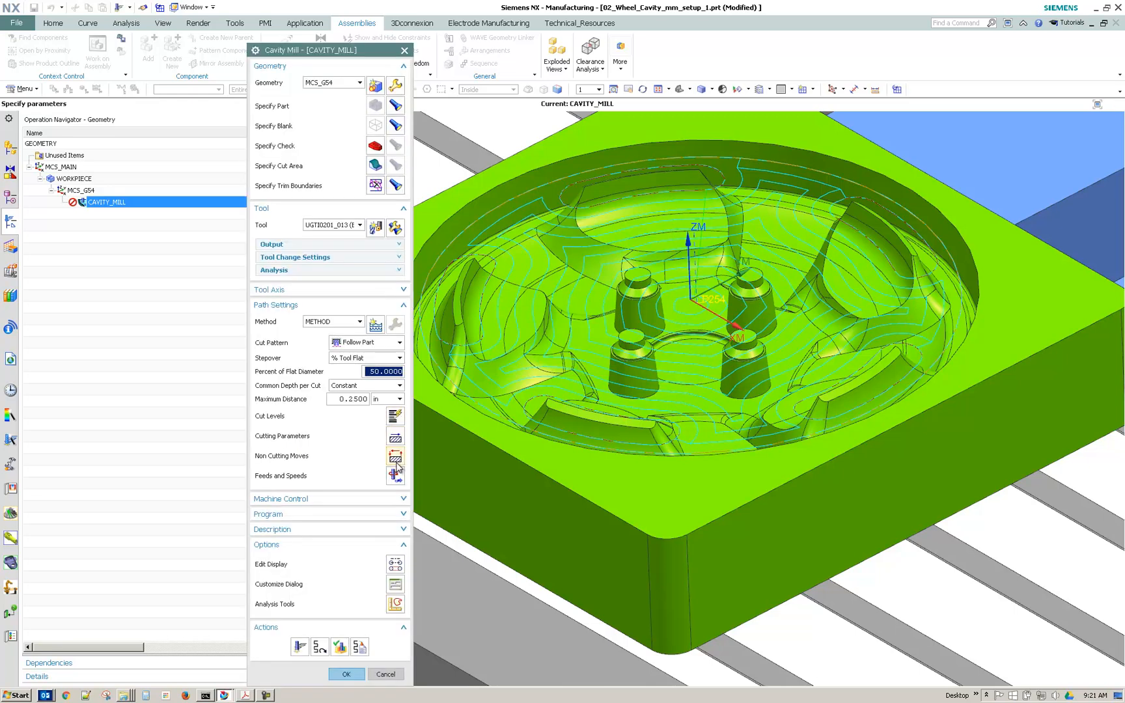
click(394, 477)
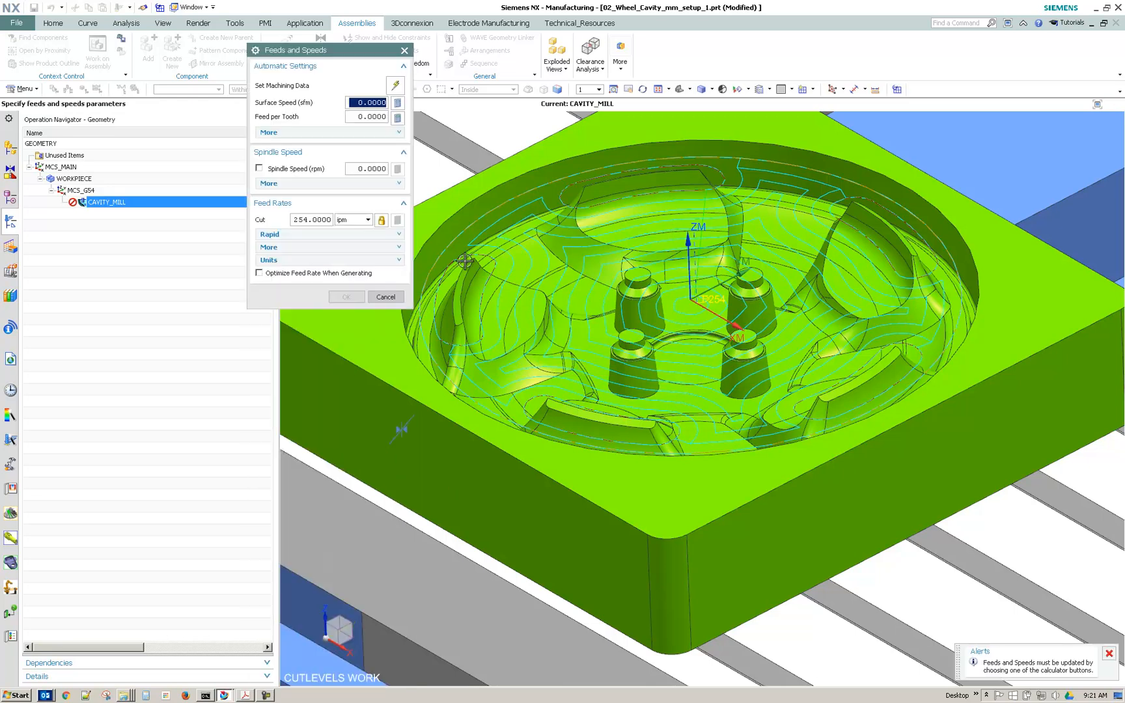
mouse_move(352, 188)
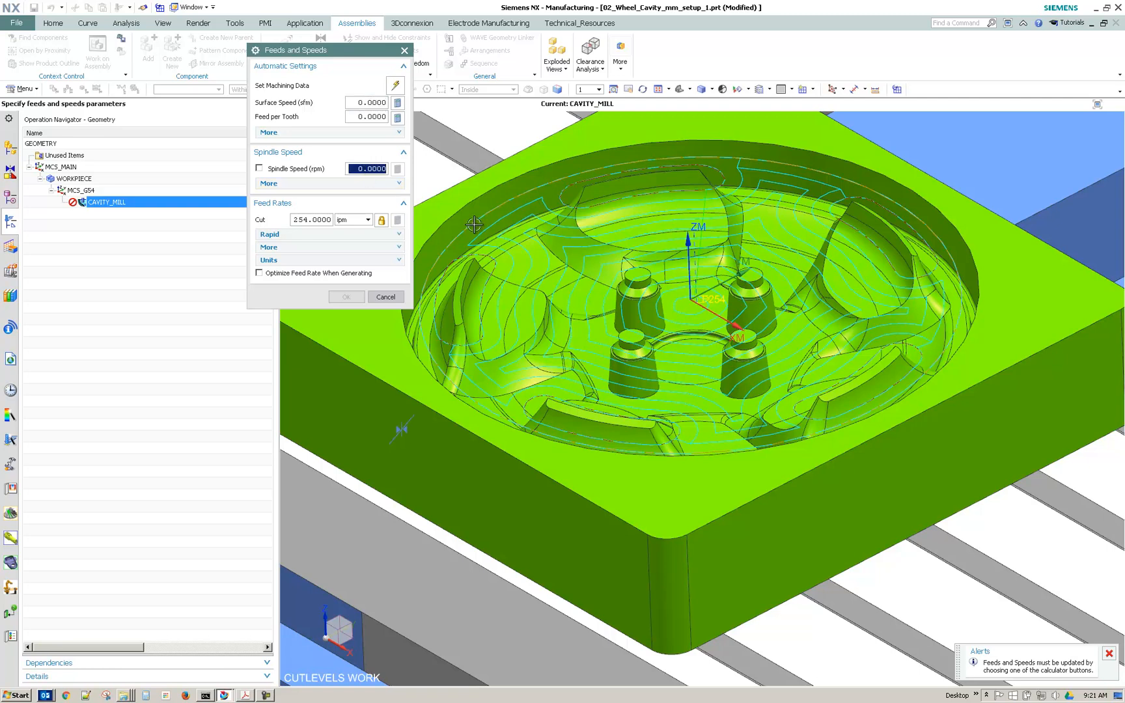
text(1500)
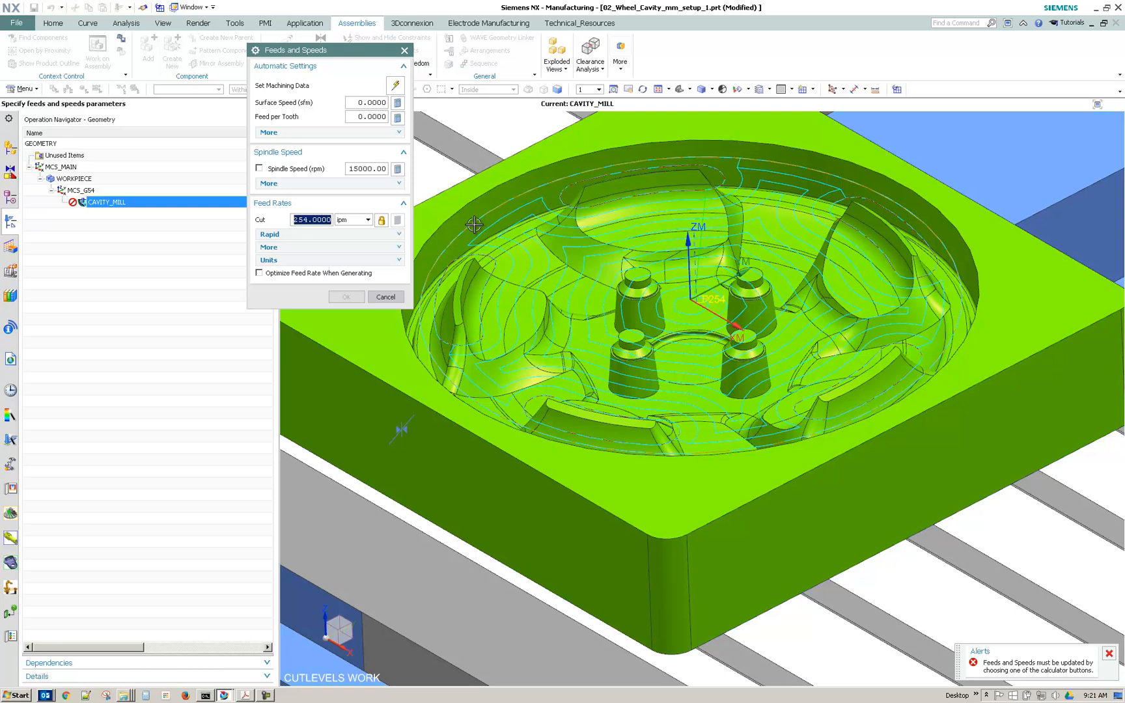
text(2)
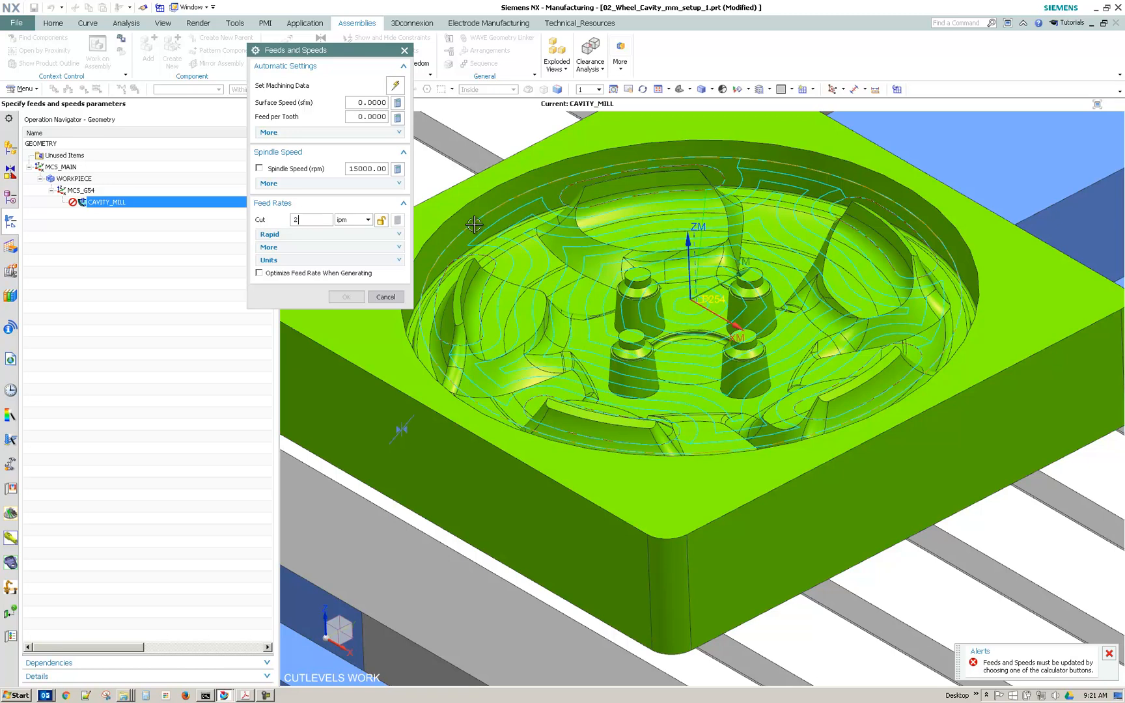
text(50.0000)
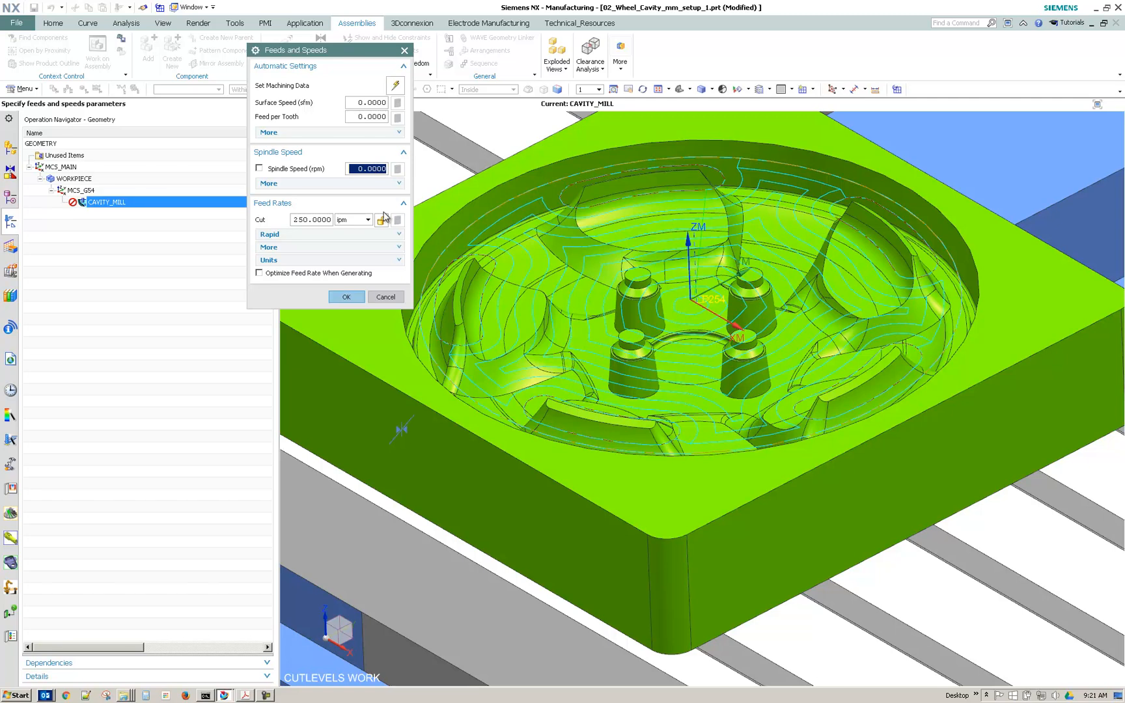
text(15000)
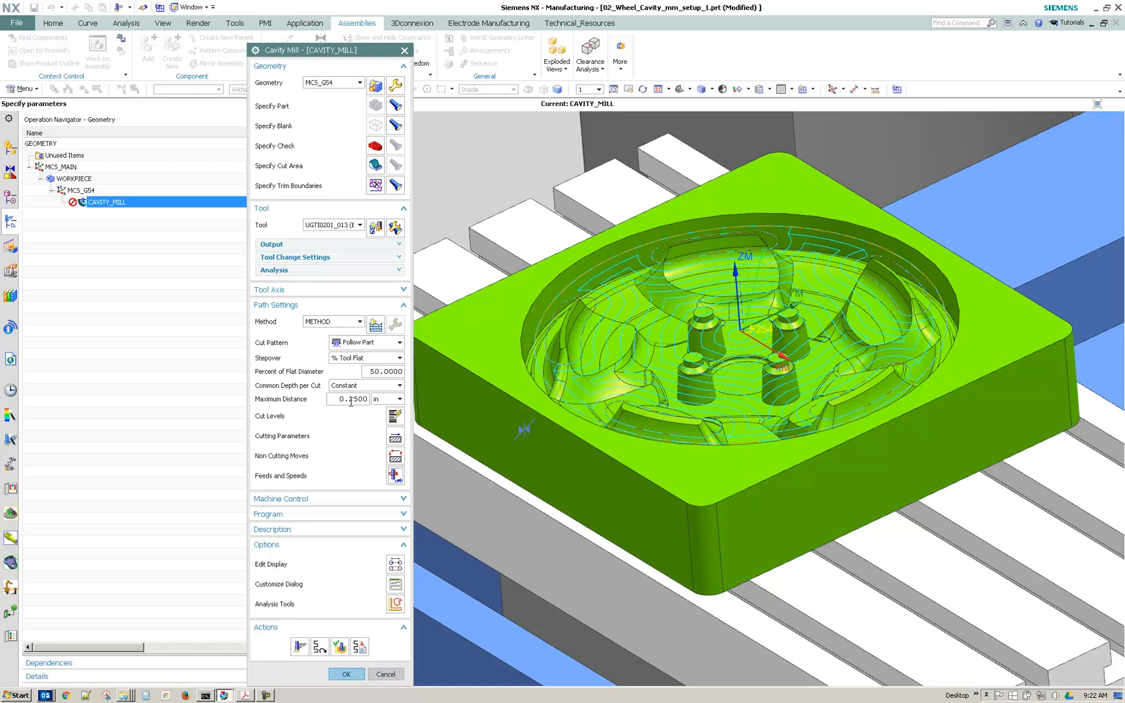
mouse_move(395, 476)
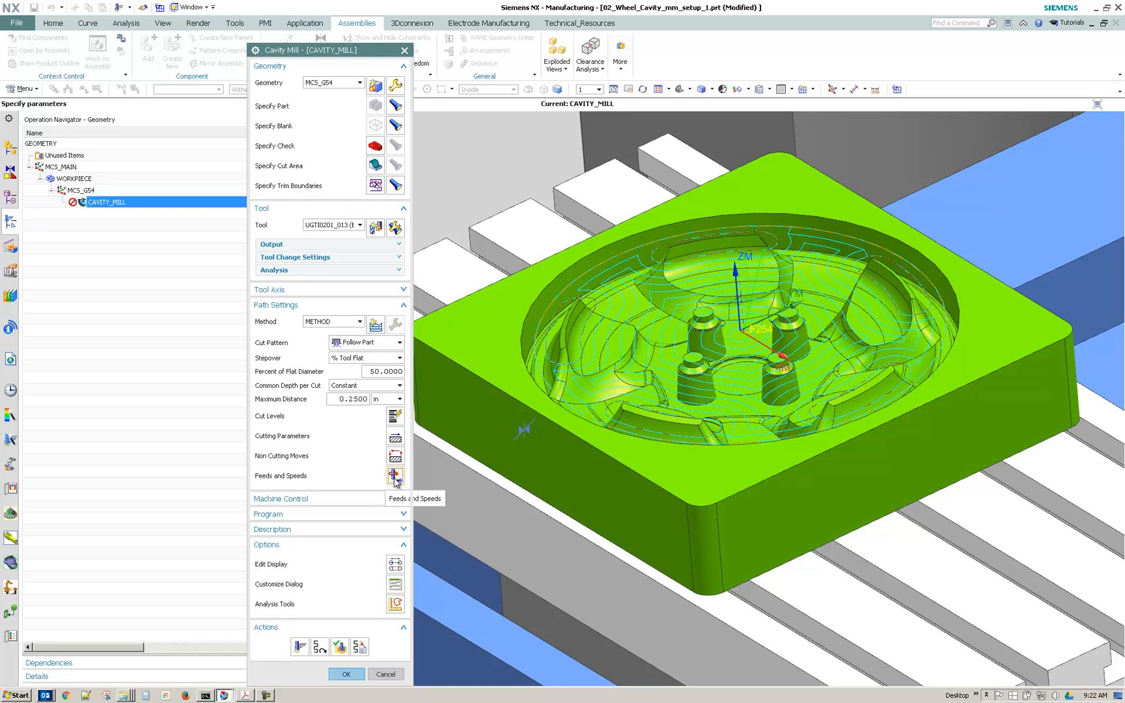
Enable feed rate optimization with limits 50% to 125% and length interval 1.5.
click(395, 476)
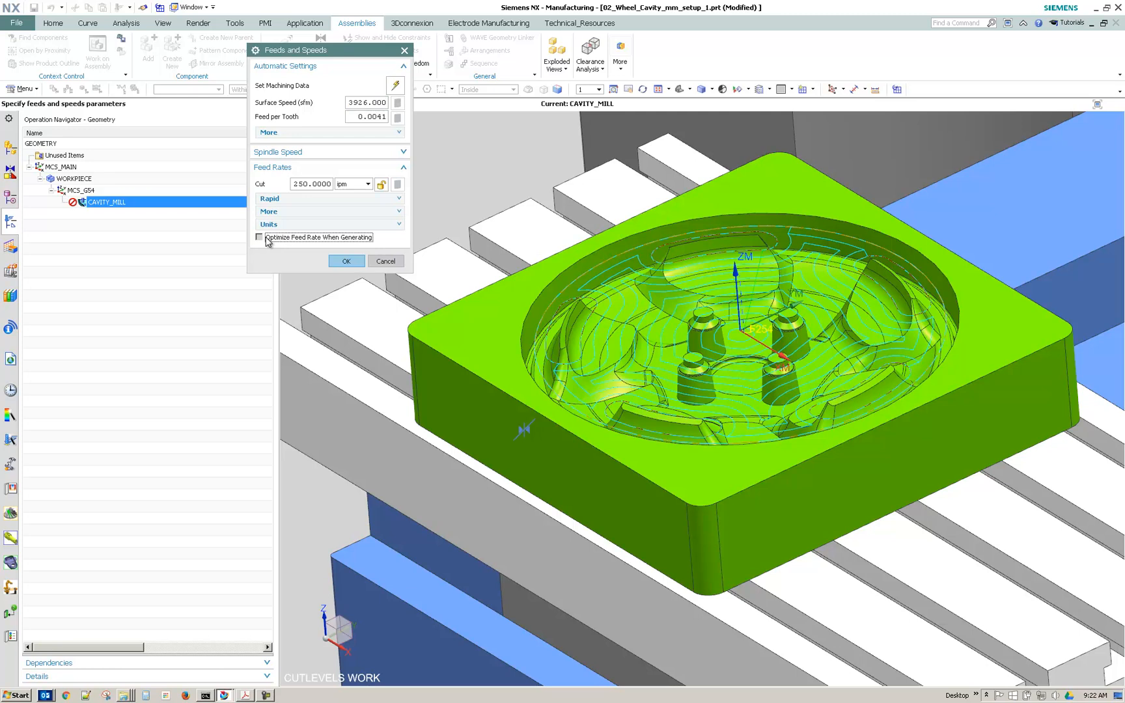
click(260, 237)
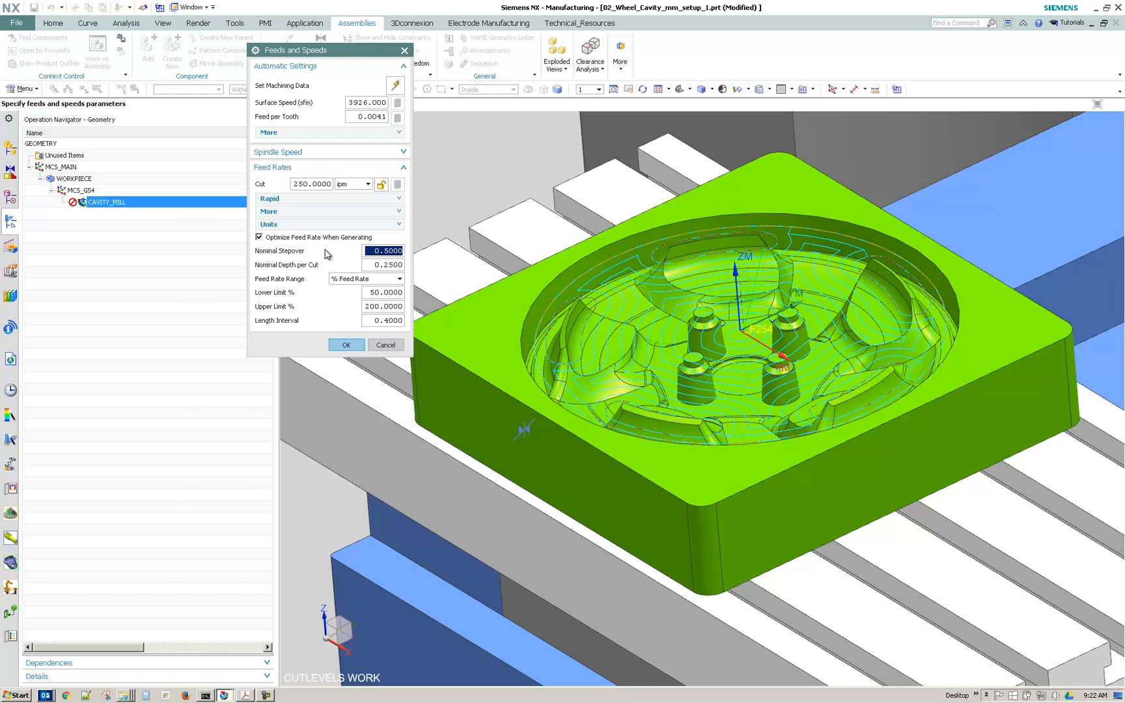
mouse_move(409, 301)
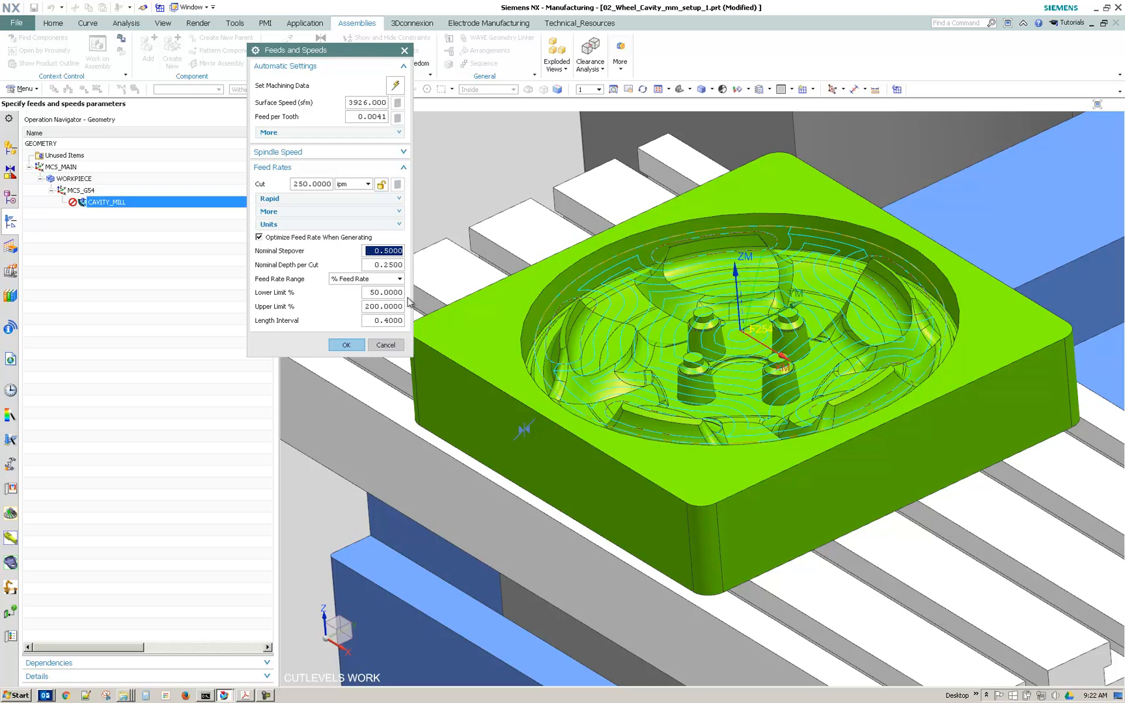
mouse_move(374, 263)
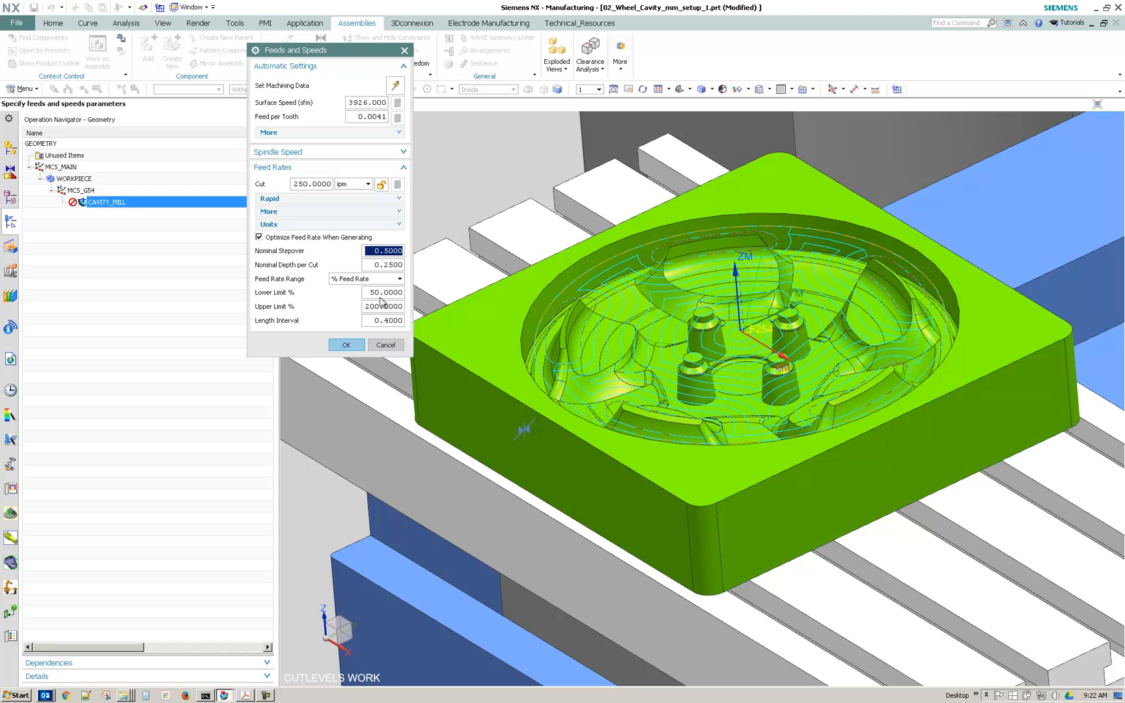
click(382, 292)
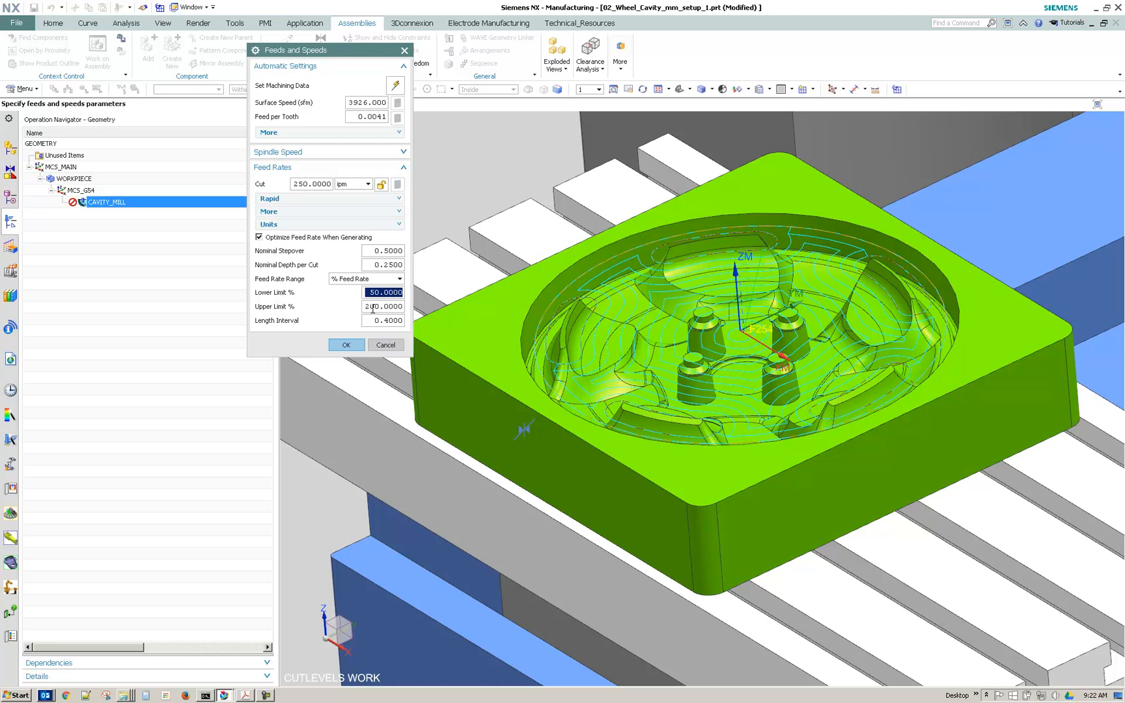
click(382, 306)
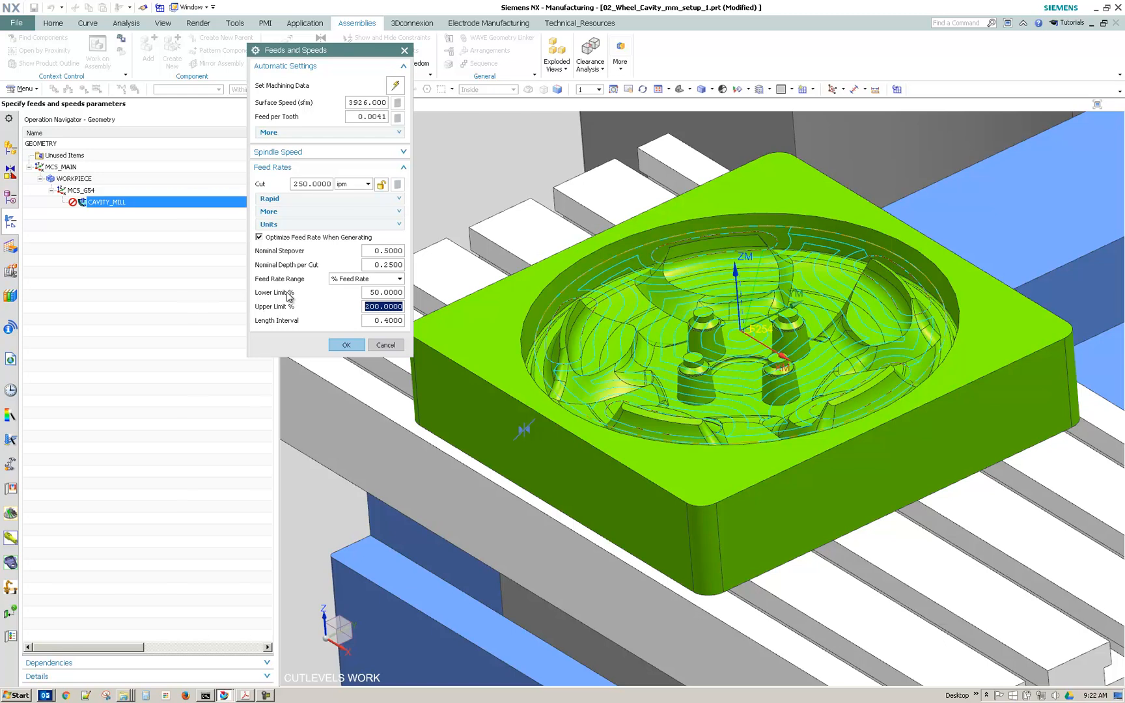
text(125)
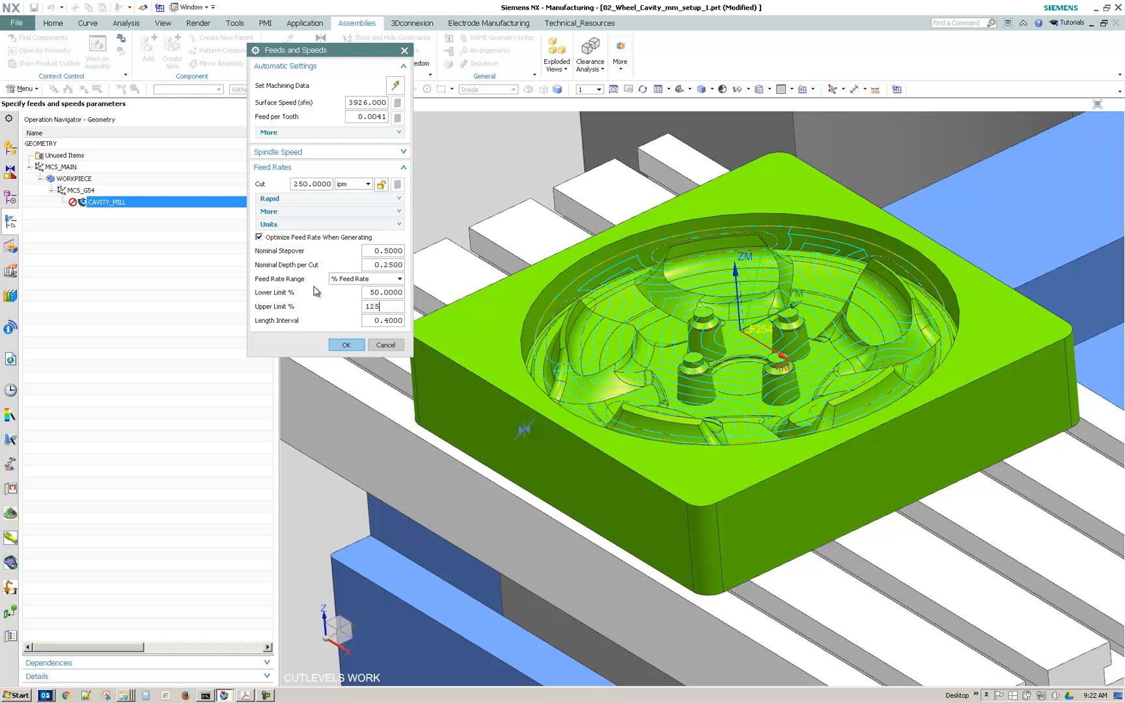
click(383, 292)
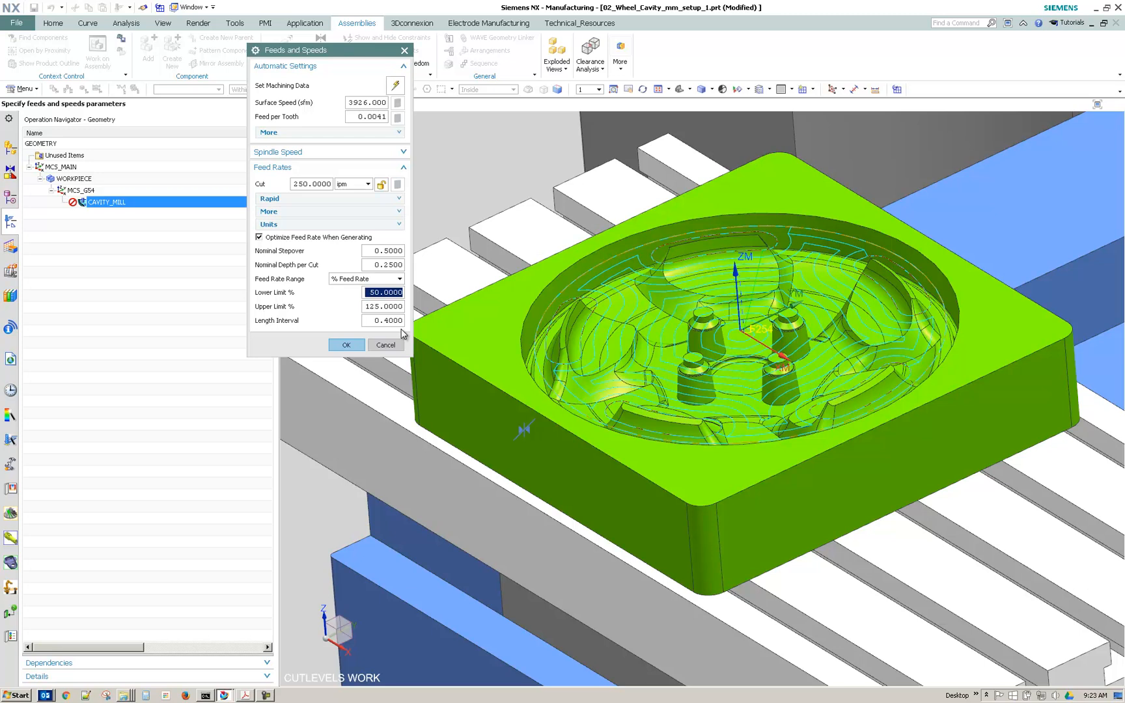
mouse_move(385, 332)
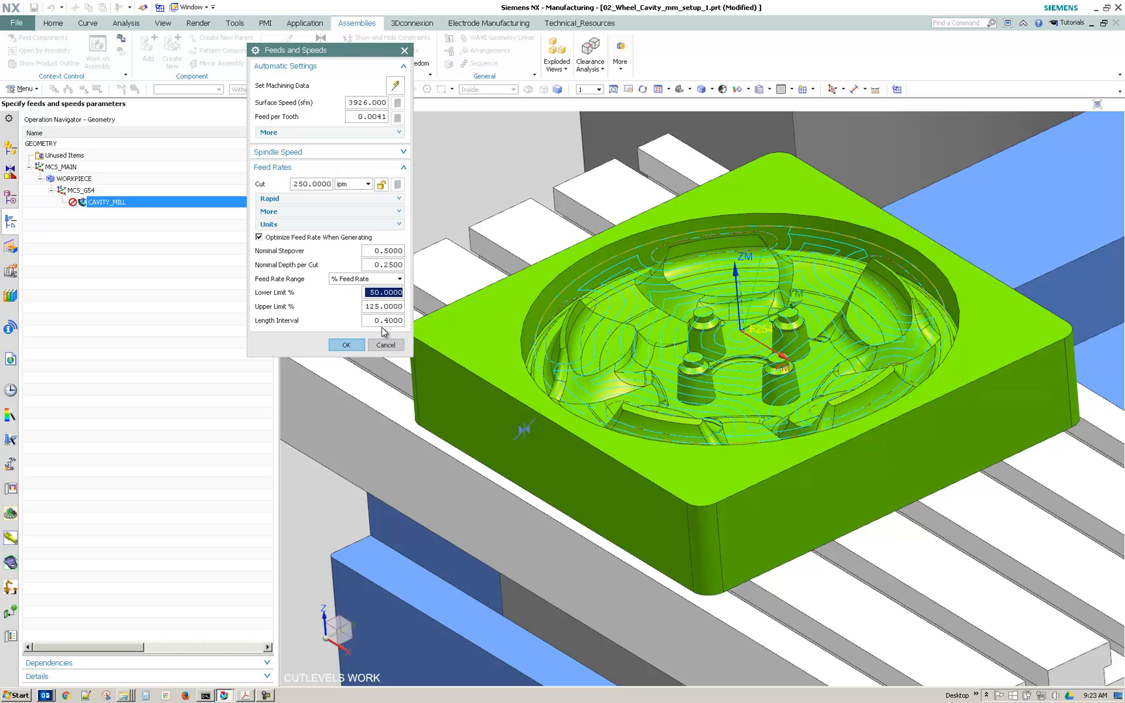
click(384, 320)
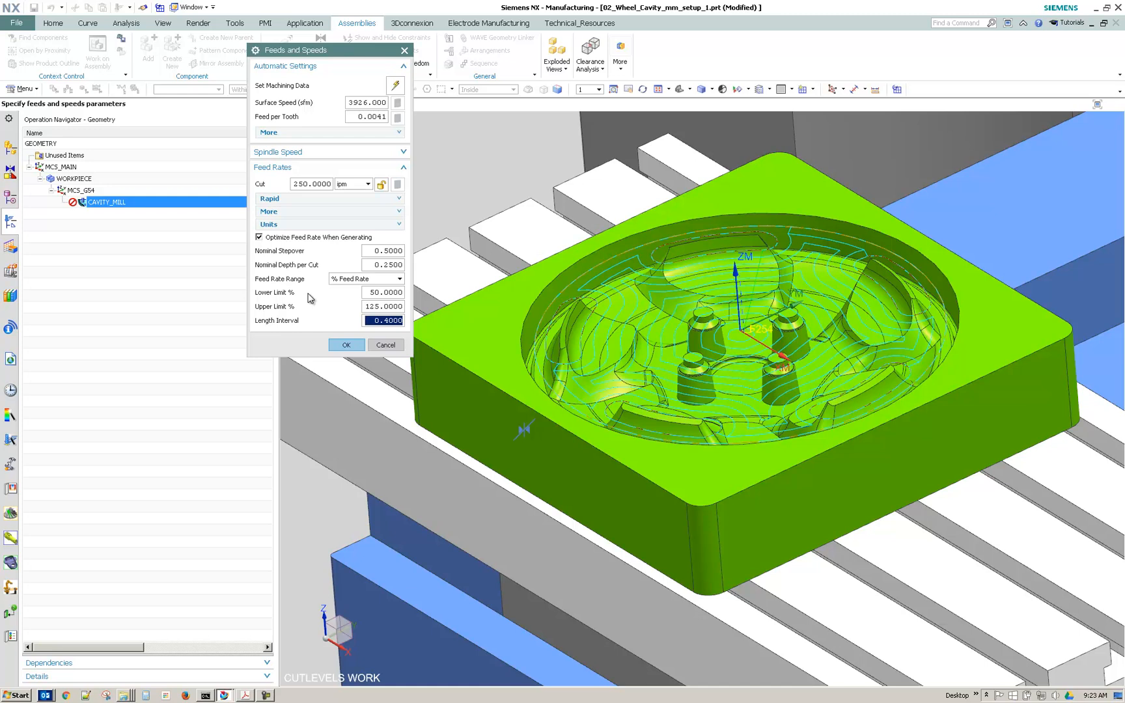
text(1.5)
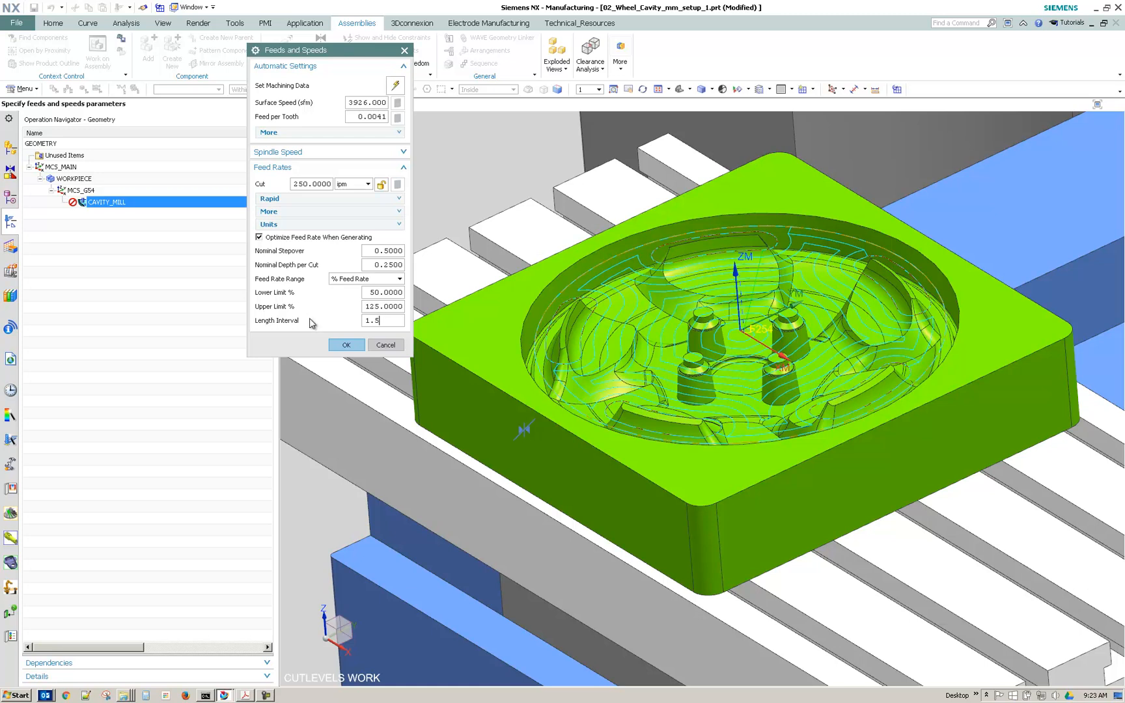
mouse_move(353, 325)
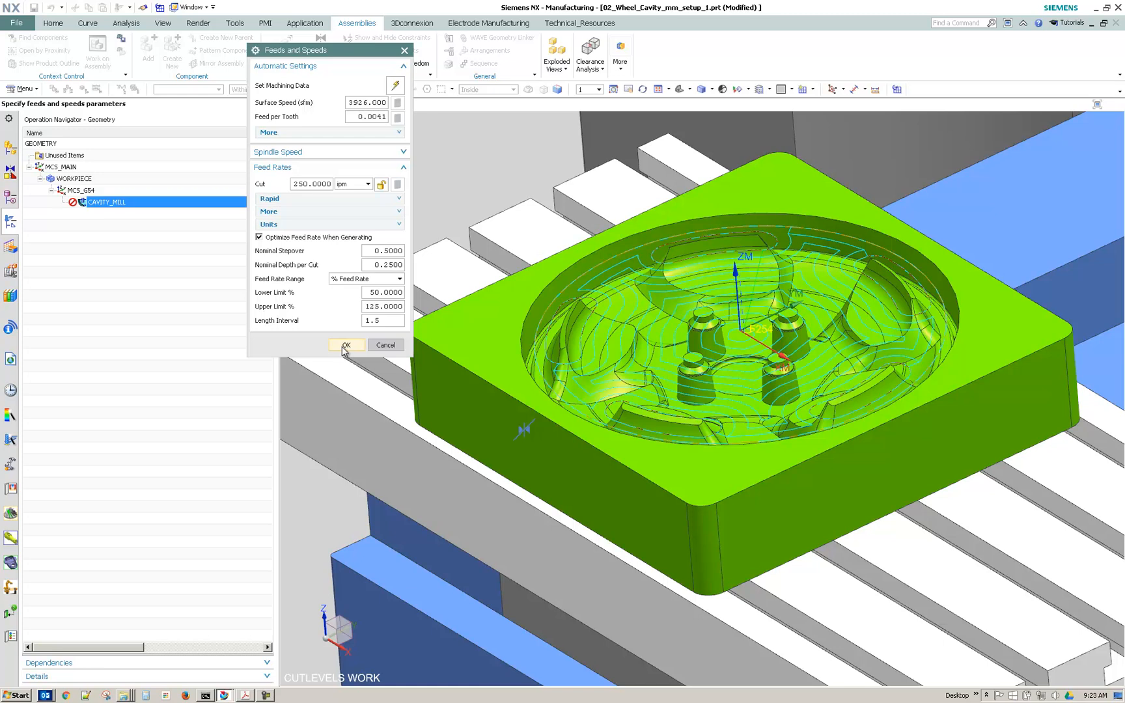
Regenerate the optimized toolpath through all levels, without cut regions or pauses after display.
click(345, 345)
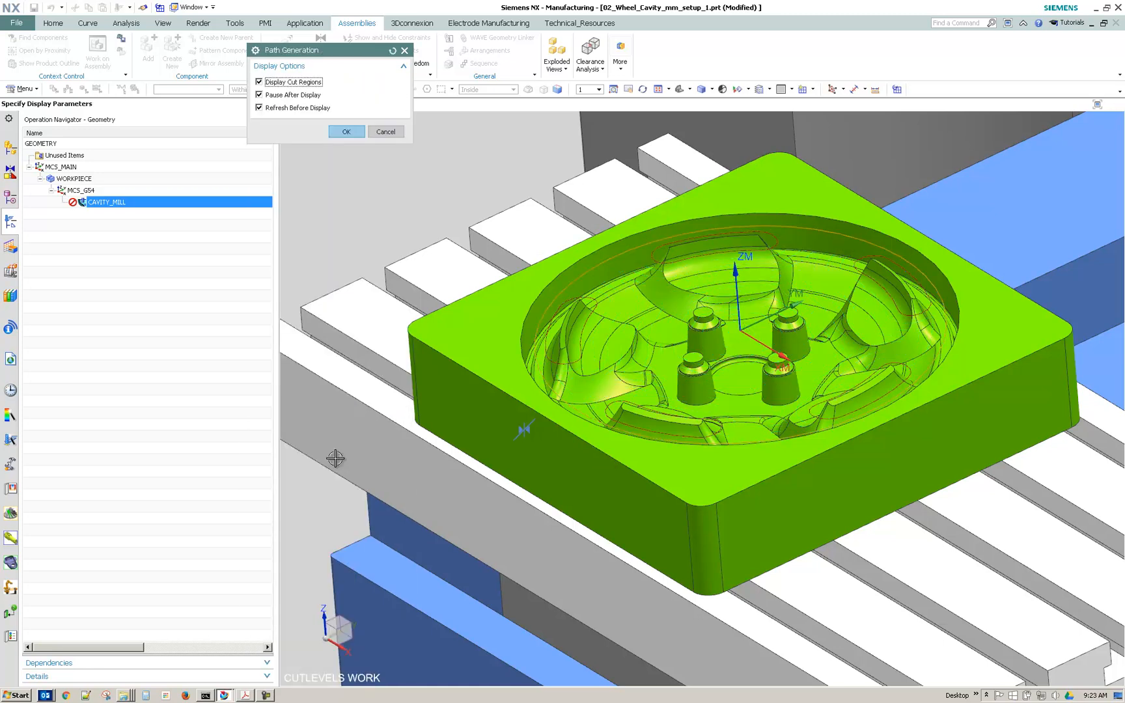
click(259, 82)
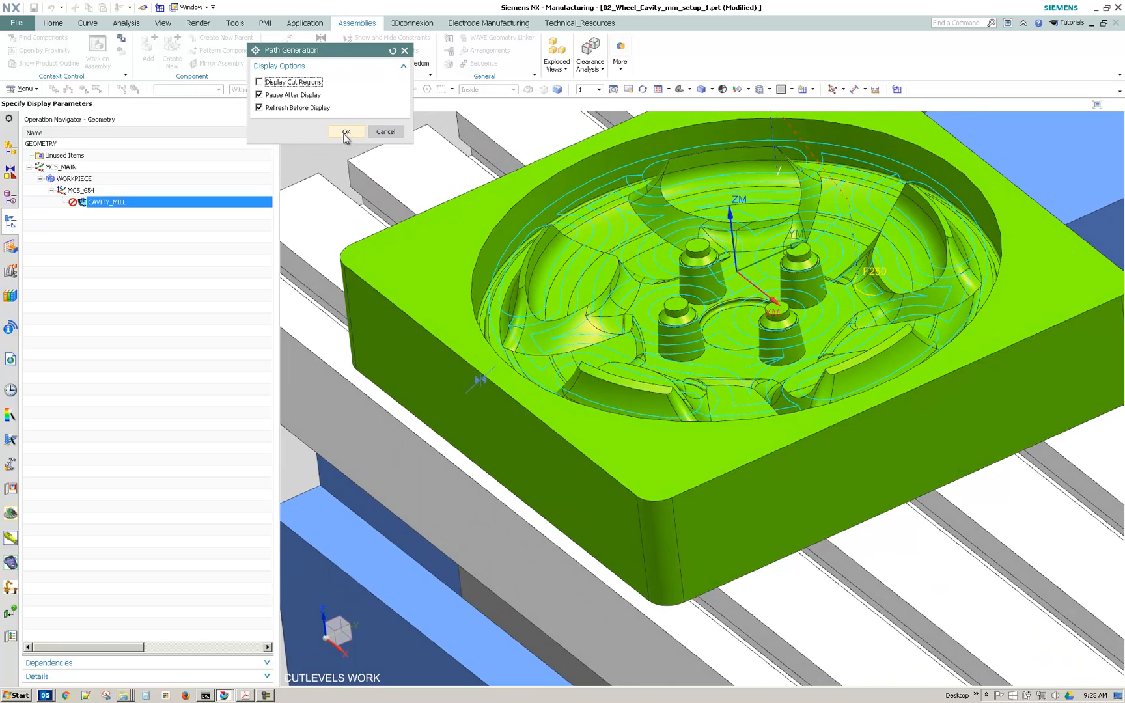
click(346, 131)
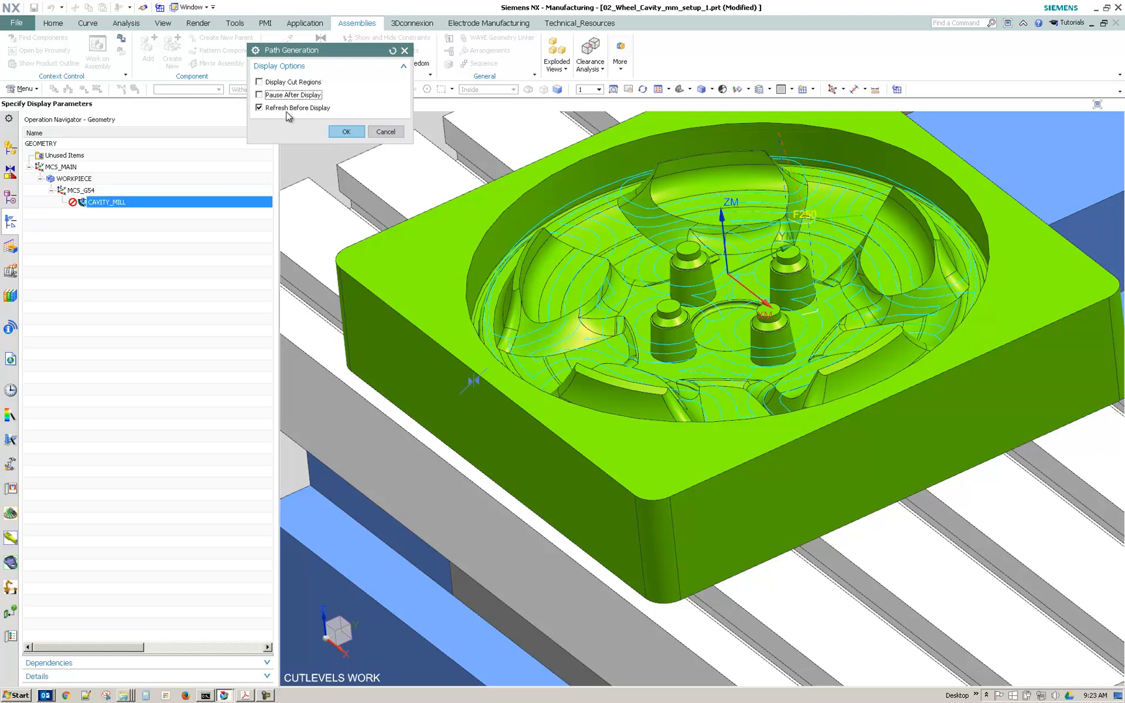
click(345, 132)
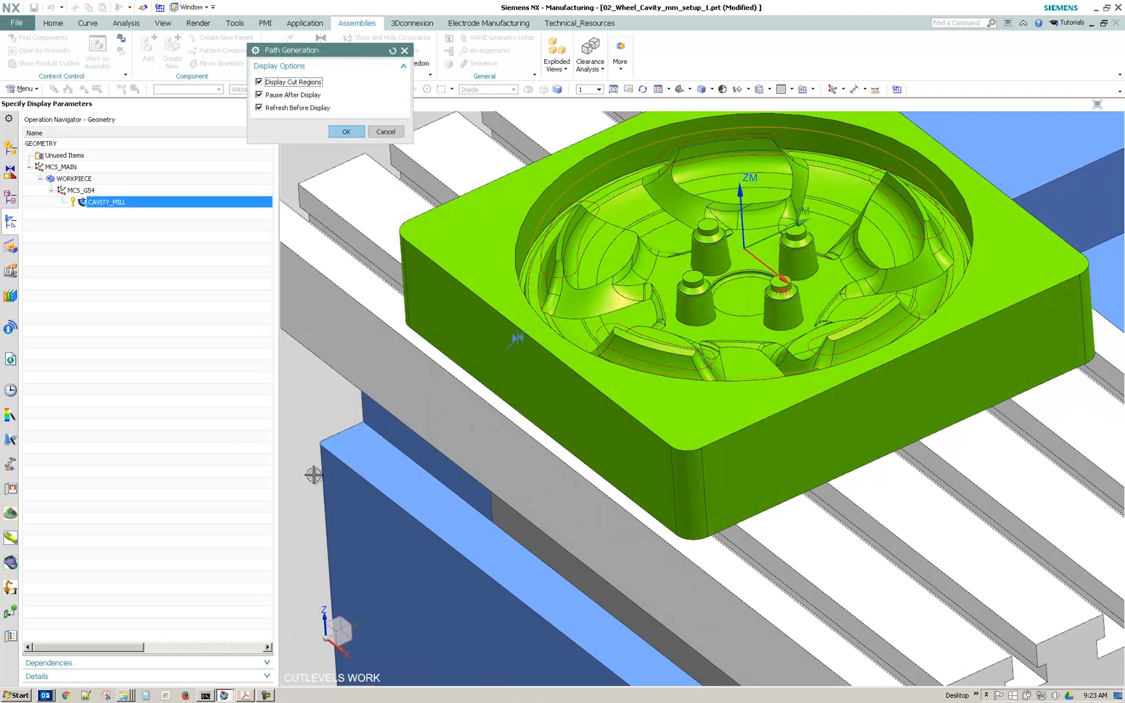
click(259, 82)
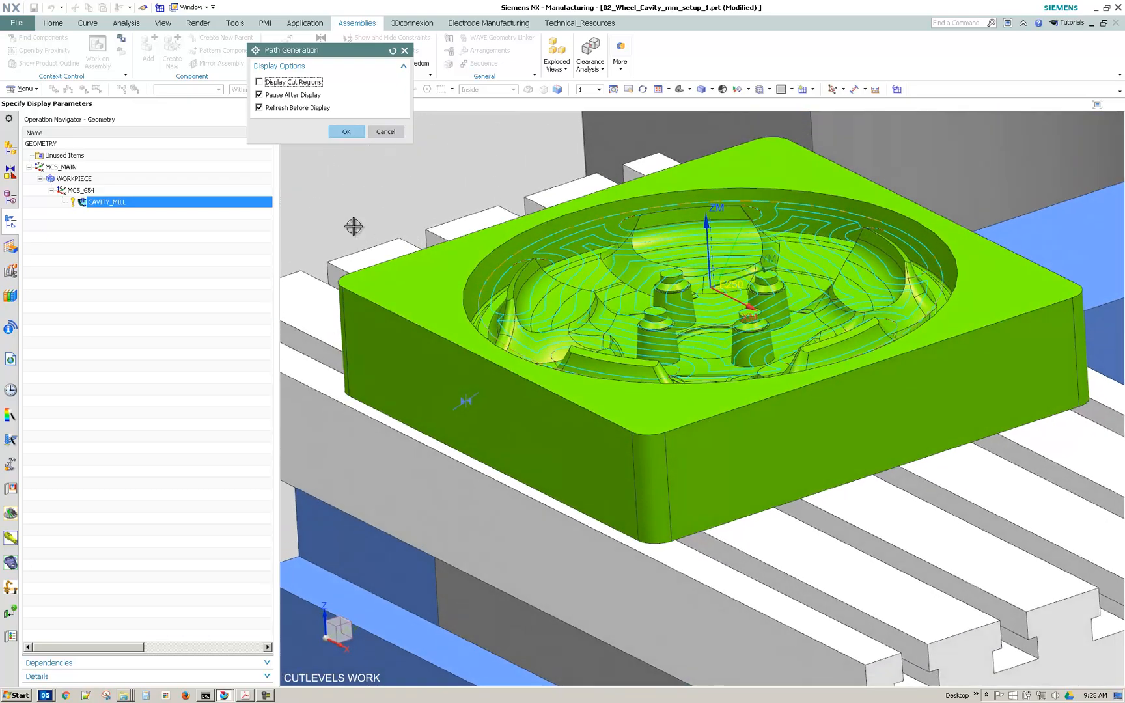
click(345, 132)
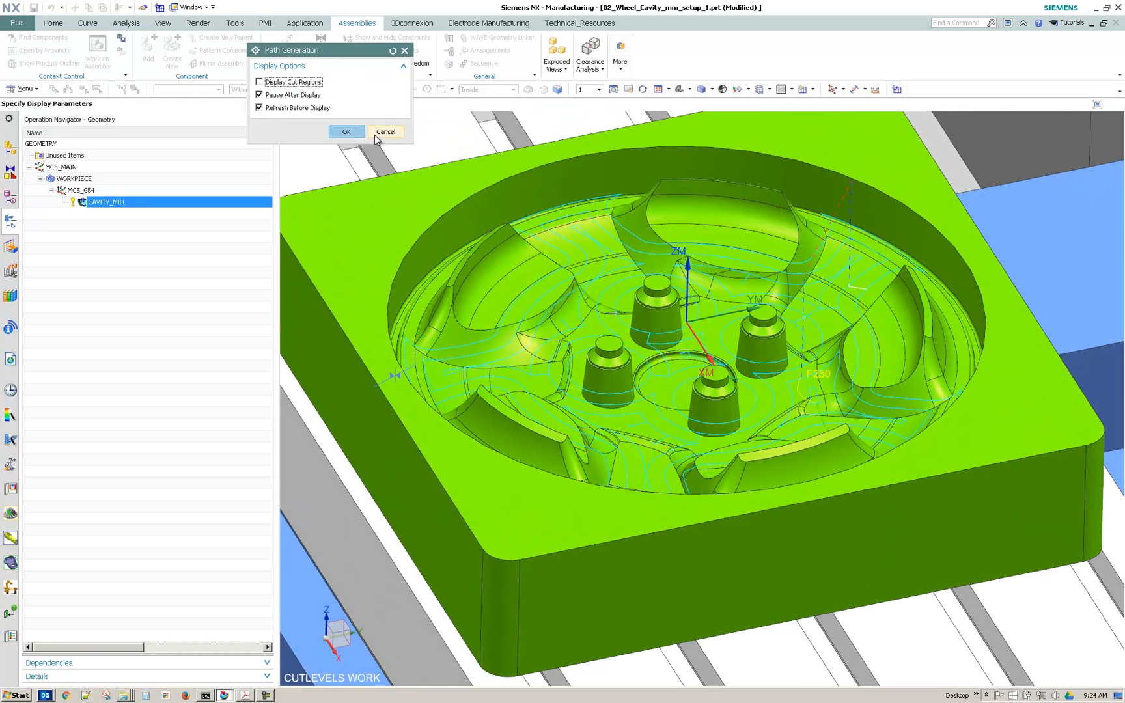
click(345, 131)
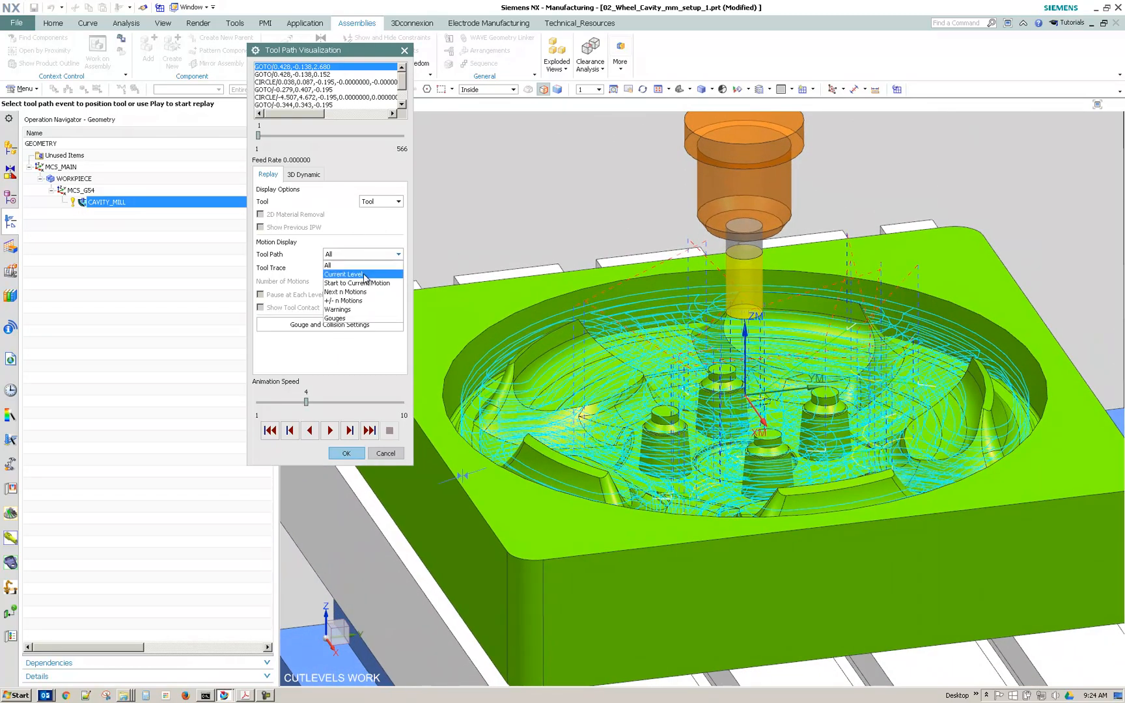
Set the Tool Path replay to Current Level and close Tool Path Visualization.
click(343, 274)
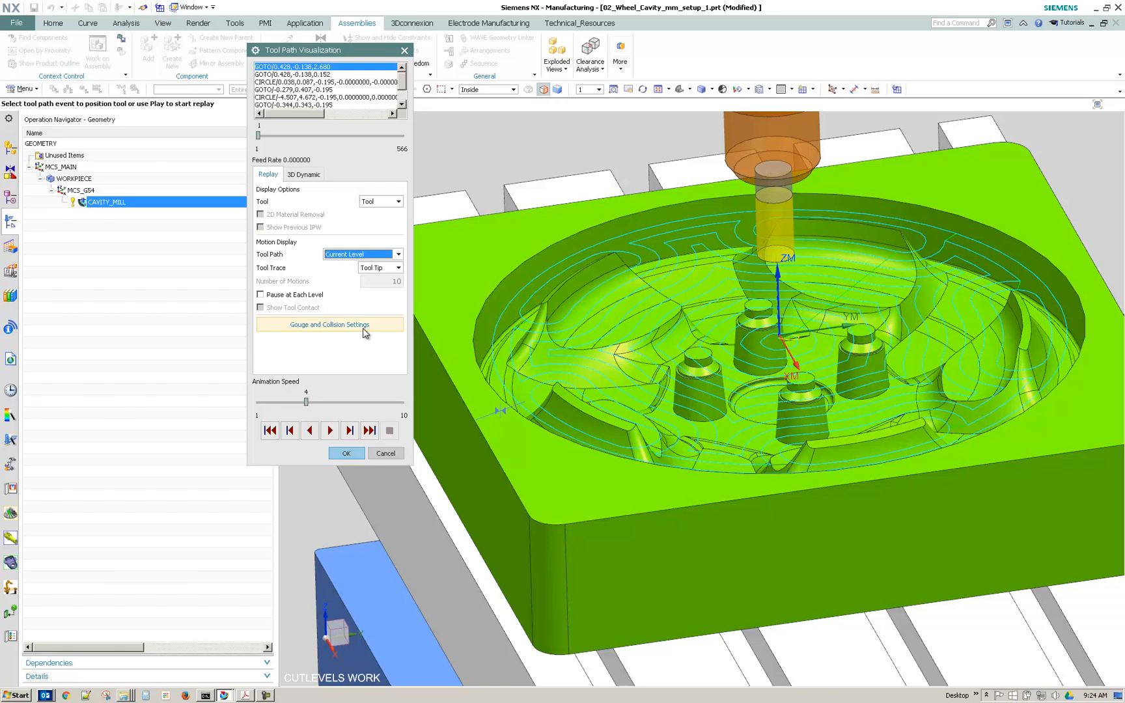
mouse_move(342, 332)
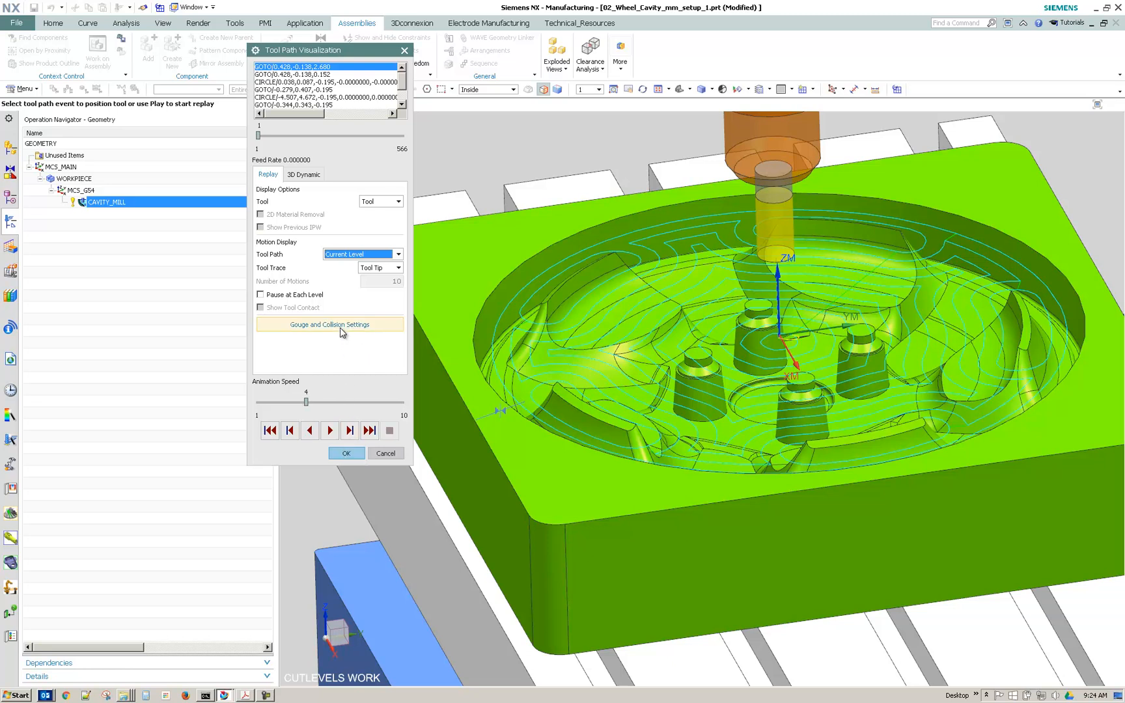
click(329, 324)
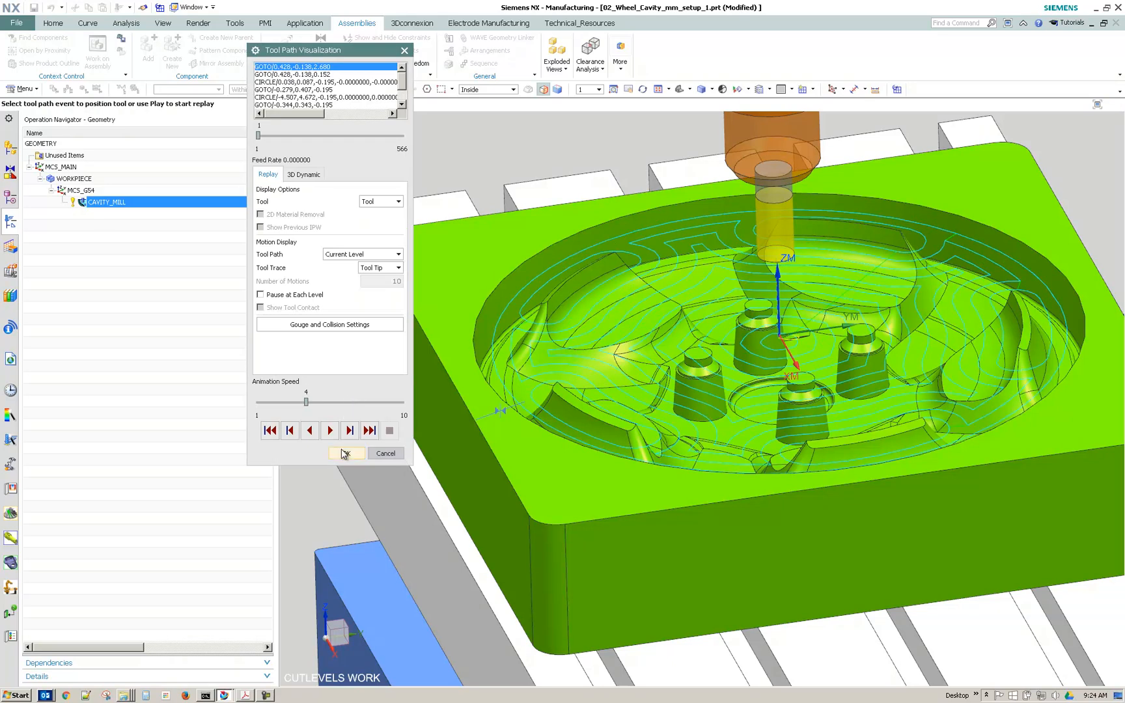
click(346, 453)
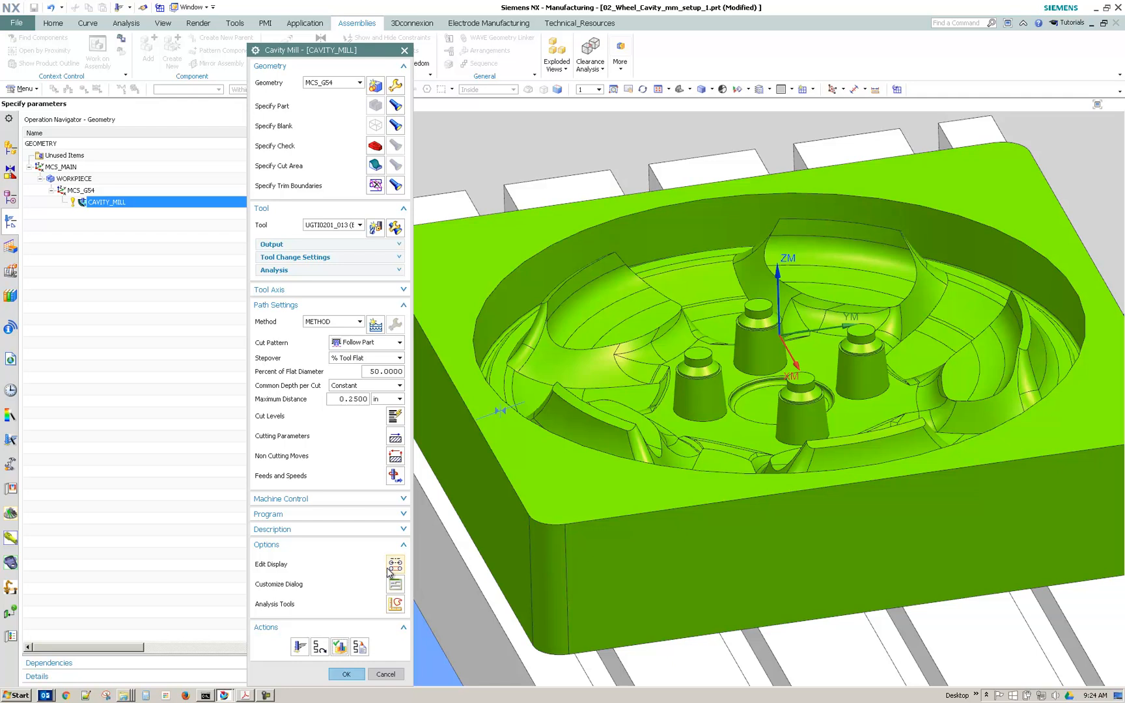
Keep Feed Rates checked in the path display options and reopen the toolpath replay.
click(395, 564)
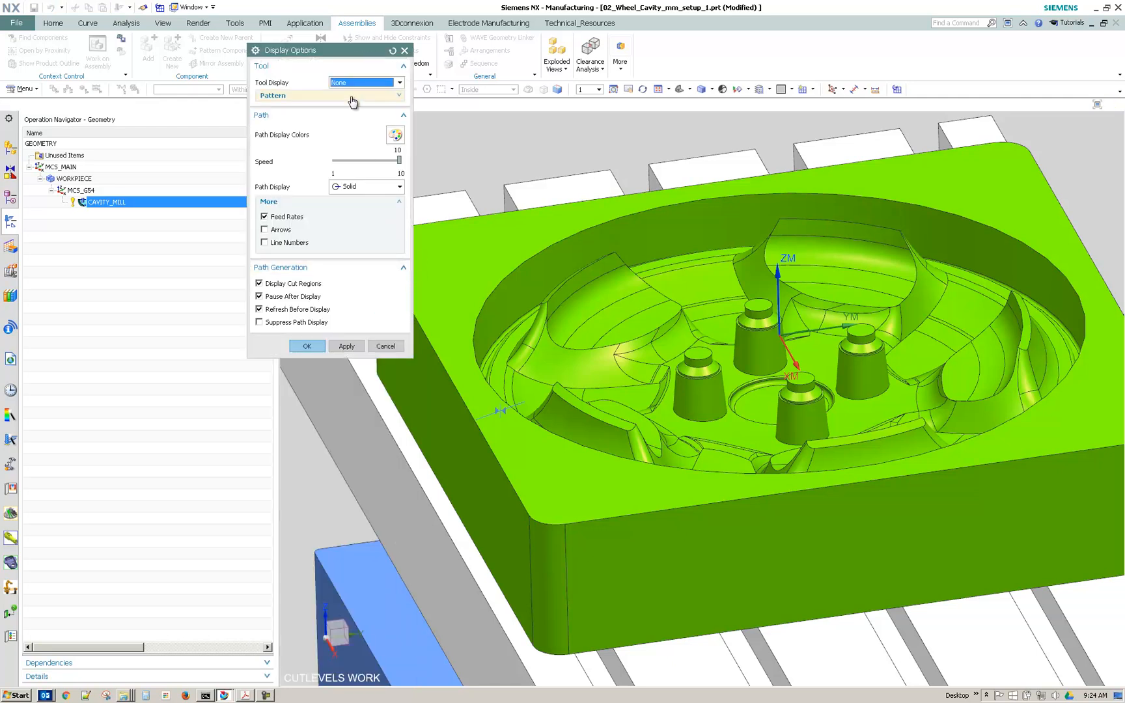
click(260, 283)
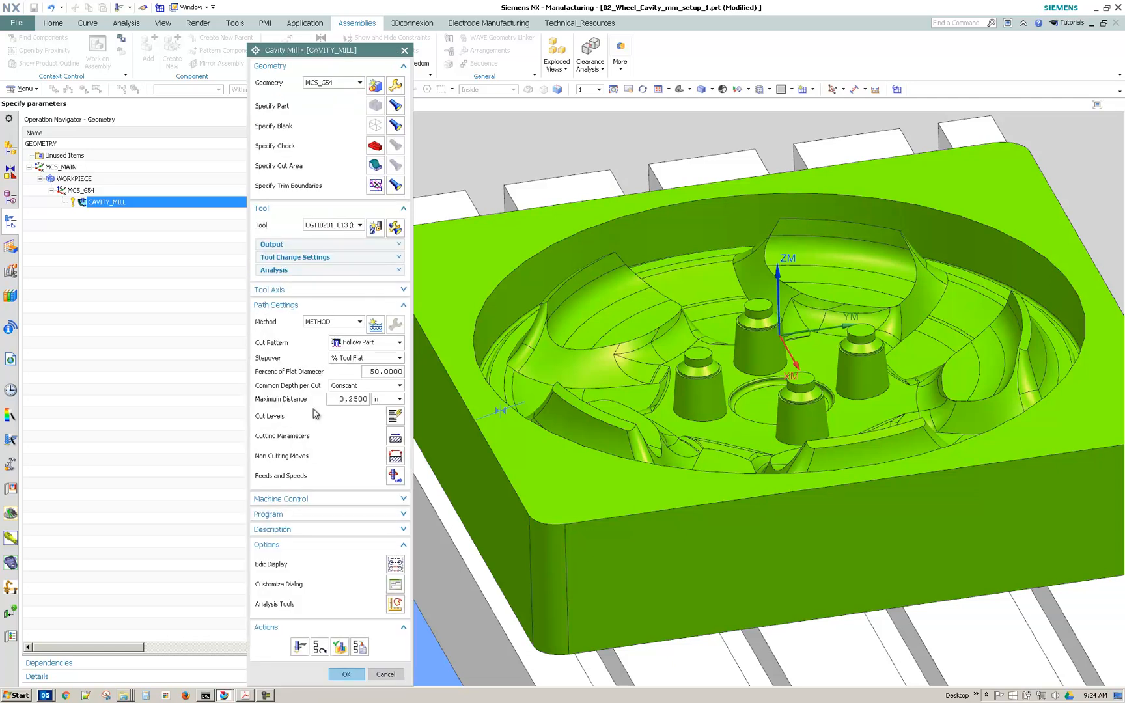
click(395, 475)
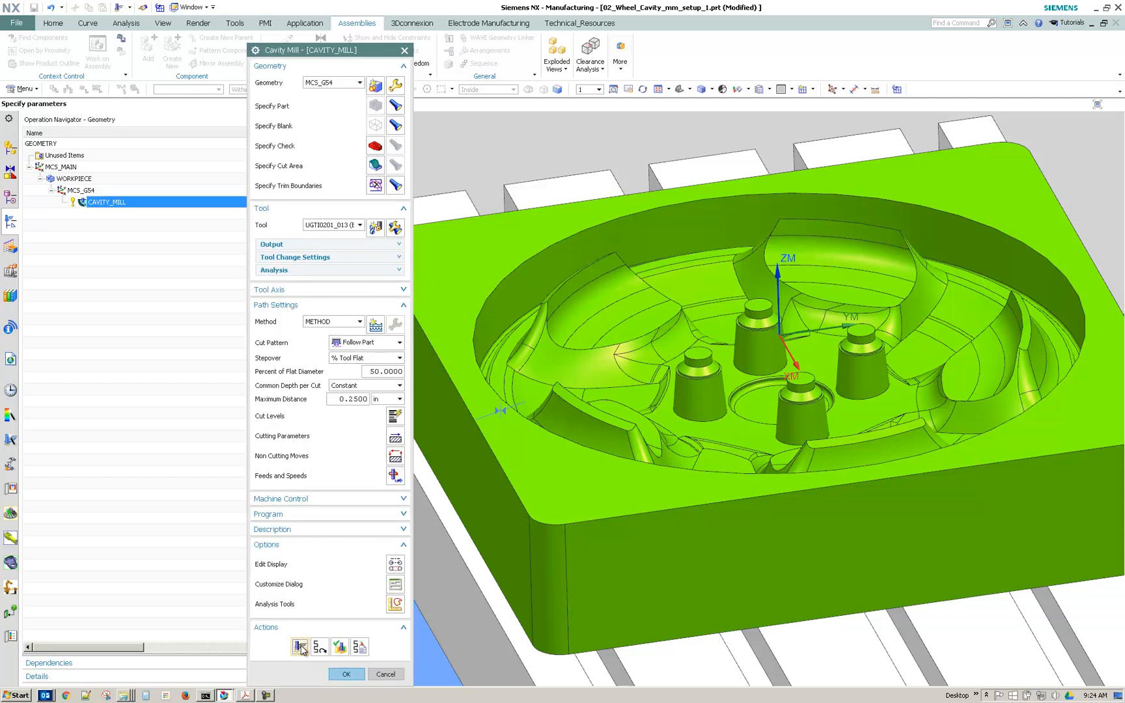
click(300, 646)
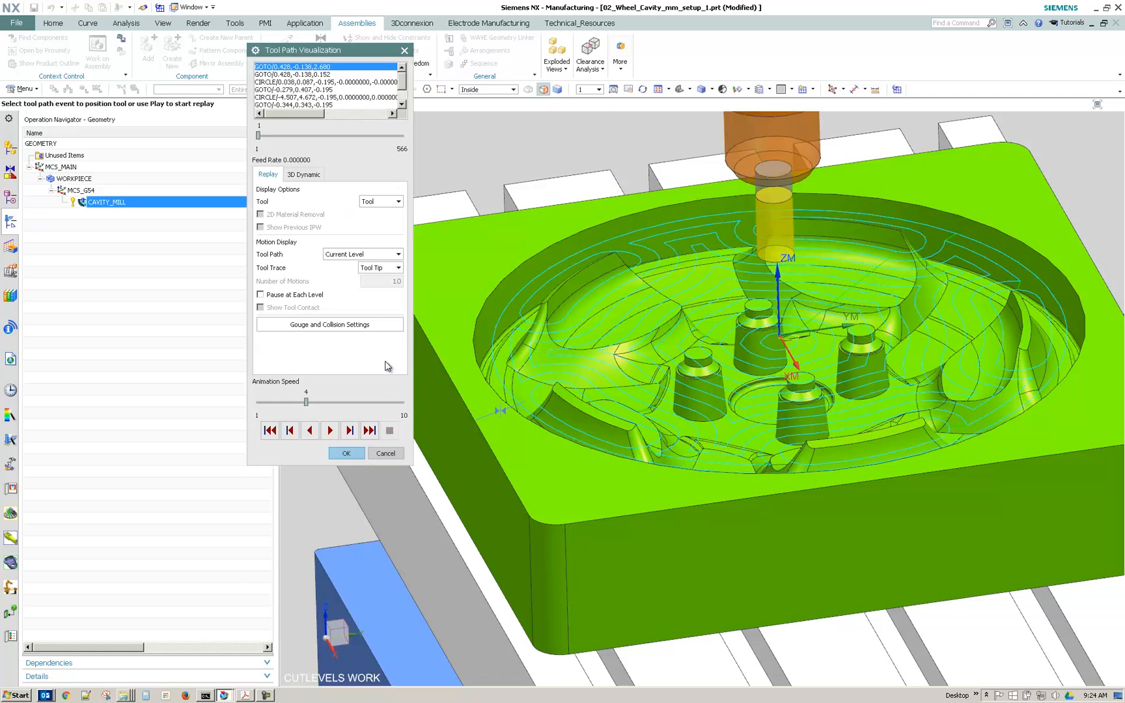
Step the tool one motion, then play and stop the current-level animation twice.
click(350, 430)
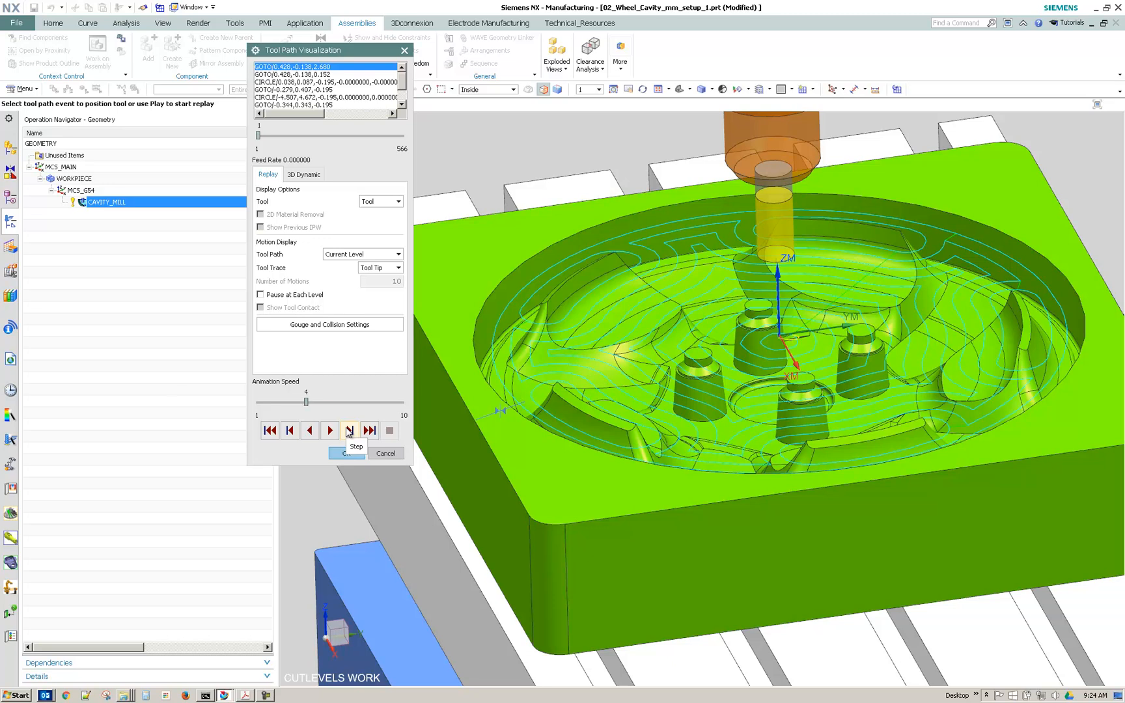
click(348, 430)
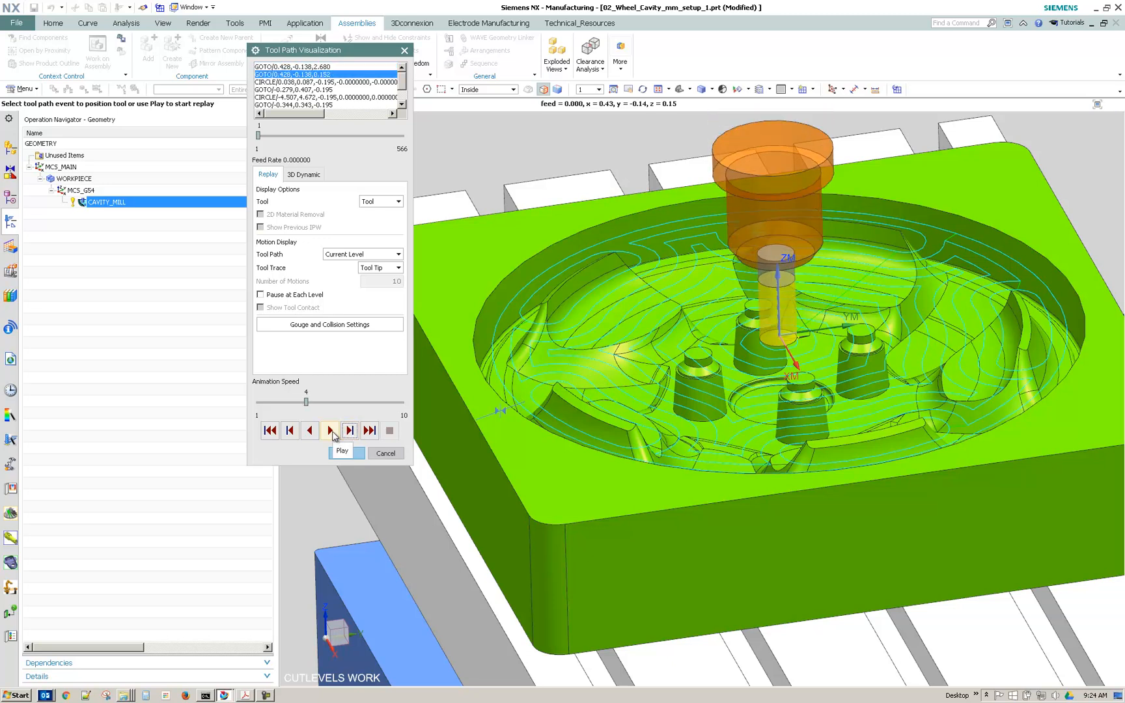
click(328, 430)
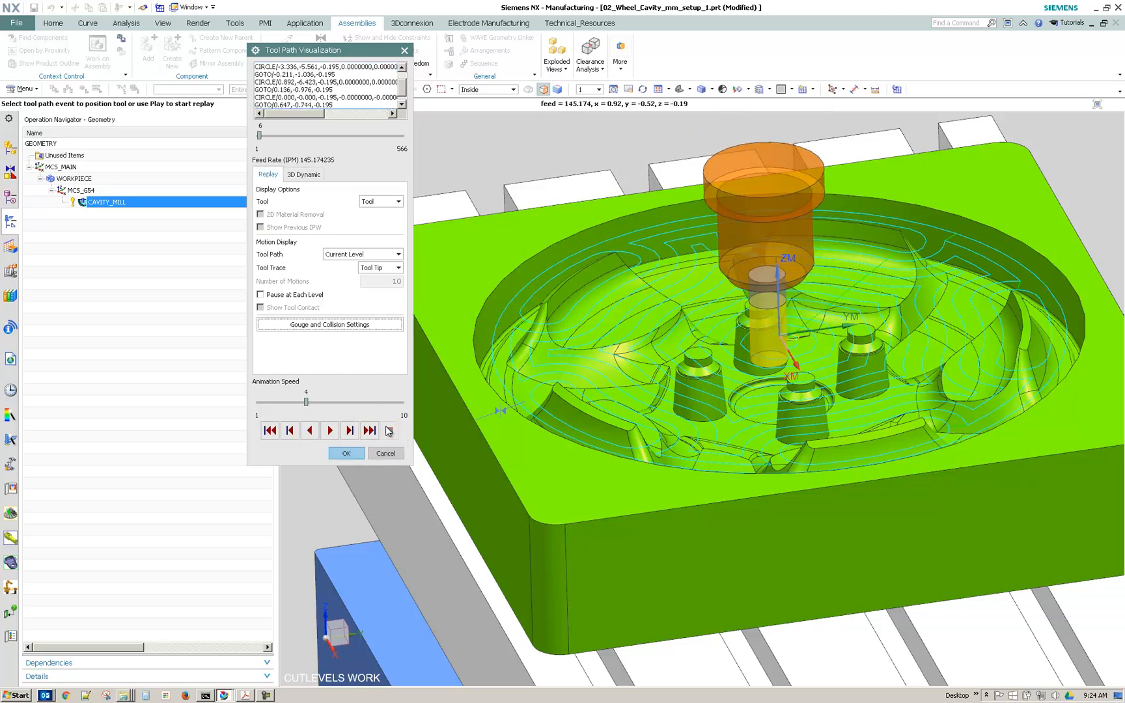
click(328, 431)
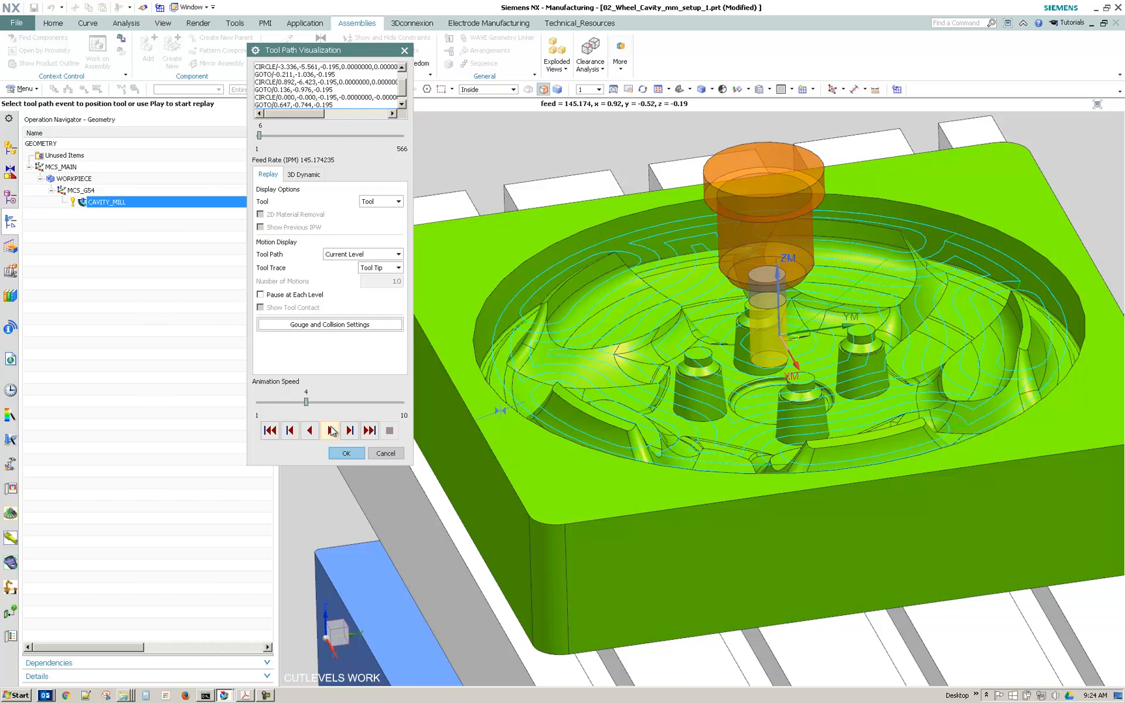
click(329, 430)
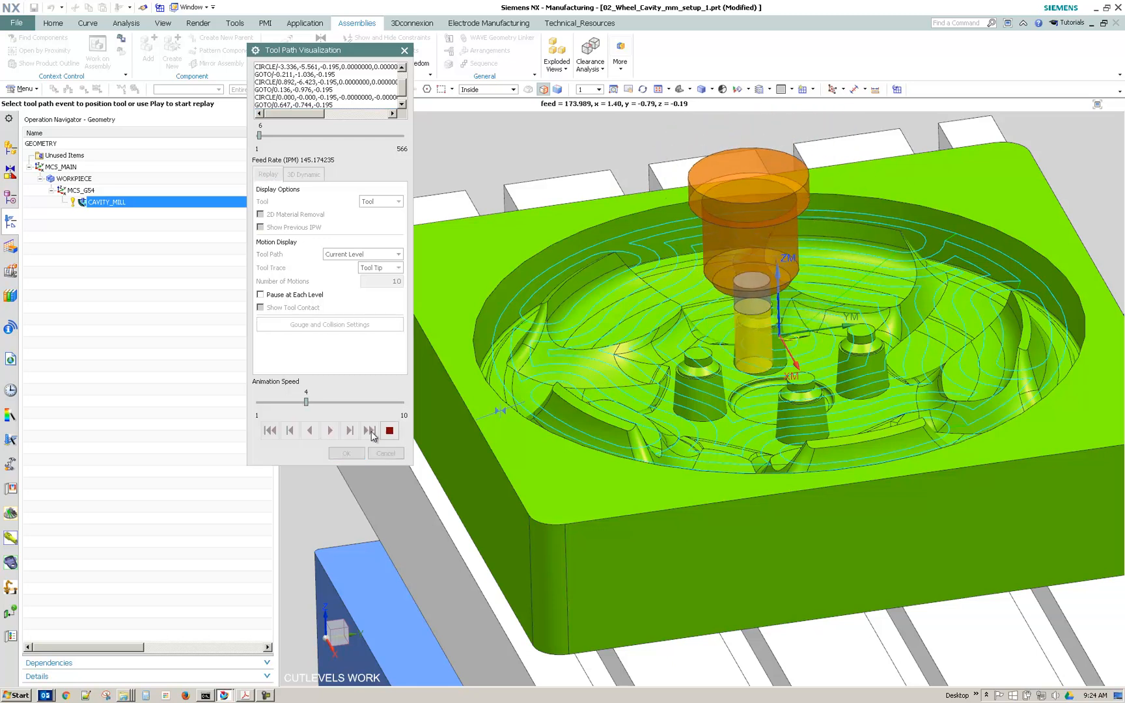
click(350, 431)
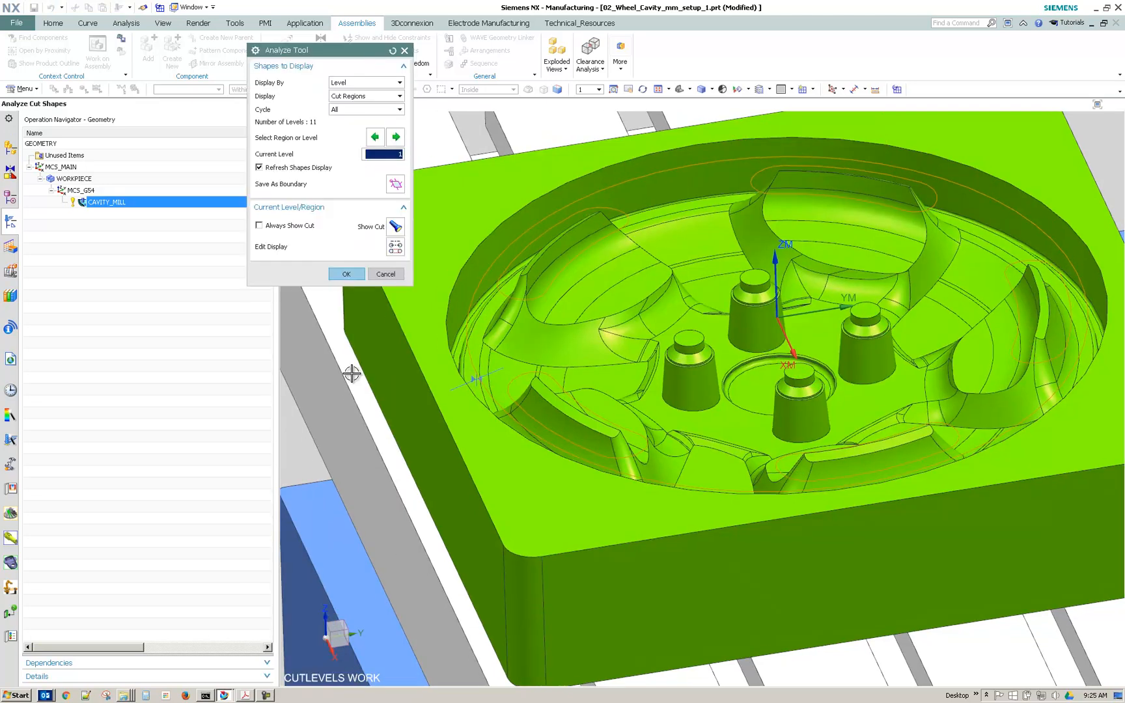
Advance two cut levels showing Cut Regions with Always Show Cut, then end the analysis.
click(395, 136)
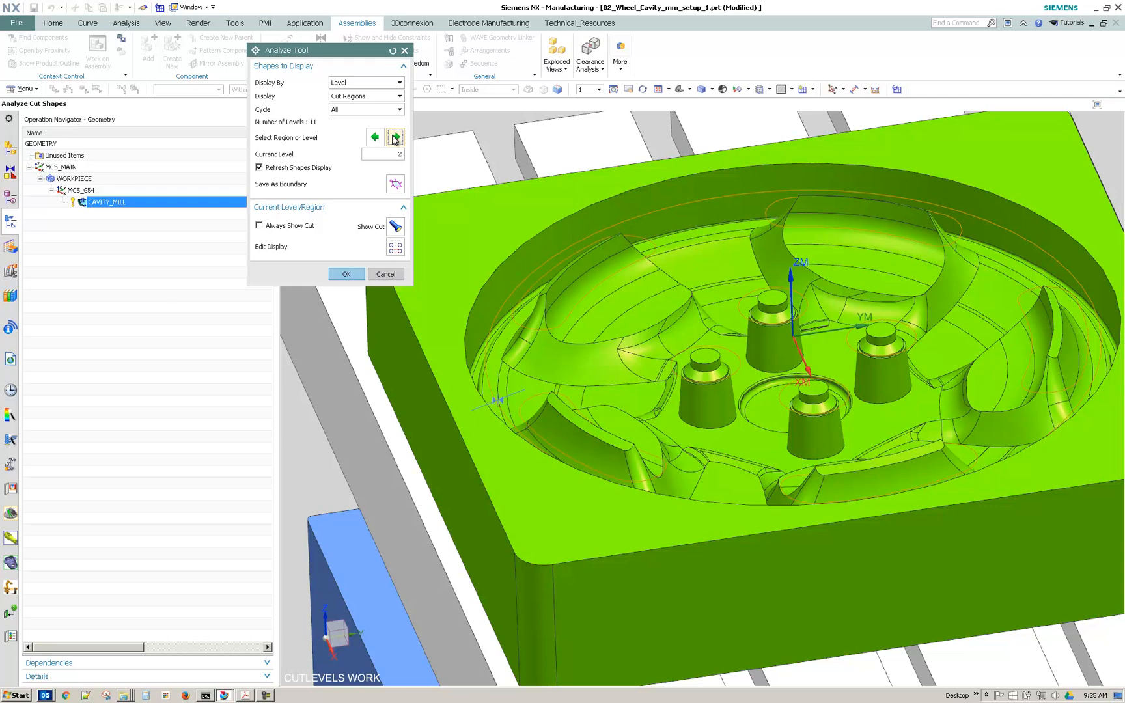
click(396, 137)
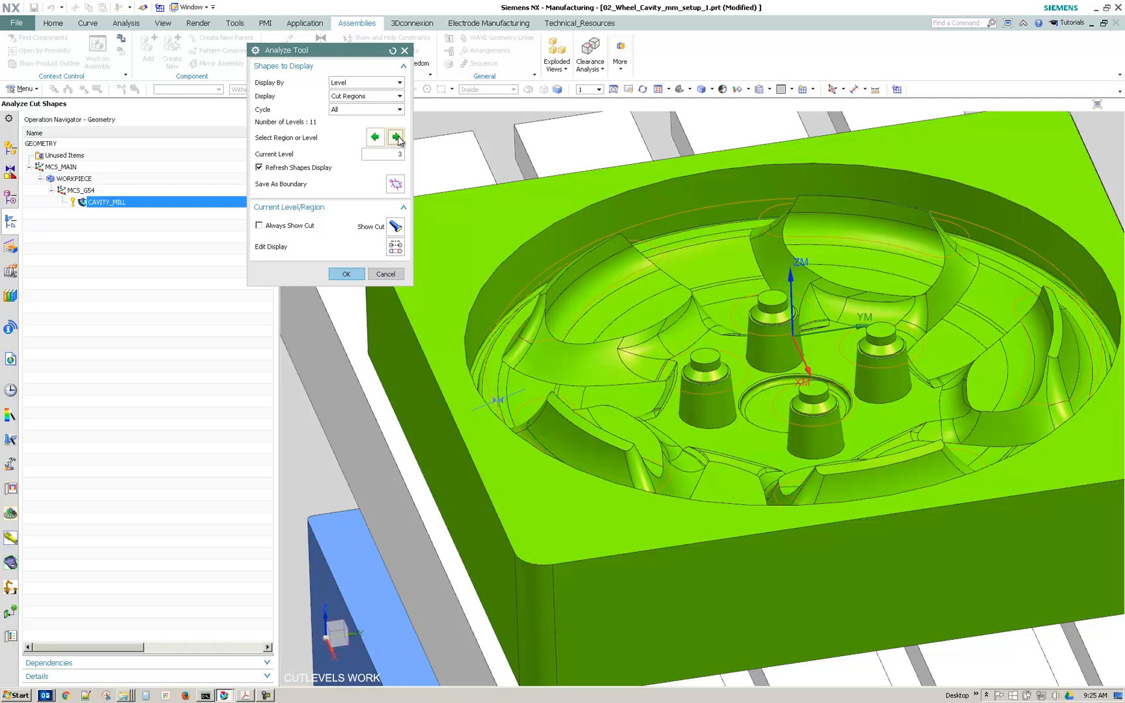
click(397, 96)
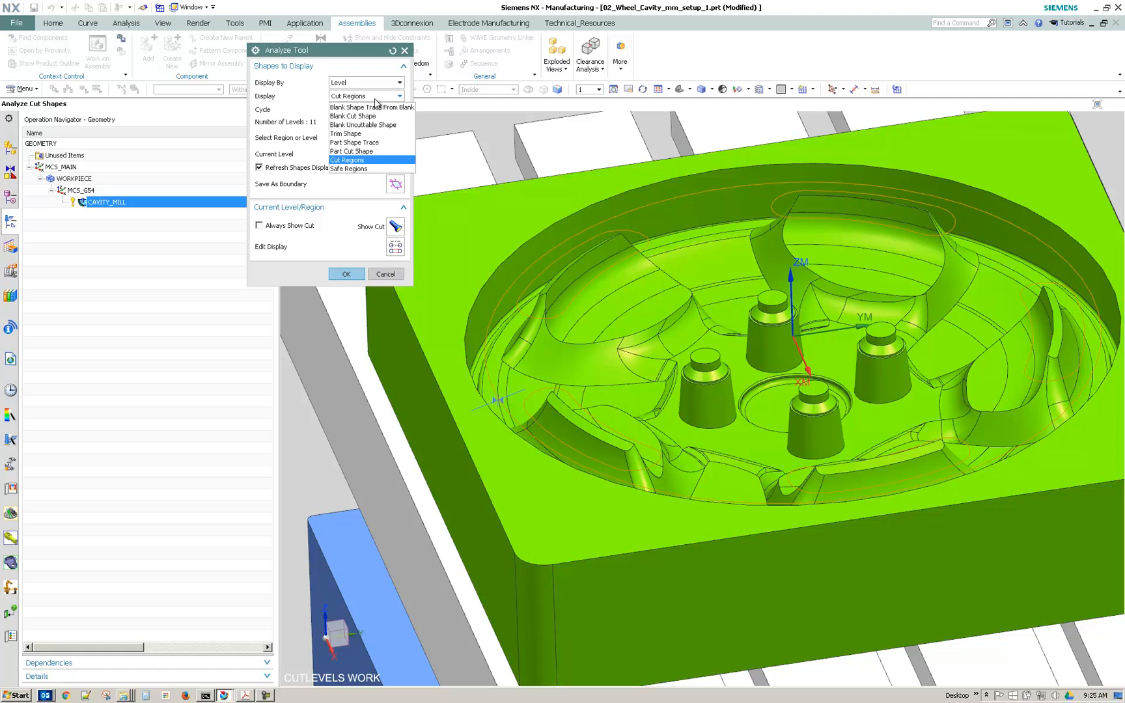
click(398, 82)
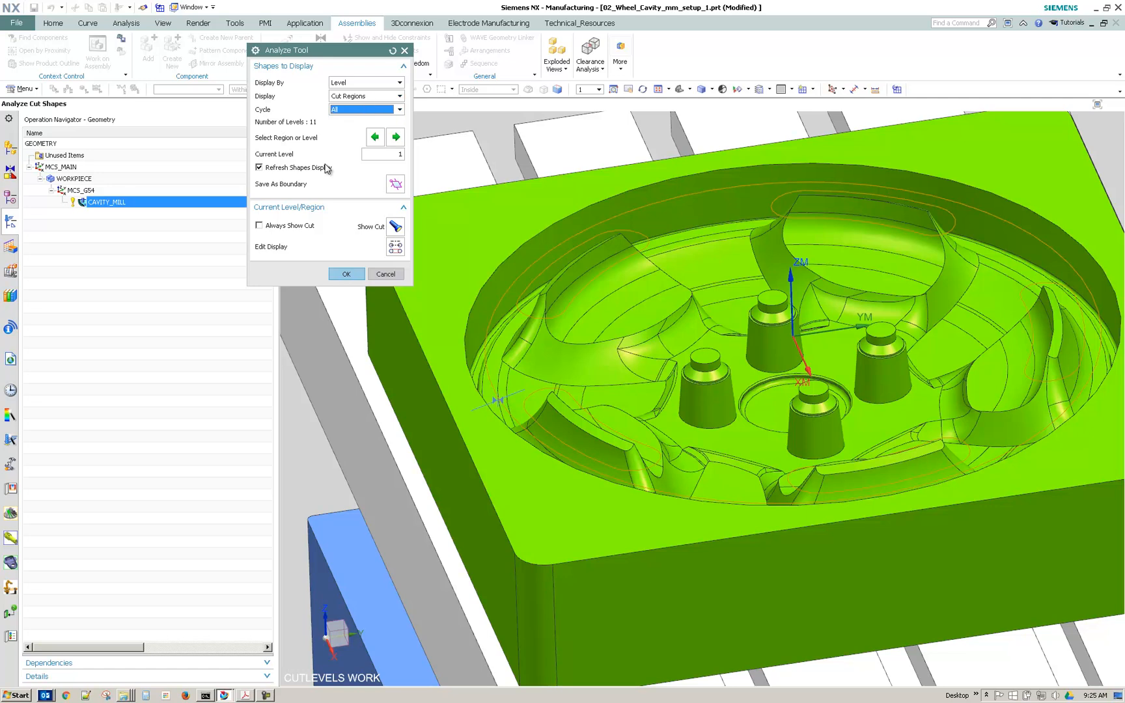
click(395, 225)
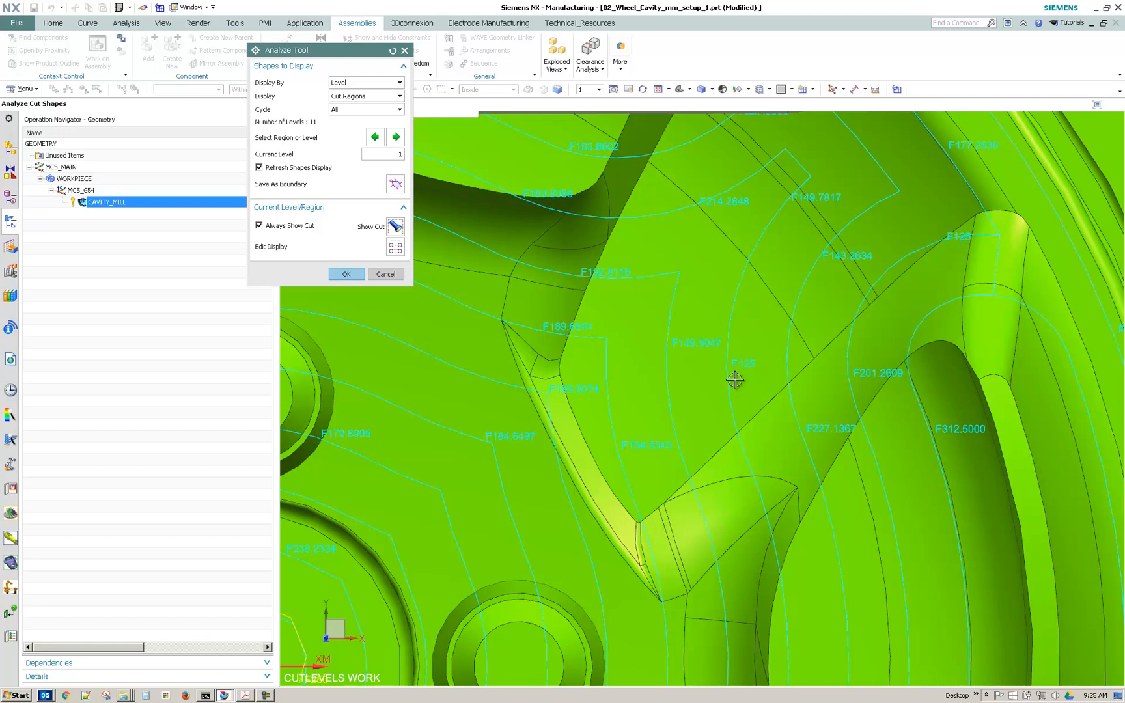
mouse_move(707, 304)
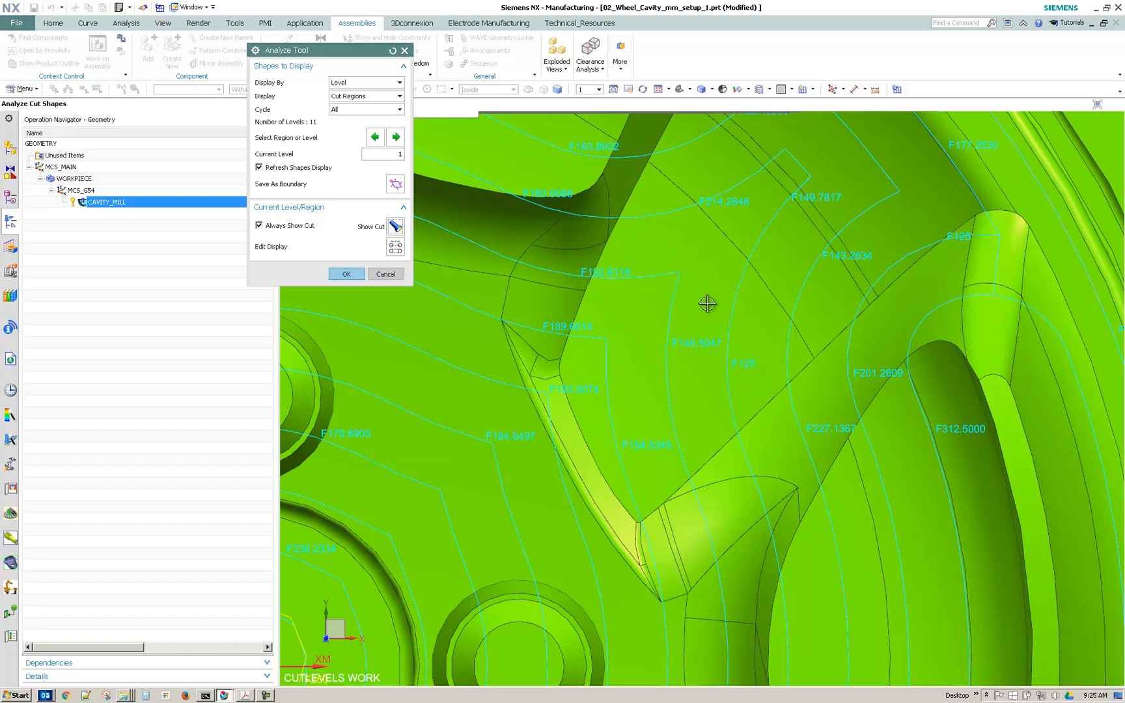
mouse_move(683, 351)
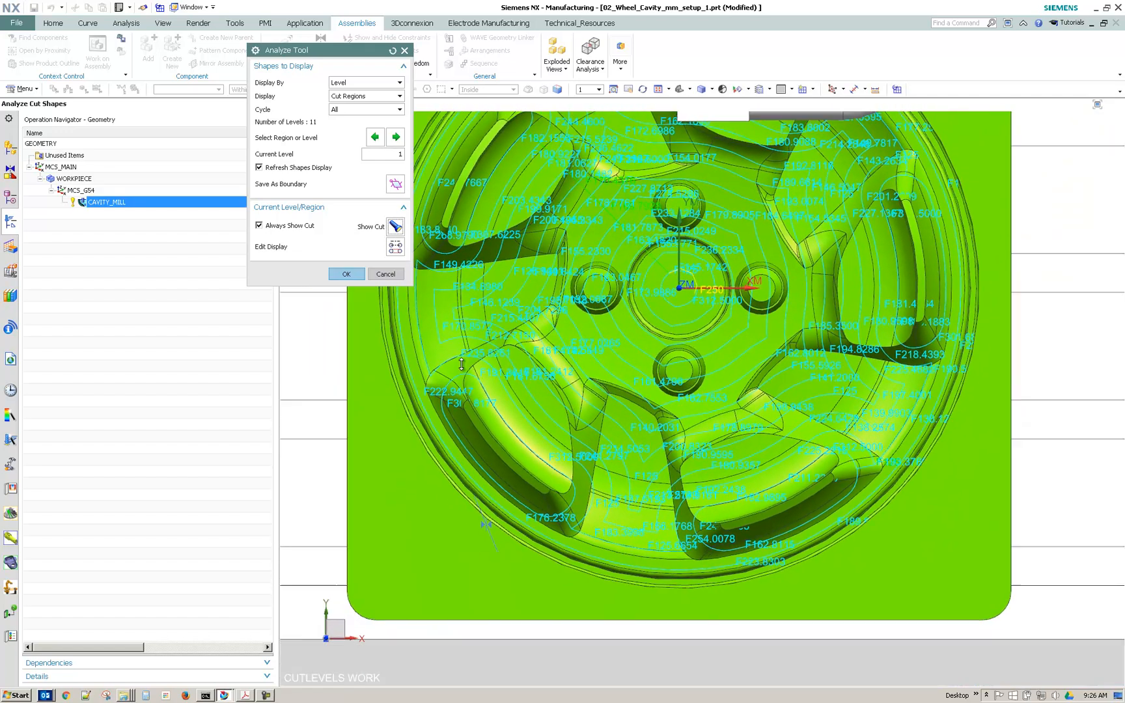
click(346, 273)
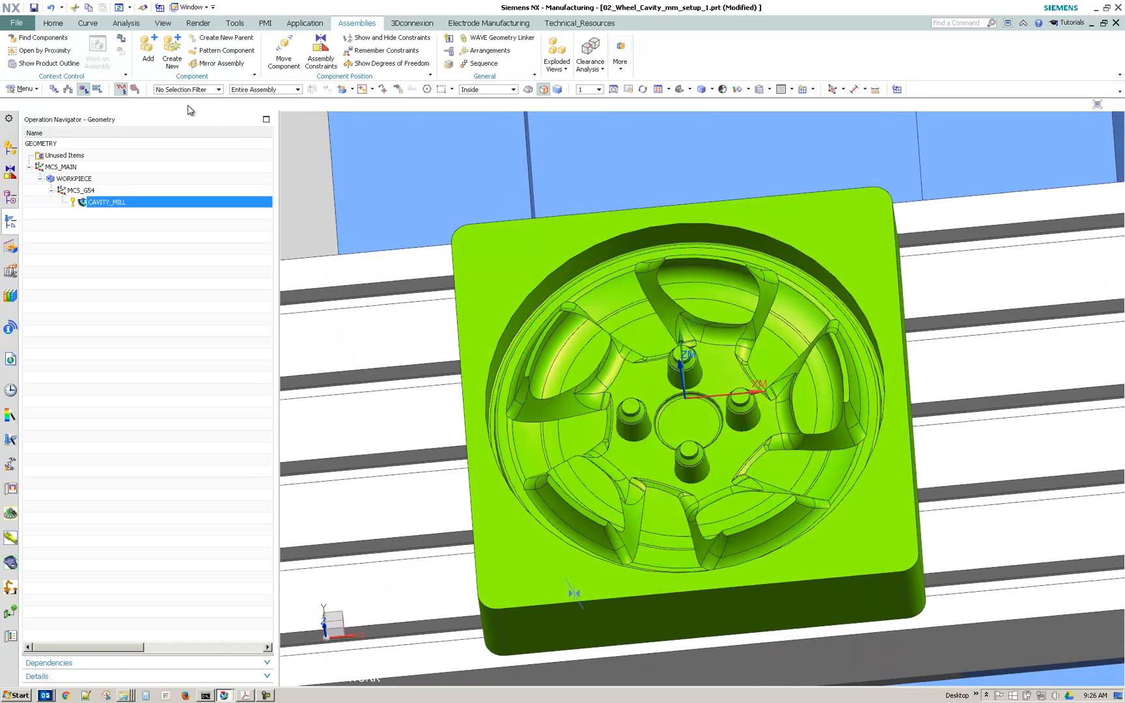
Show the Operation settings in Manufacturing Preferences.
click(22, 88)
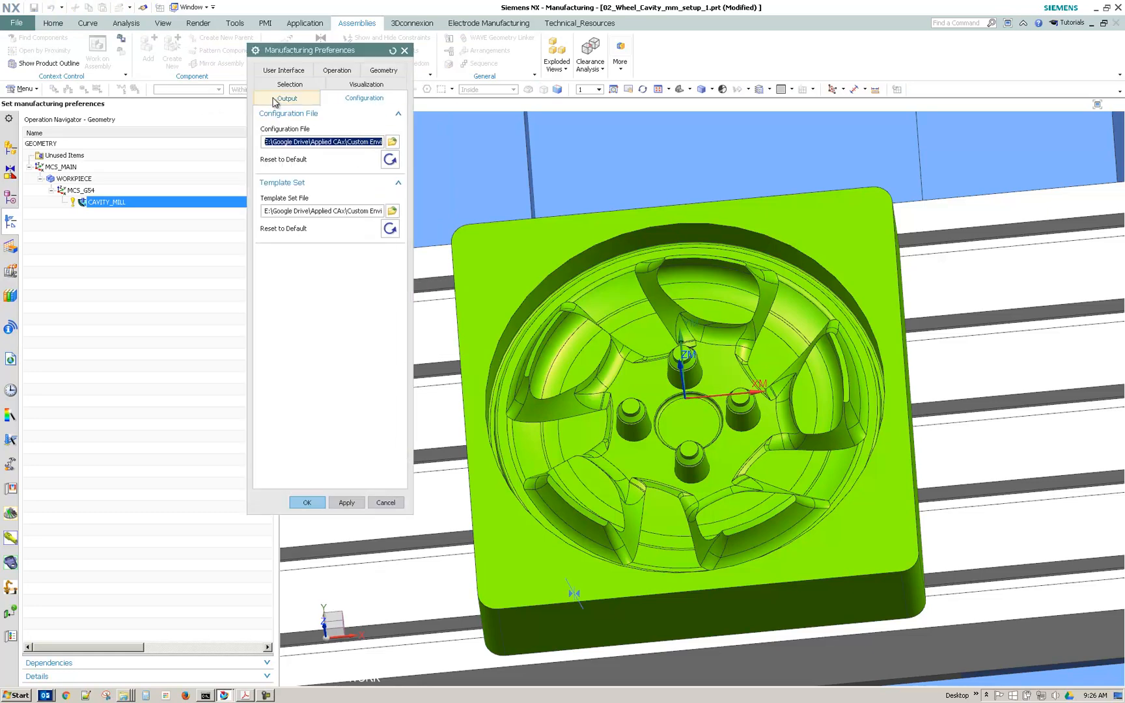
click(283, 70)
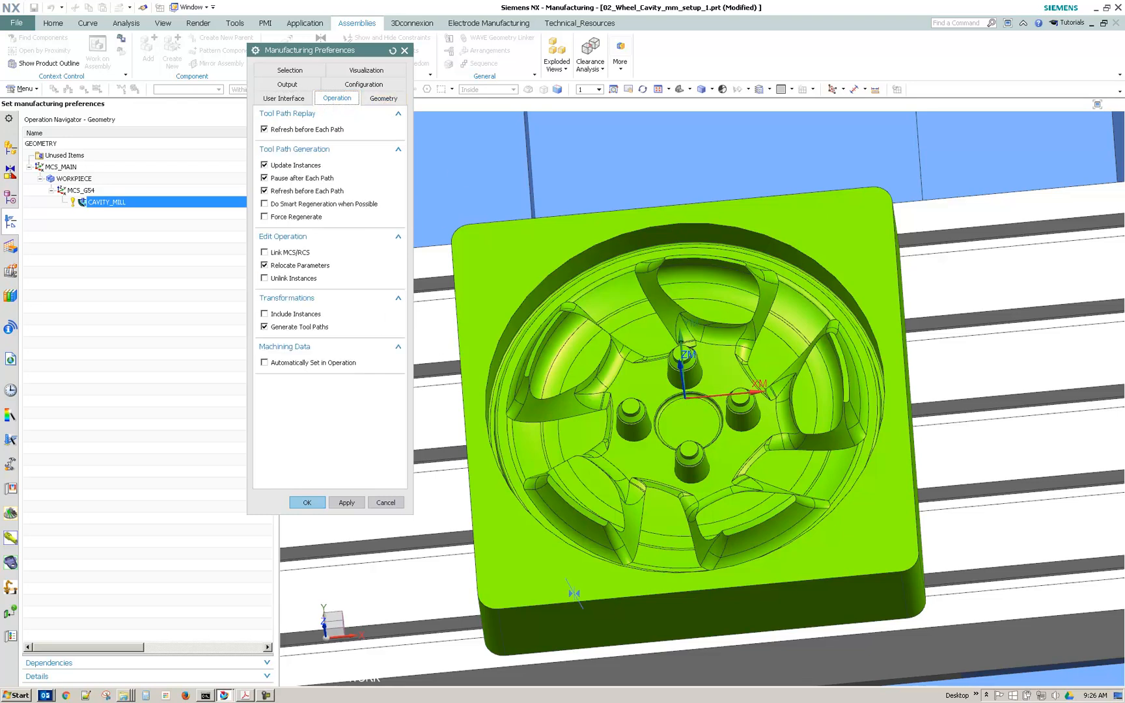
Review Manufacturing Operation and Simulation & Visualization customer defaults, then save them with OK.
click(22, 88)
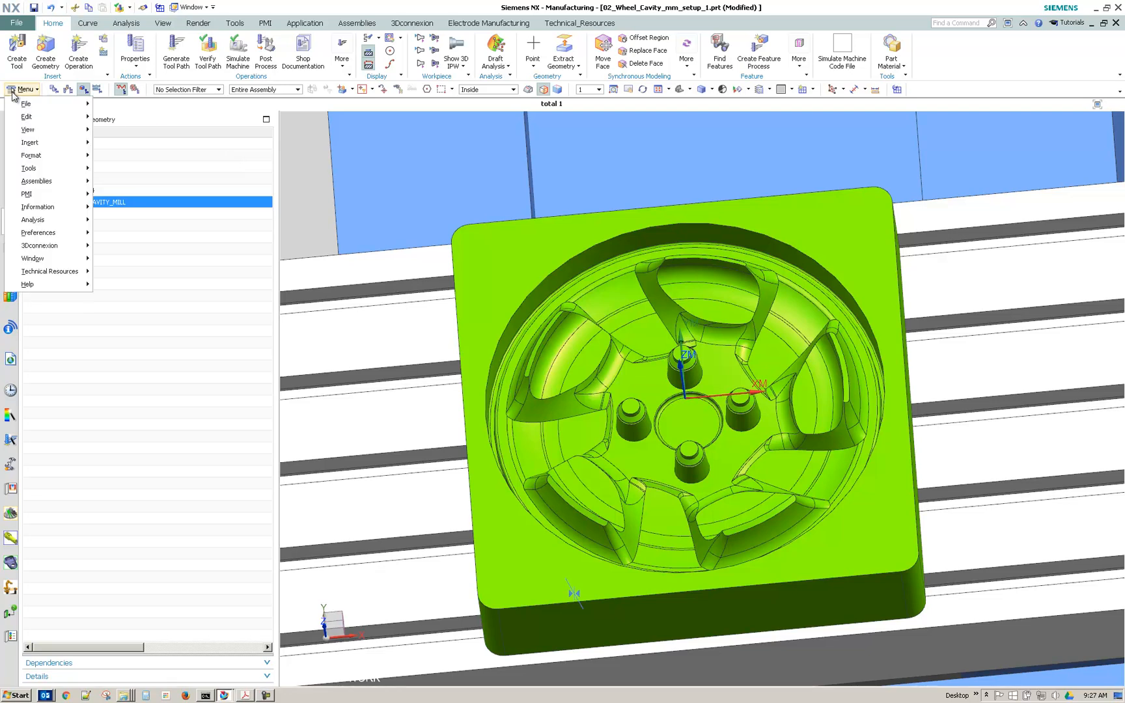
click(26, 104)
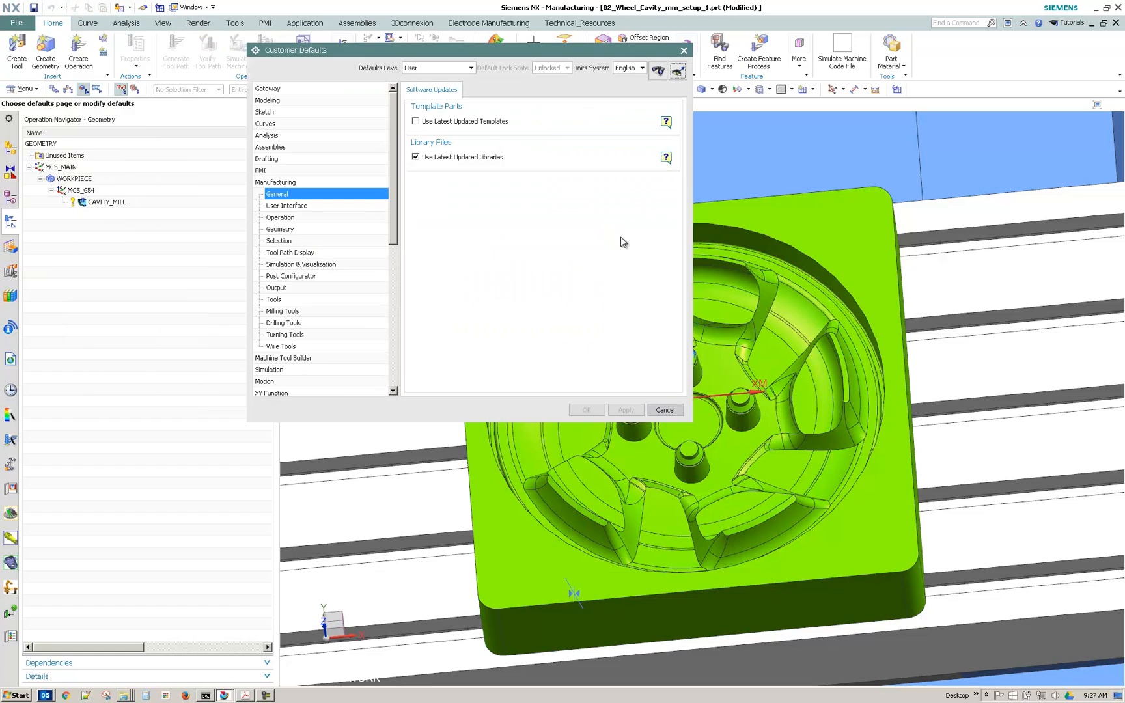
mouse_move(403, 203)
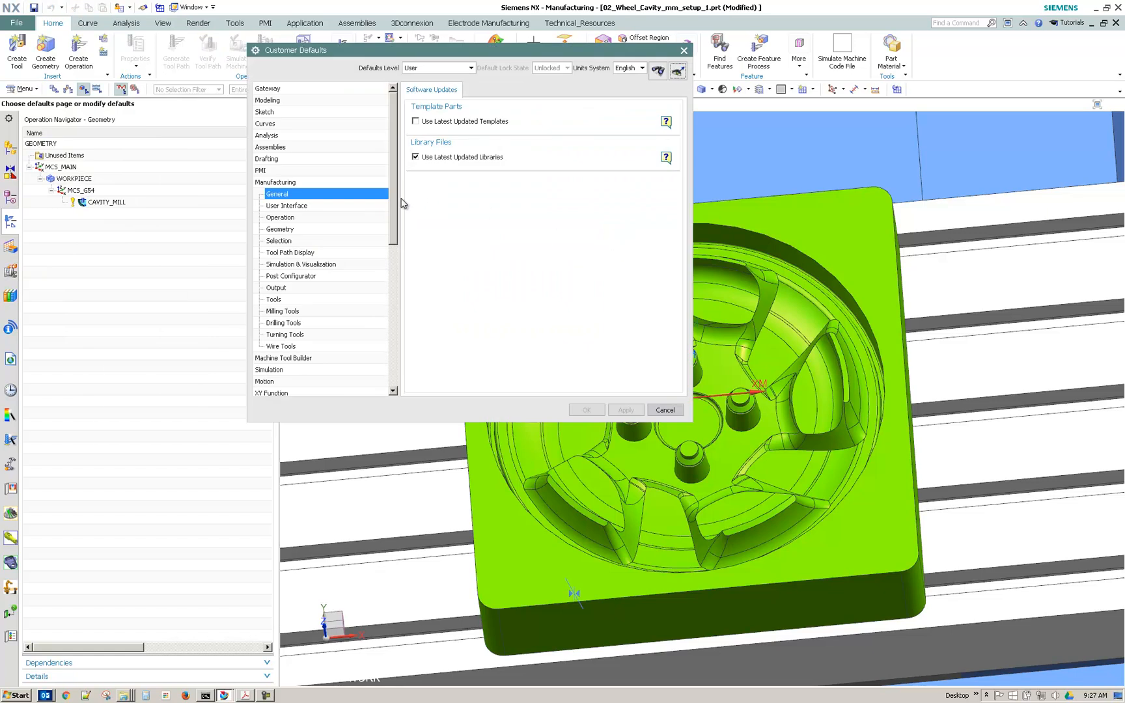
click(281, 217)
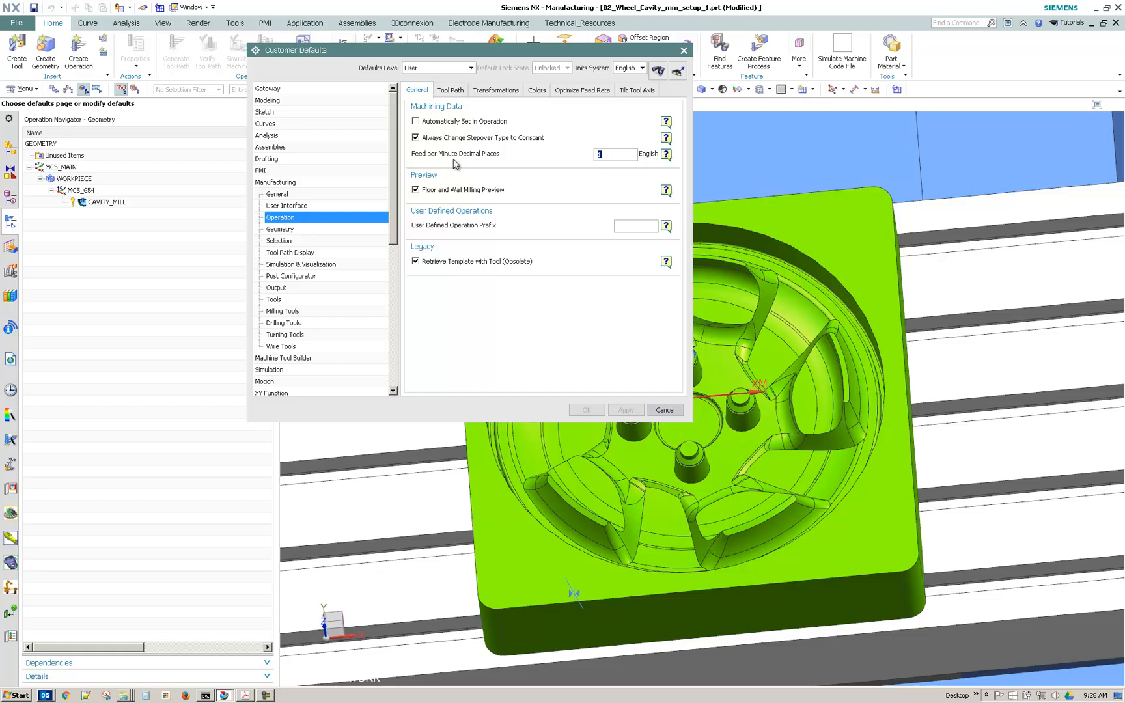
click(450, 90)
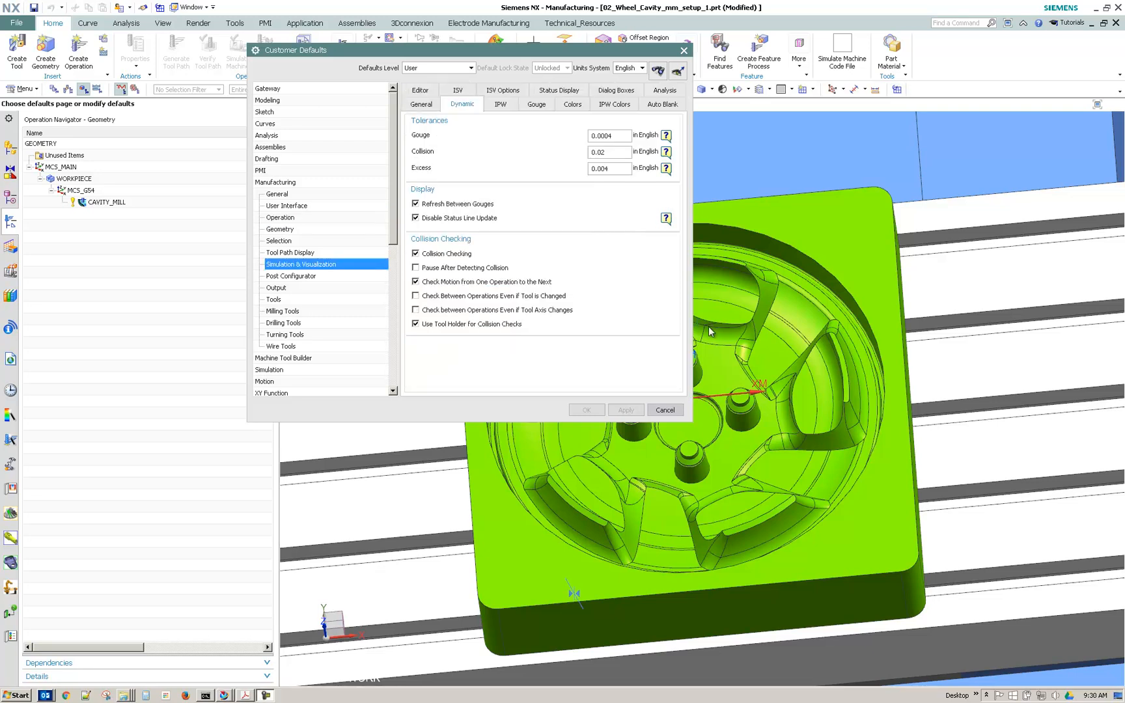
mouse_move(472, 232)
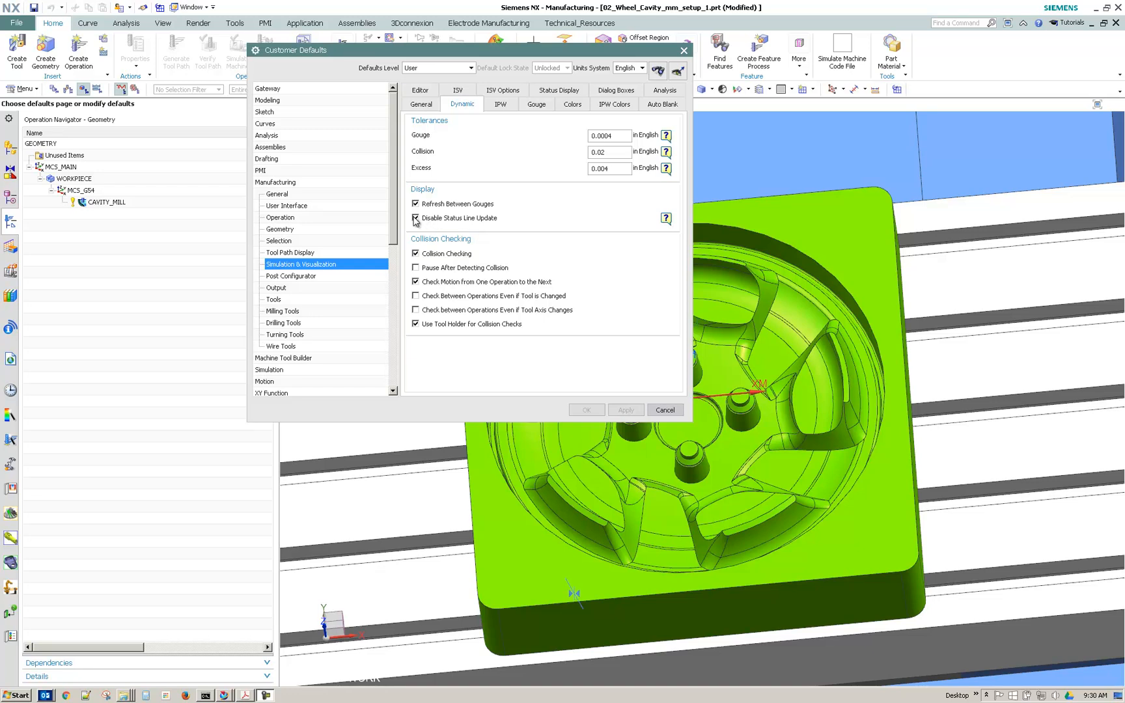
click(586, 409)
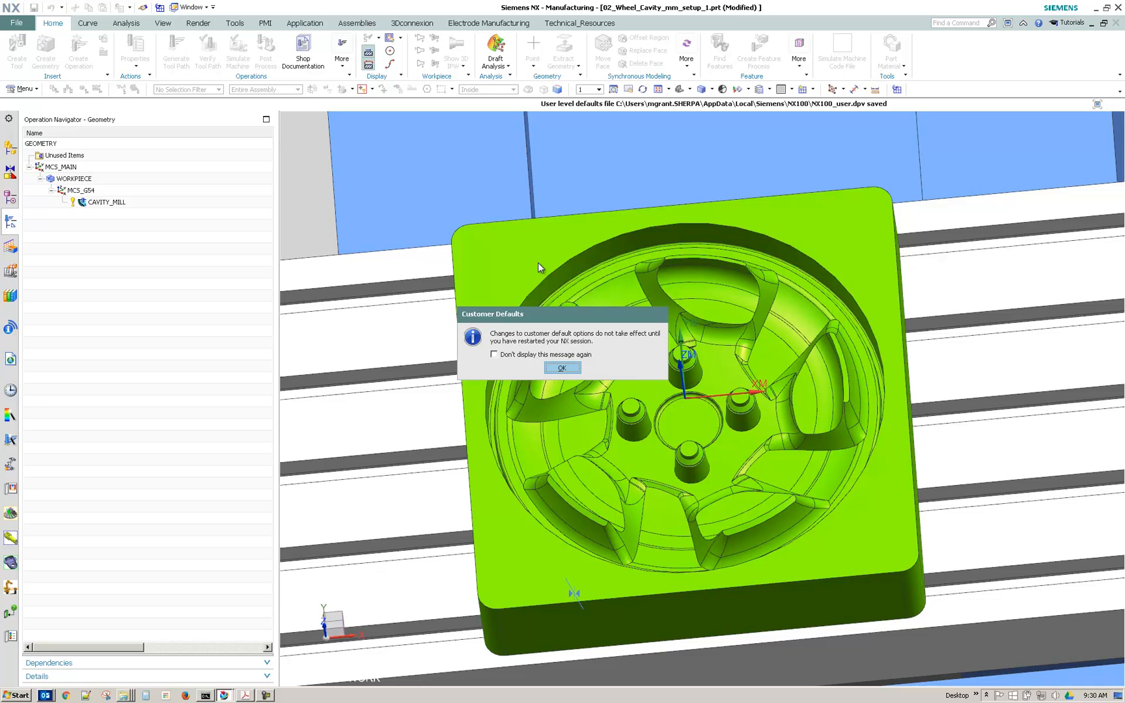
Dismiss the restart notice and replay the CAVITY_MILL toolpath at the current level.
click(562, 367)
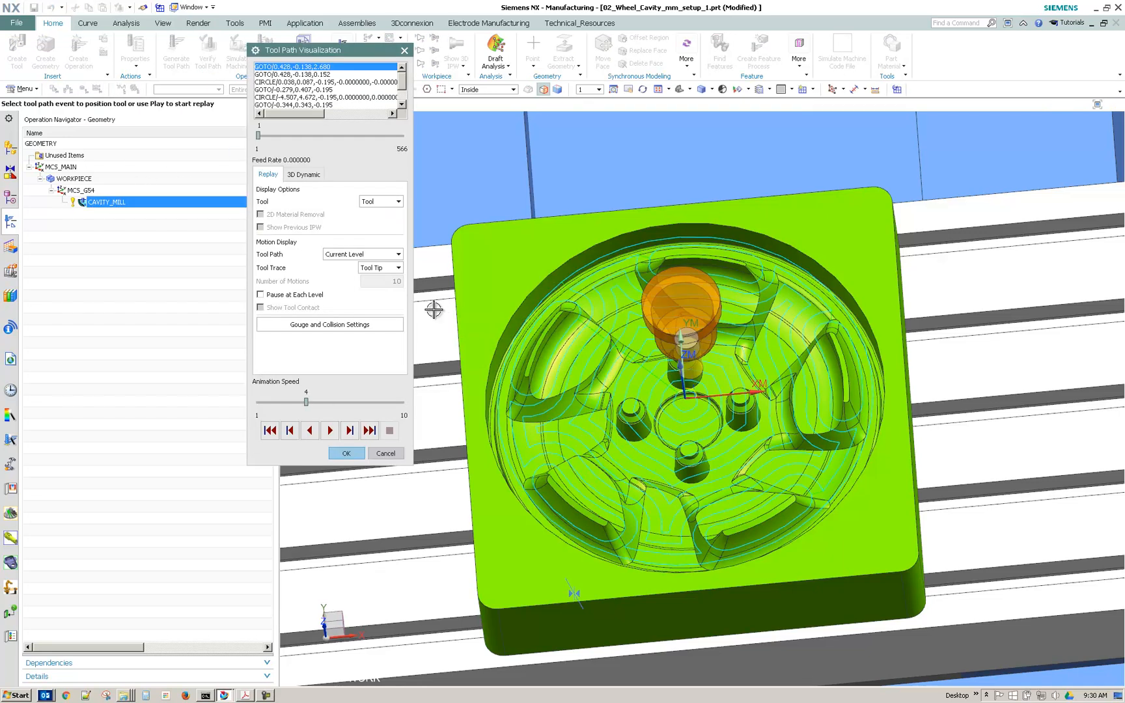
click(330, 430)
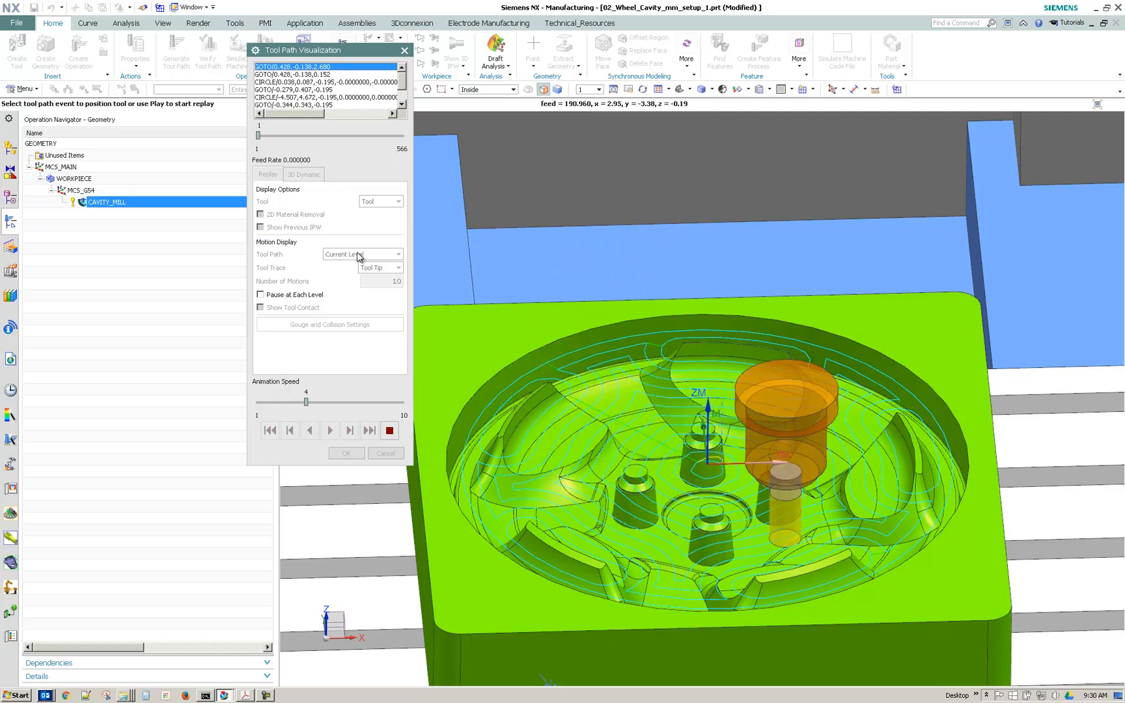
click(329, 431)
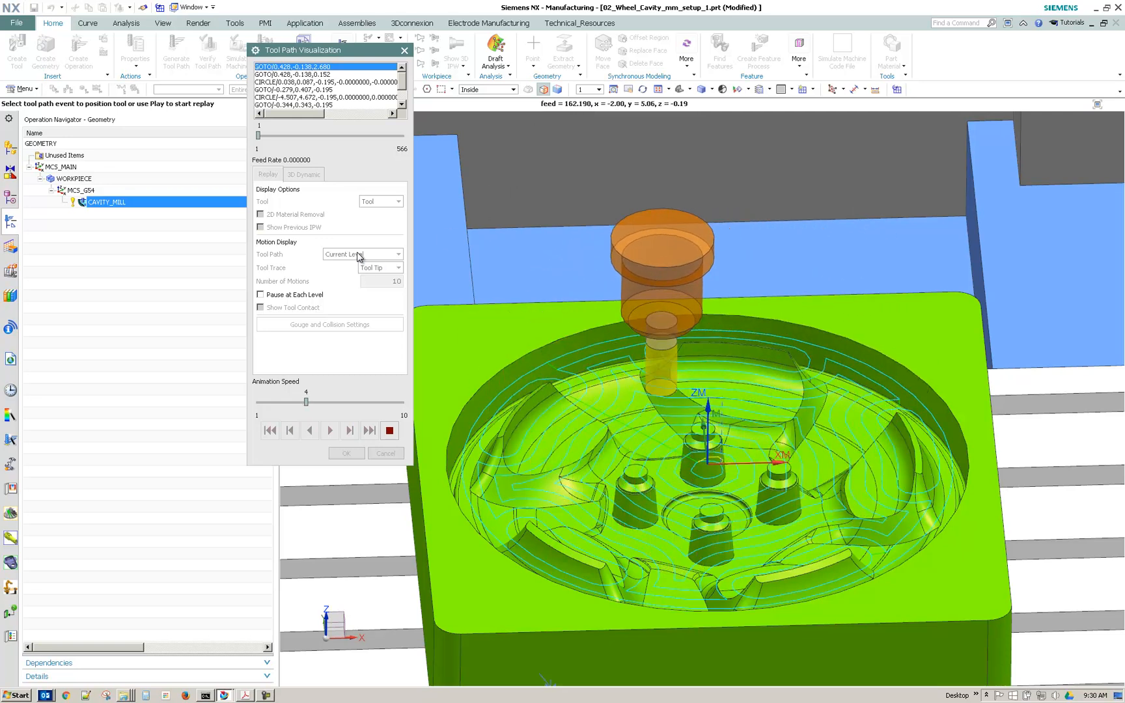
click(330, 430)
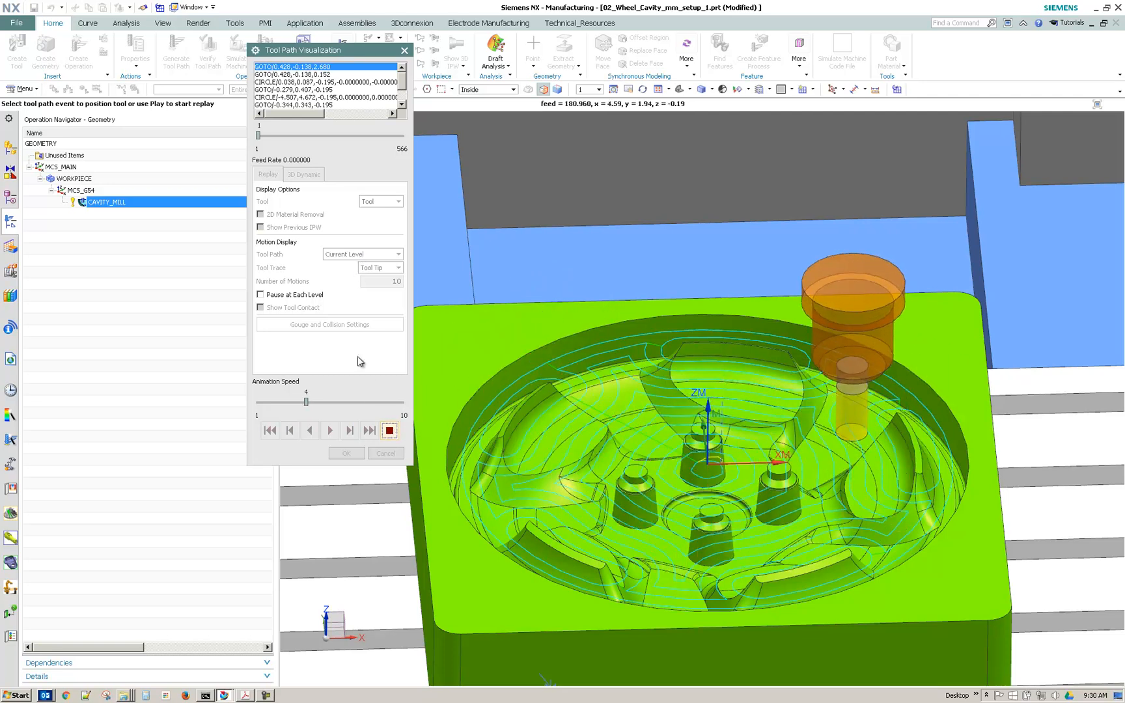
Switch to 3D Dynamic simulation with the toolpath shown for the current level.
click(303, 174)
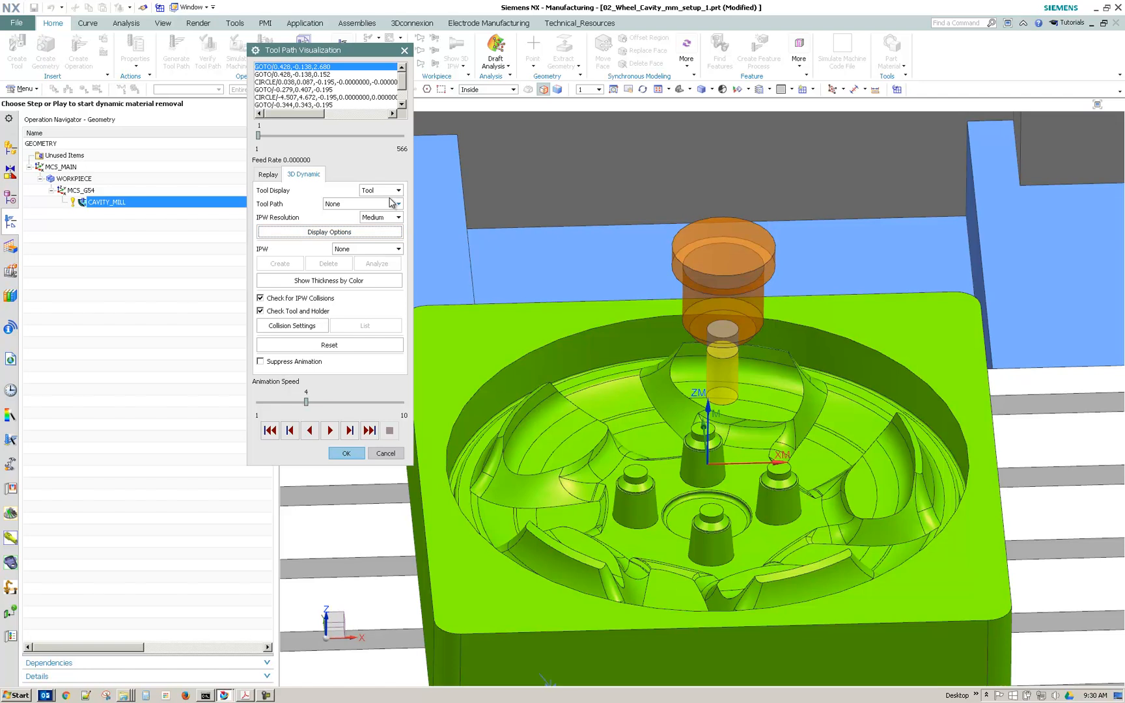
click(393, 204)
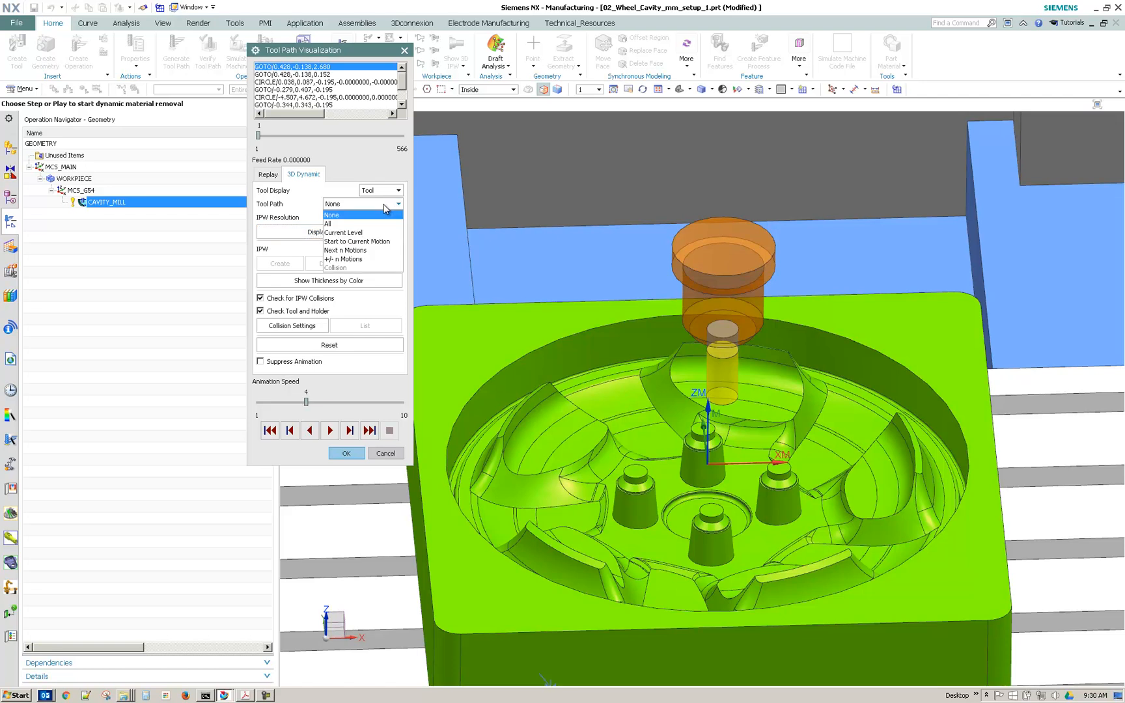
click(343, 232)
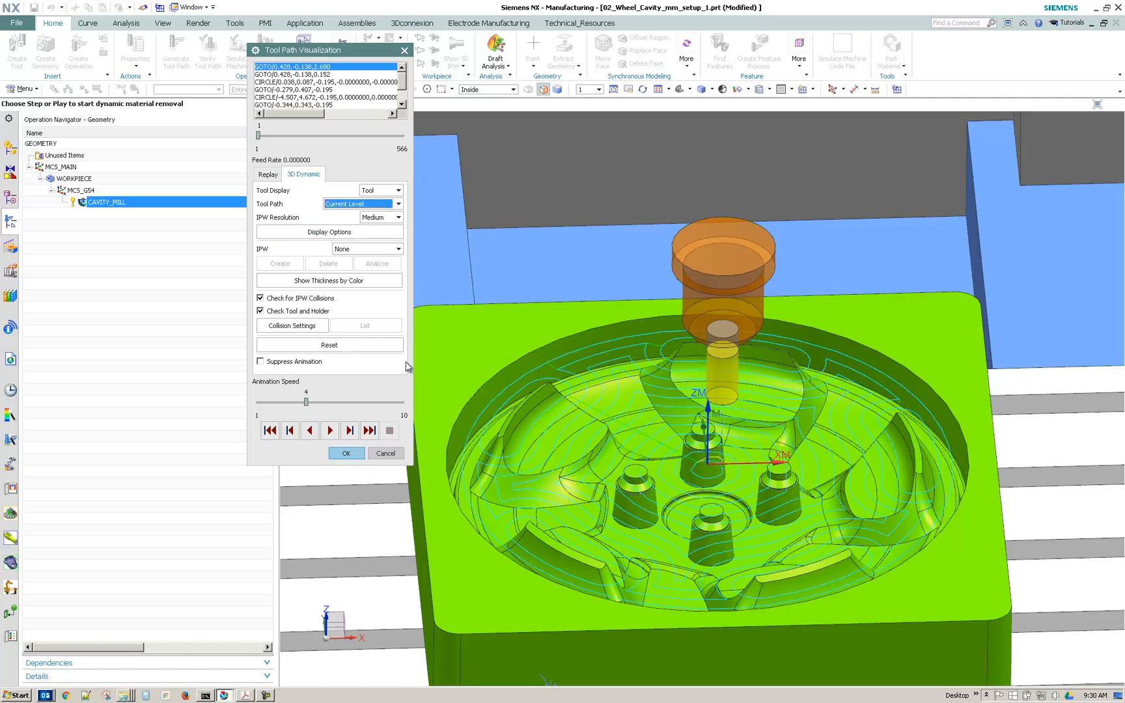
click(329, 232)
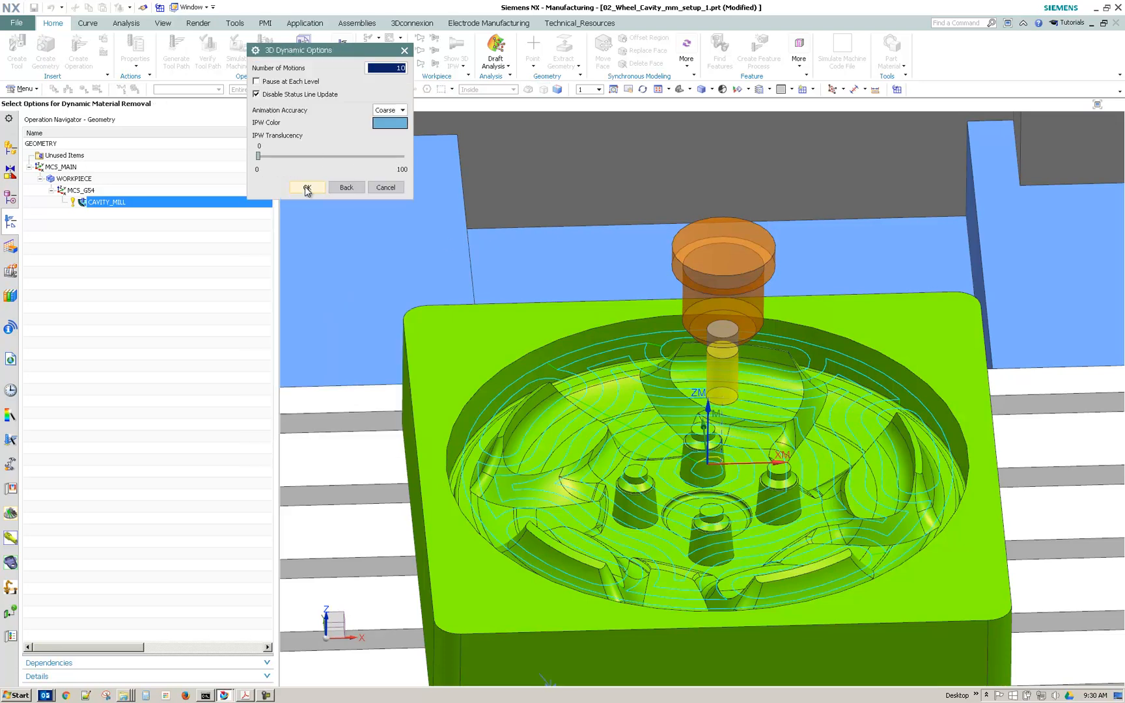
click(308, 188)
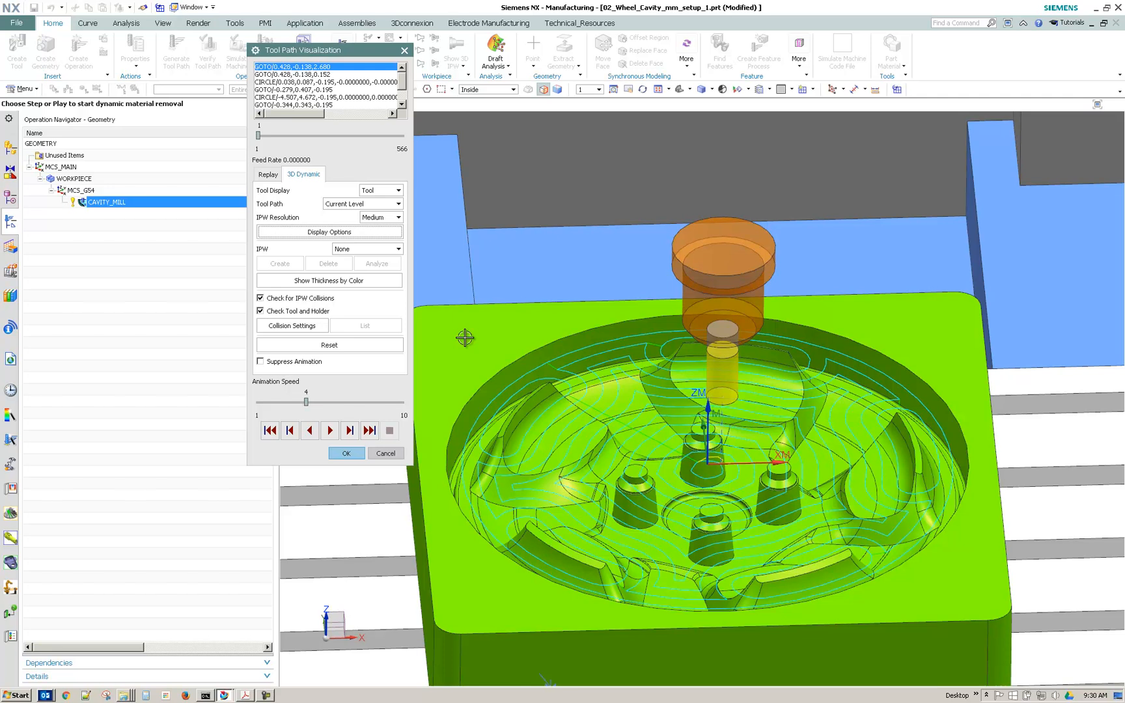
mouse_move(334, 405)
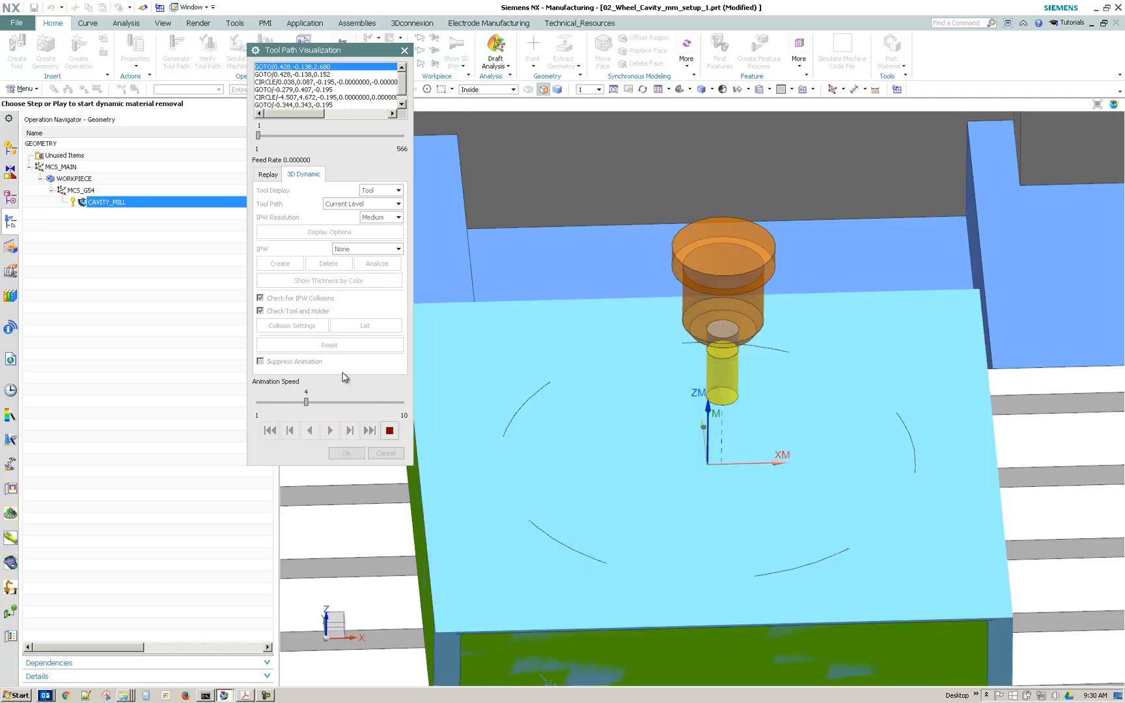
Play the material removal, slow Animation Speed to 3 then 1, and stop.
click(390, 431)
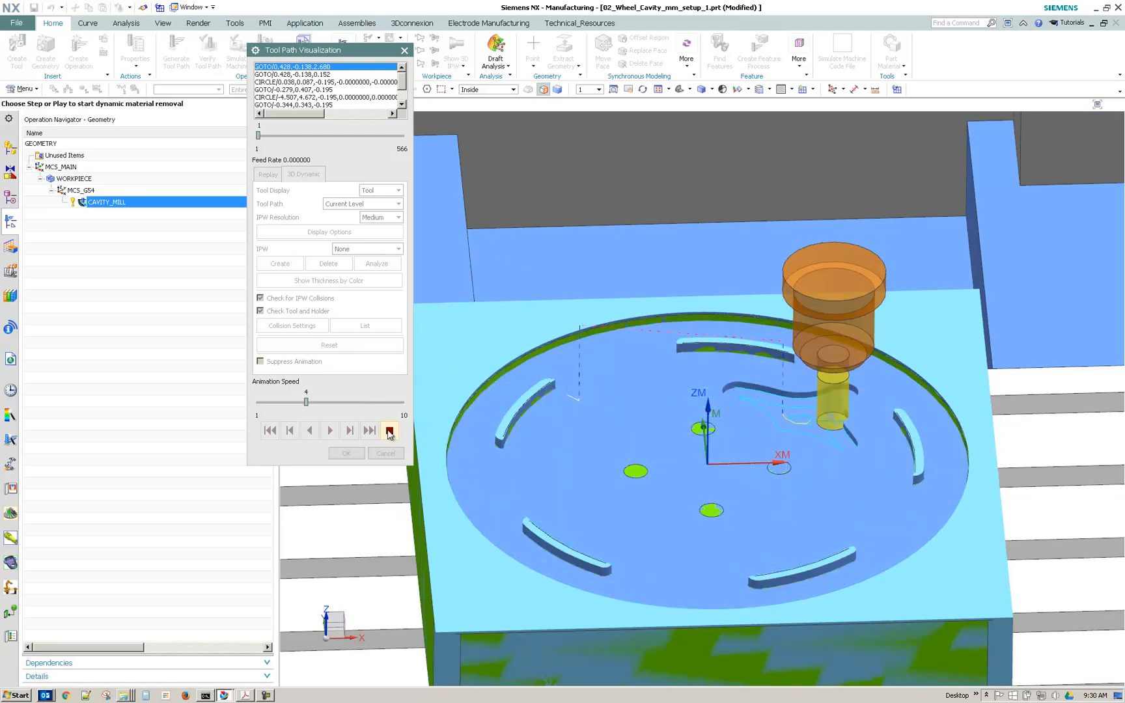
click(329, 431)
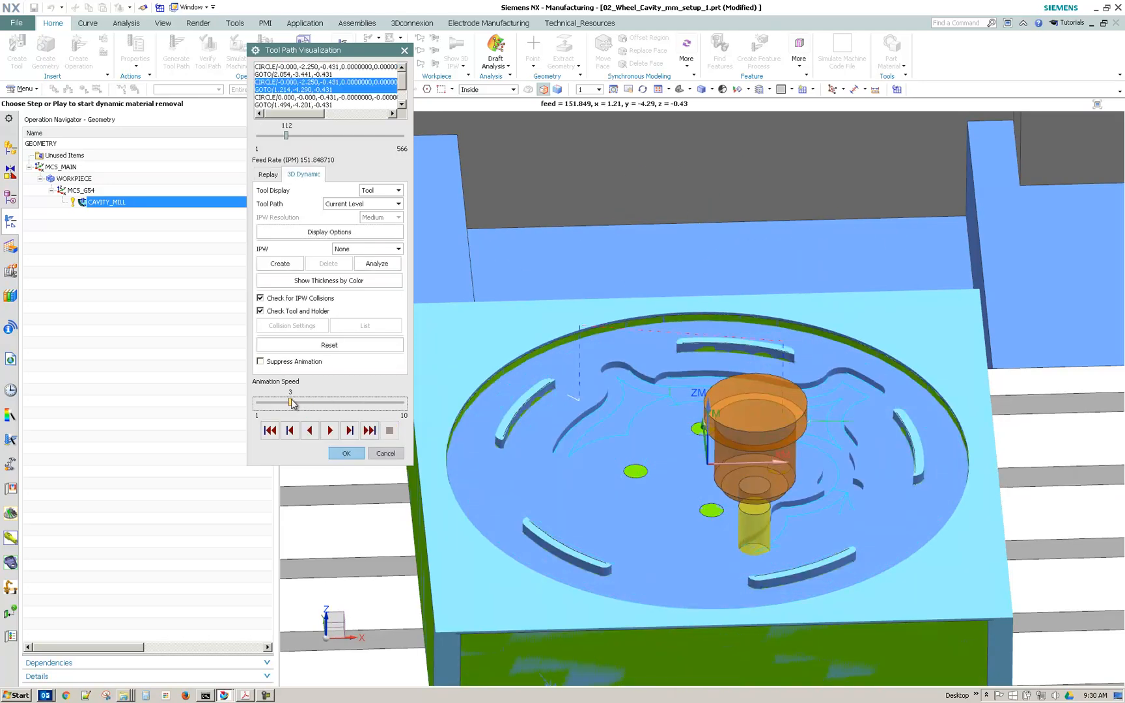
click(330, 431)
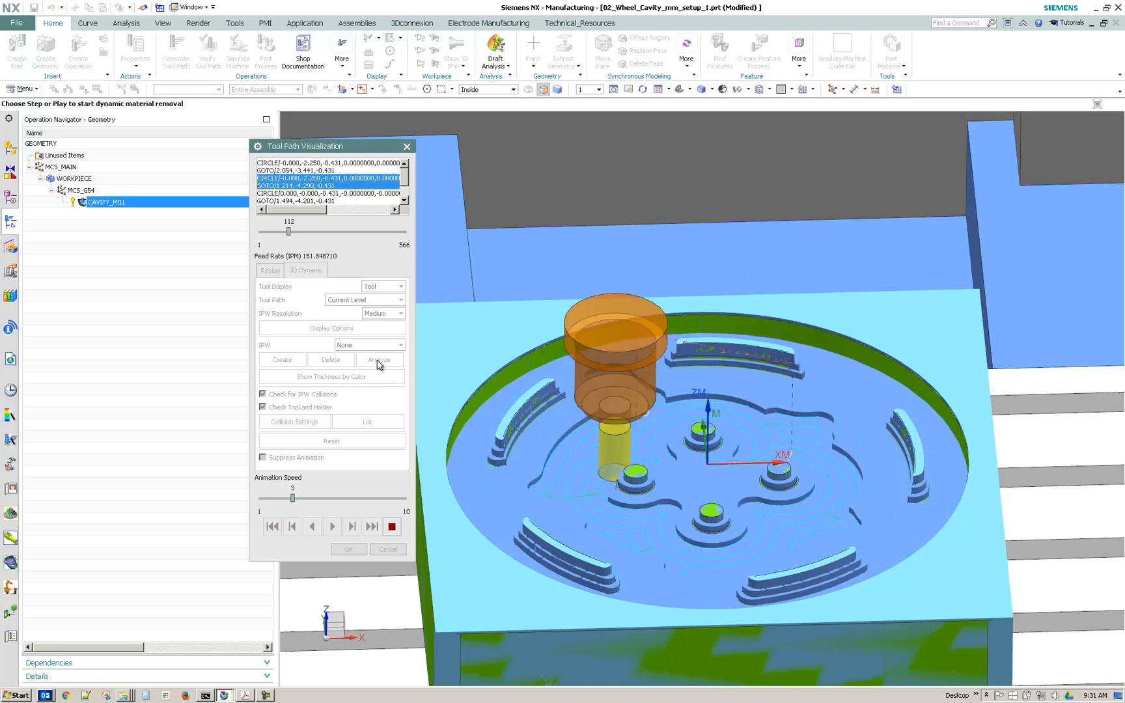
click(331, 526)
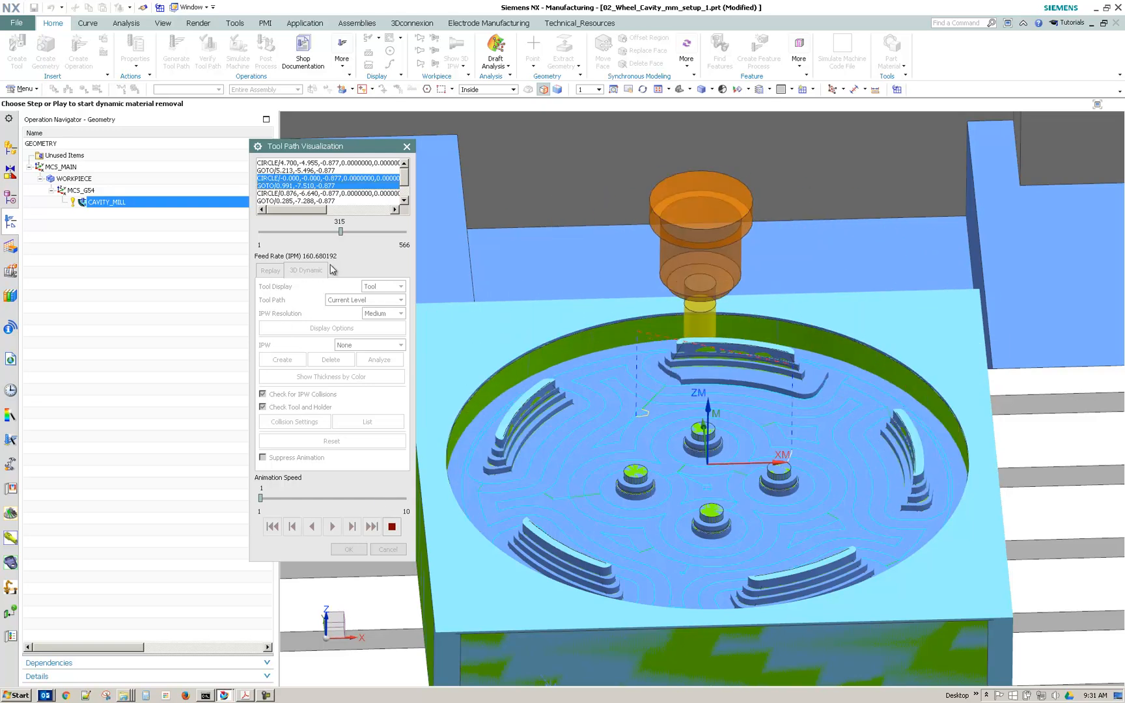
click(392, 527)
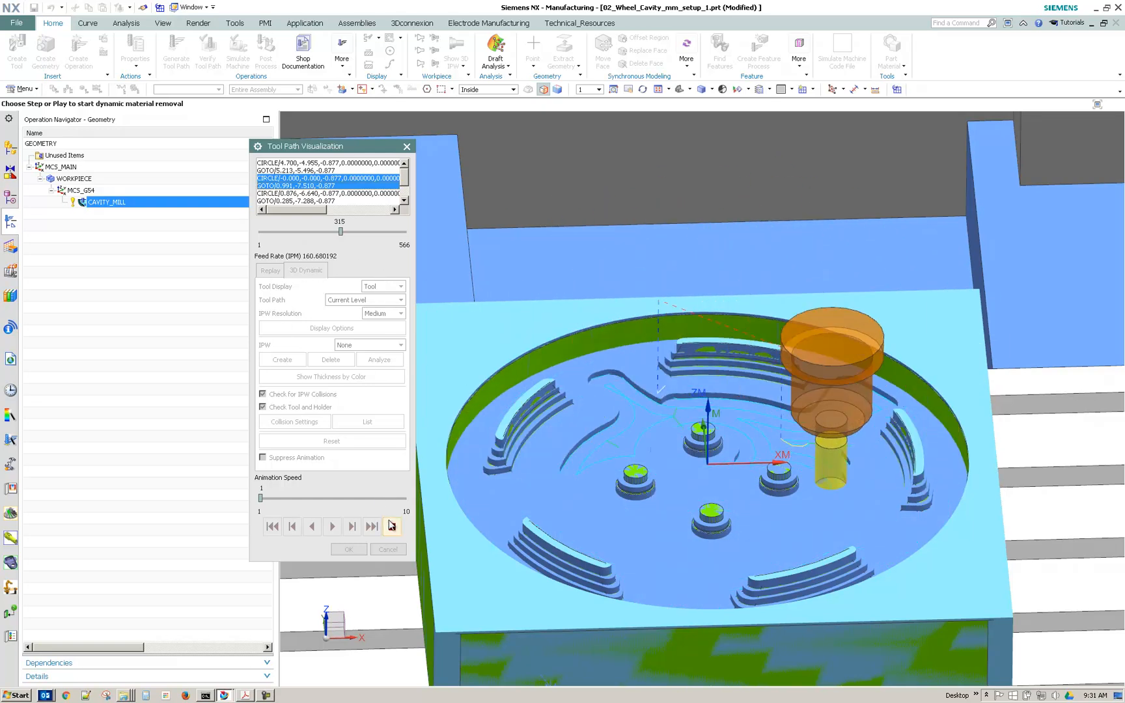
click(391, 526)
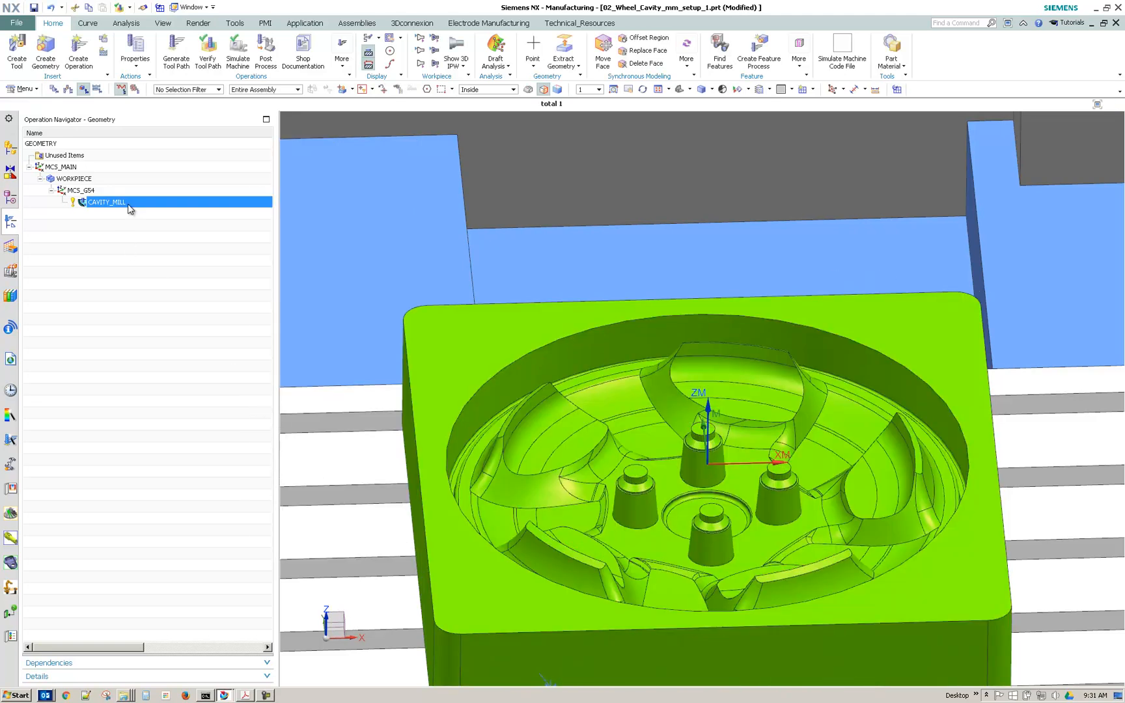
mouse_move(156, 225)
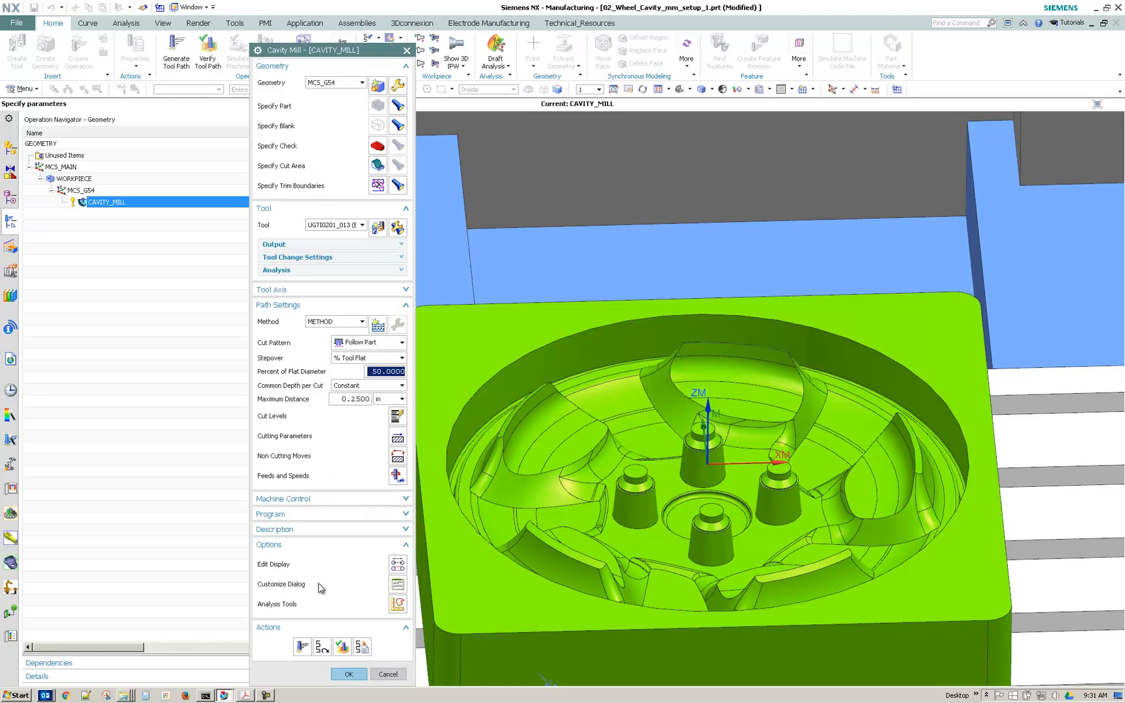
mouse_move(400, 604)
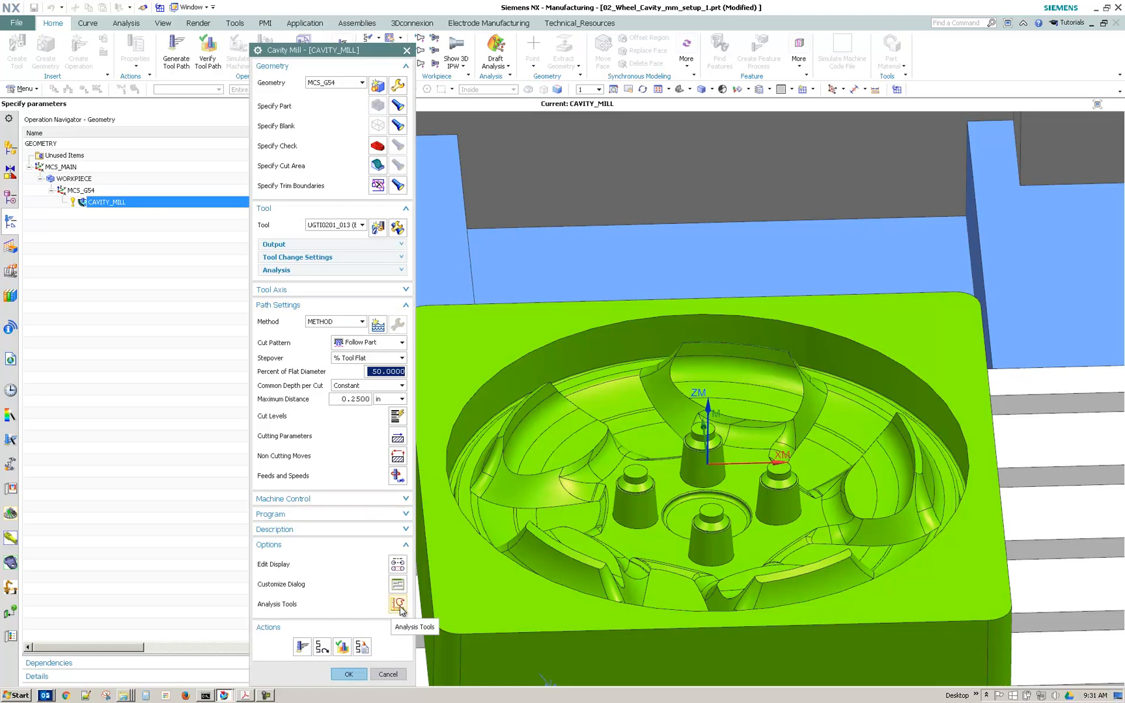
mouse_move(400, 568)
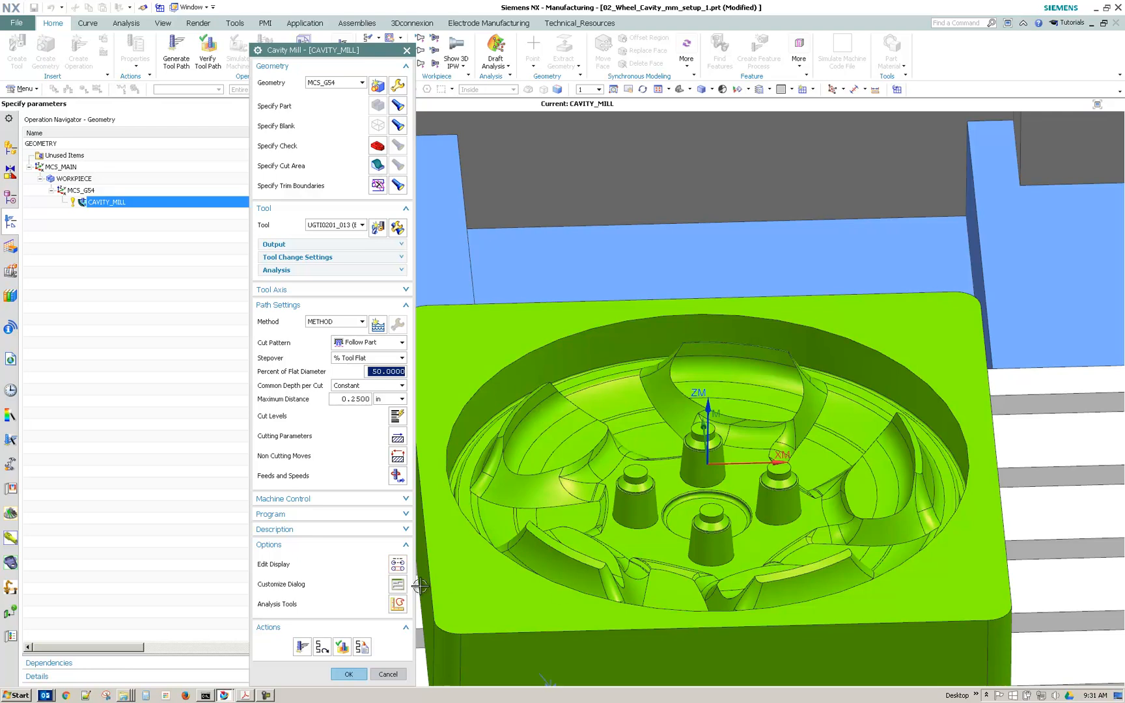
Regenerate the CAVITY_MILL toolpath so F feed-rate labels appear on the paths.
click(397, 564)
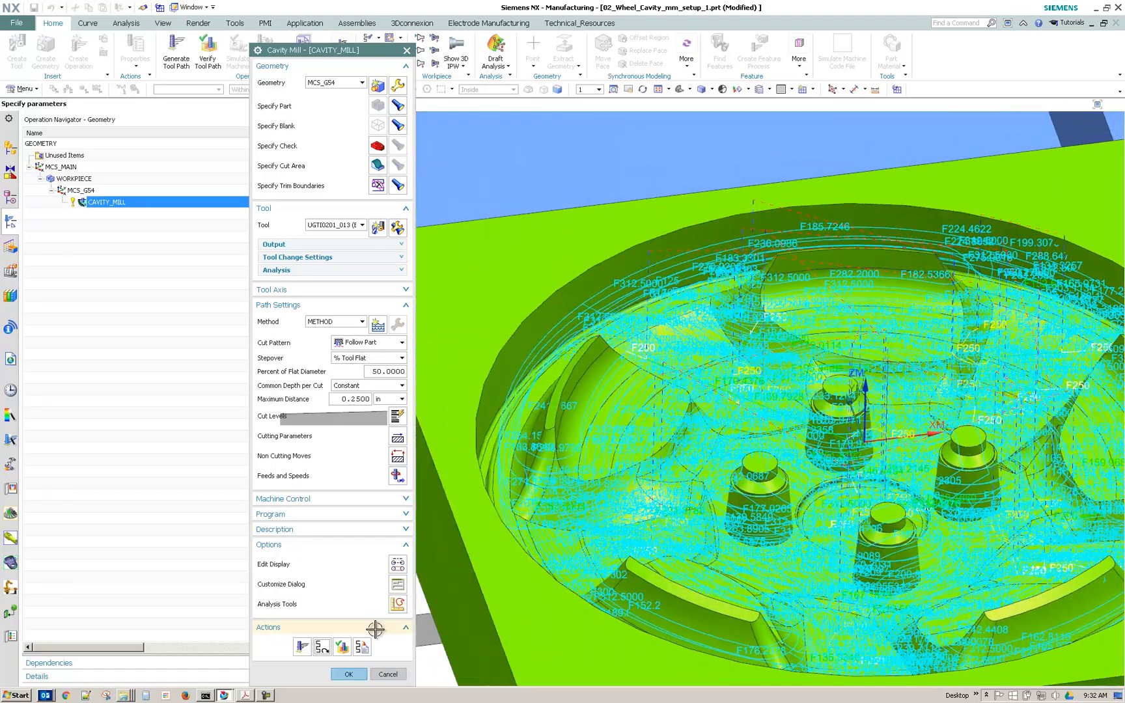
click(207, 52)
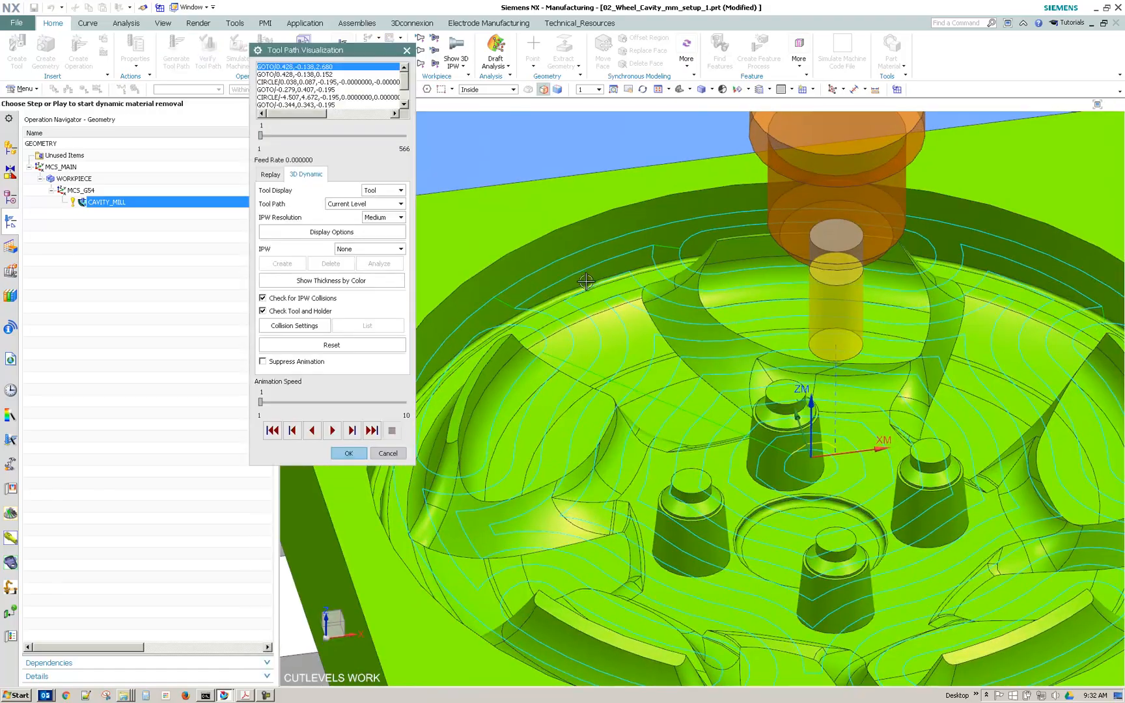
click(270, 174)
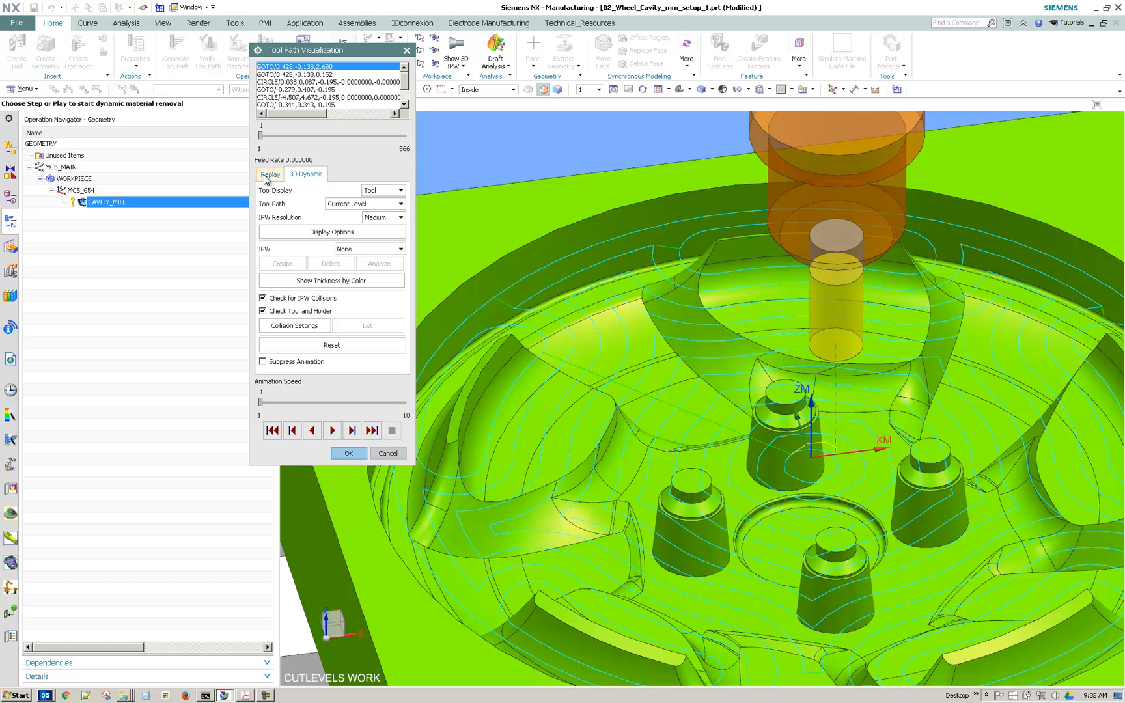
click(332, 431)
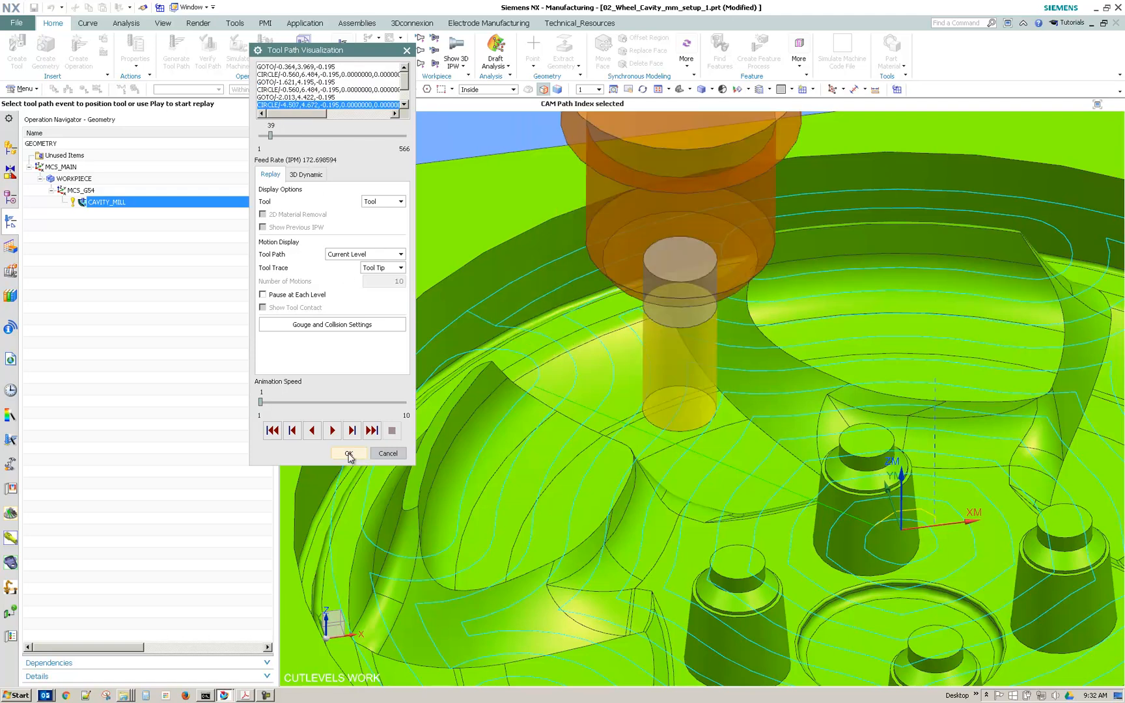
click(348, 453)
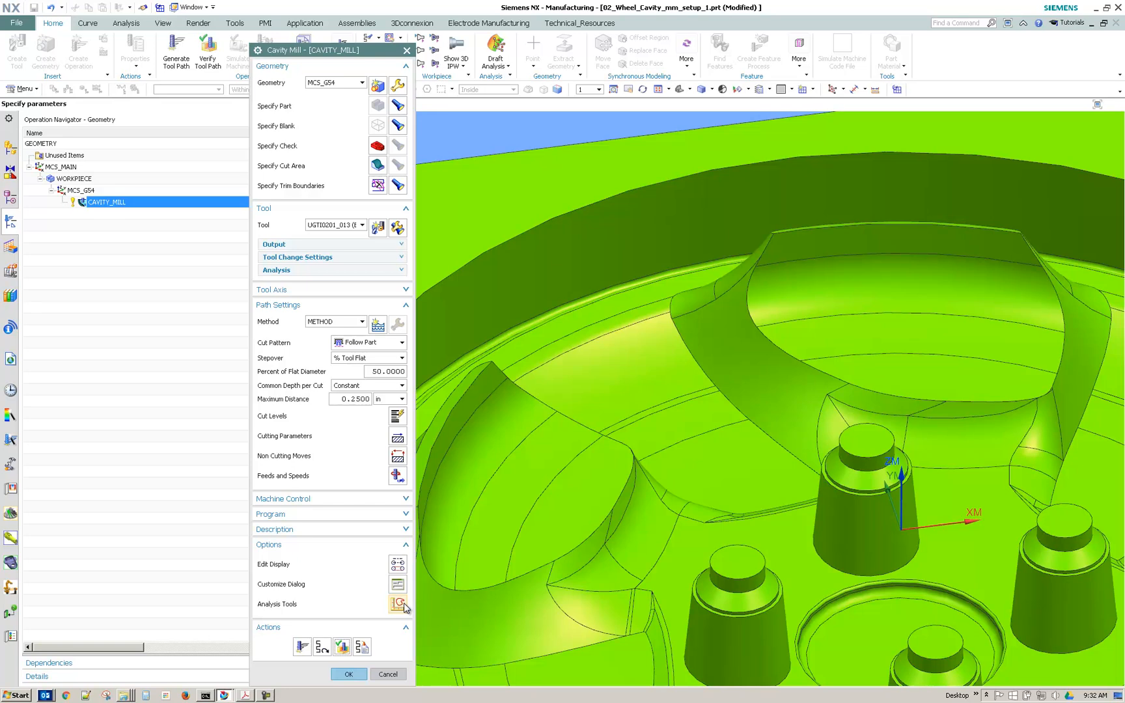
Open Analysis Tools and step forward through the cut levels to level 3 of 11.
click(397, 604)
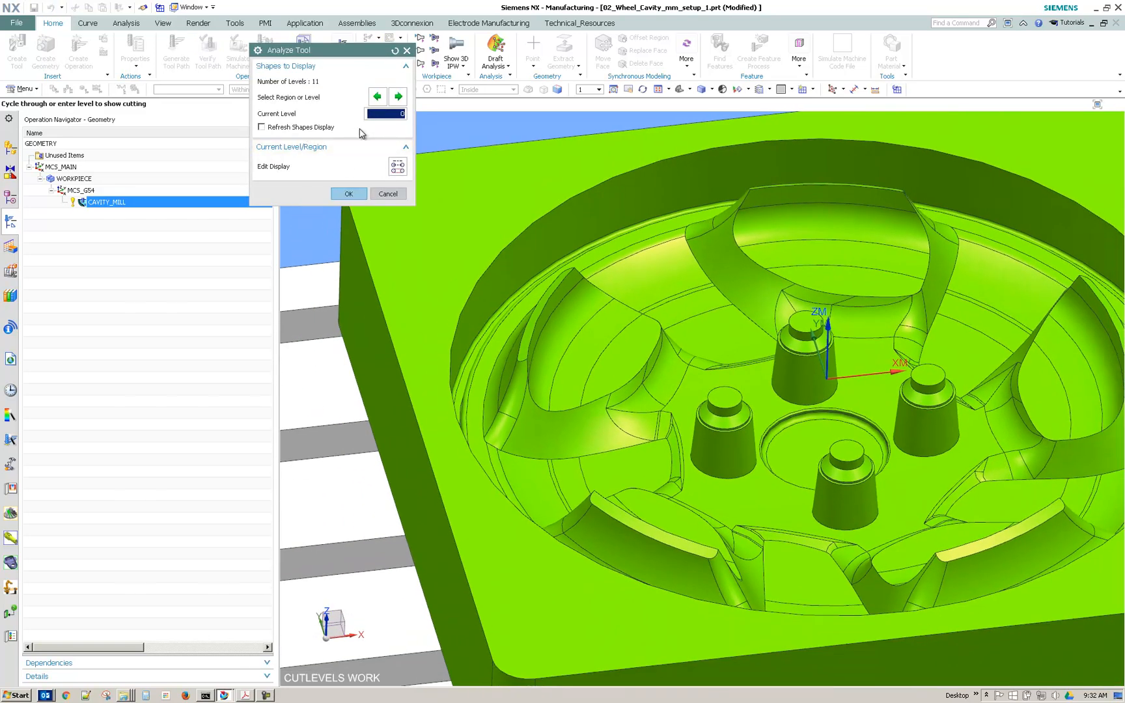
click(398, 96)
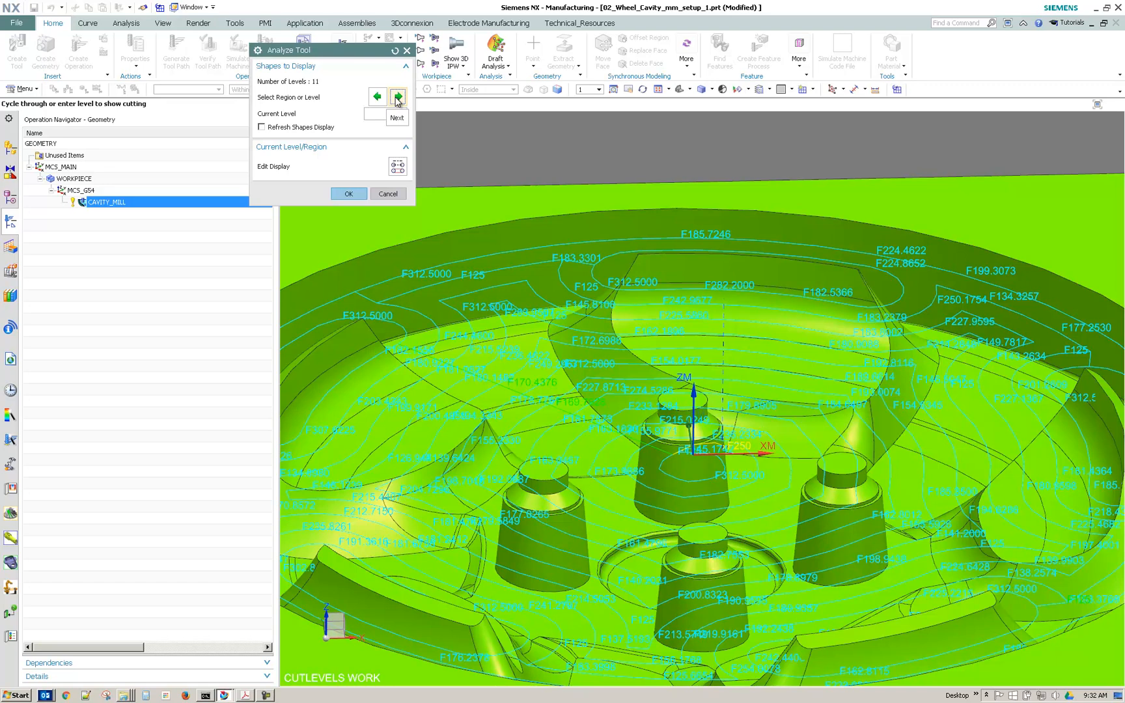
click(398, 96)
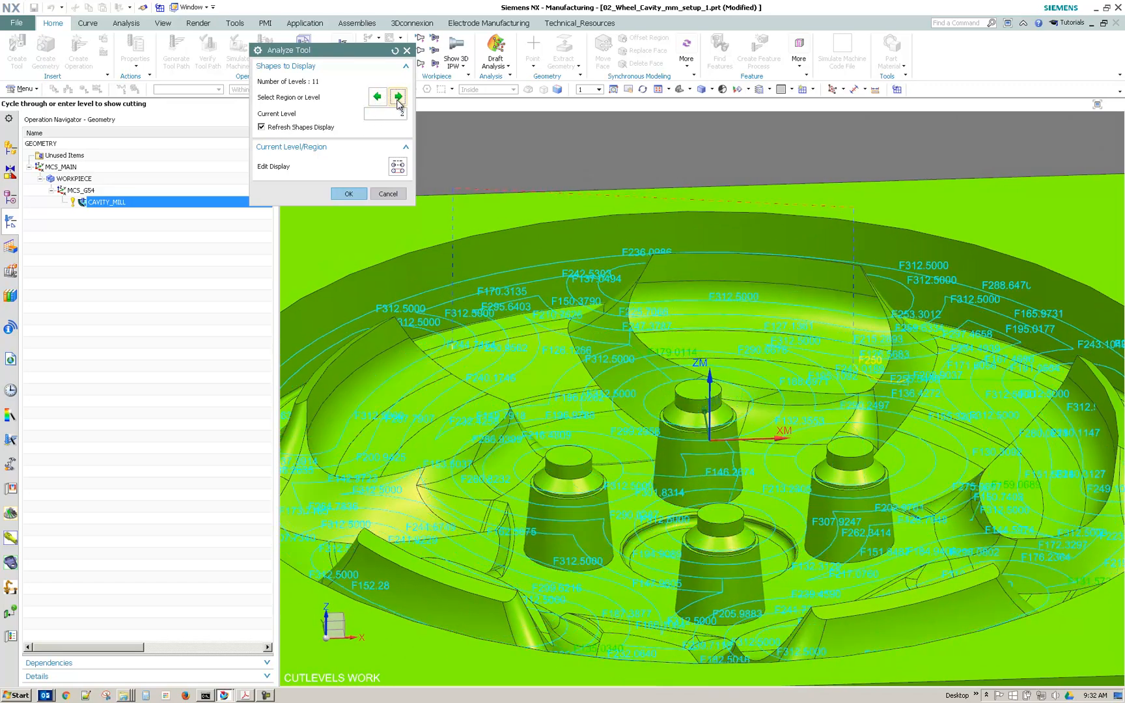
click(396, 96)
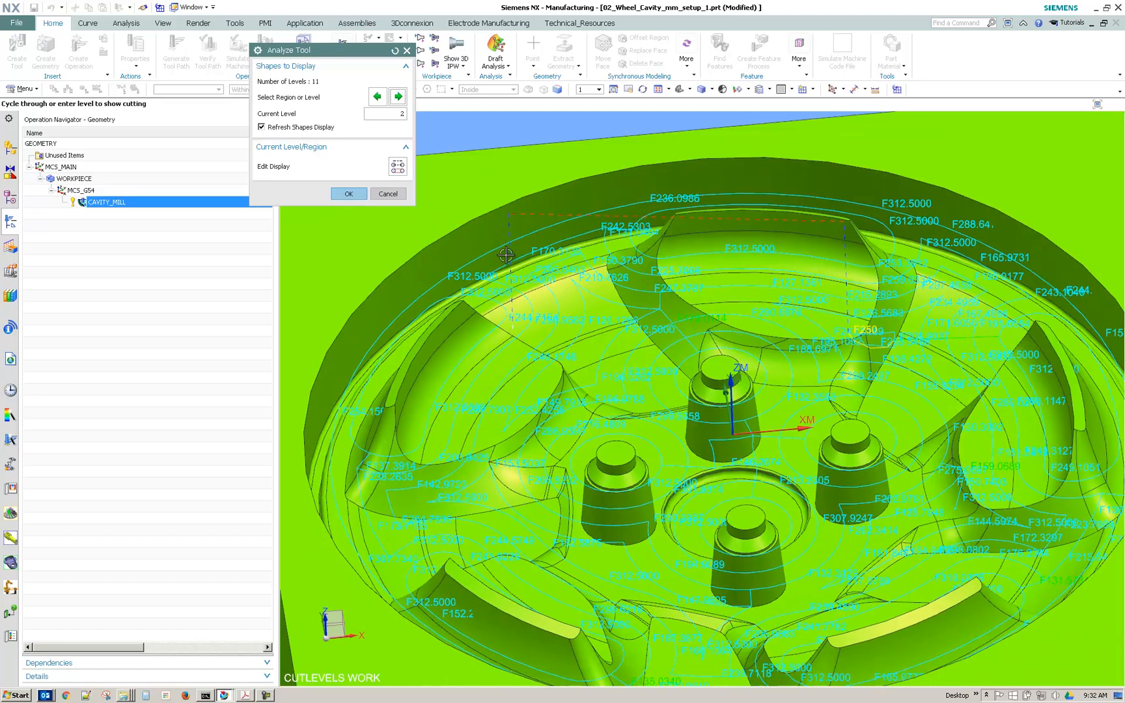
click(398, 97)
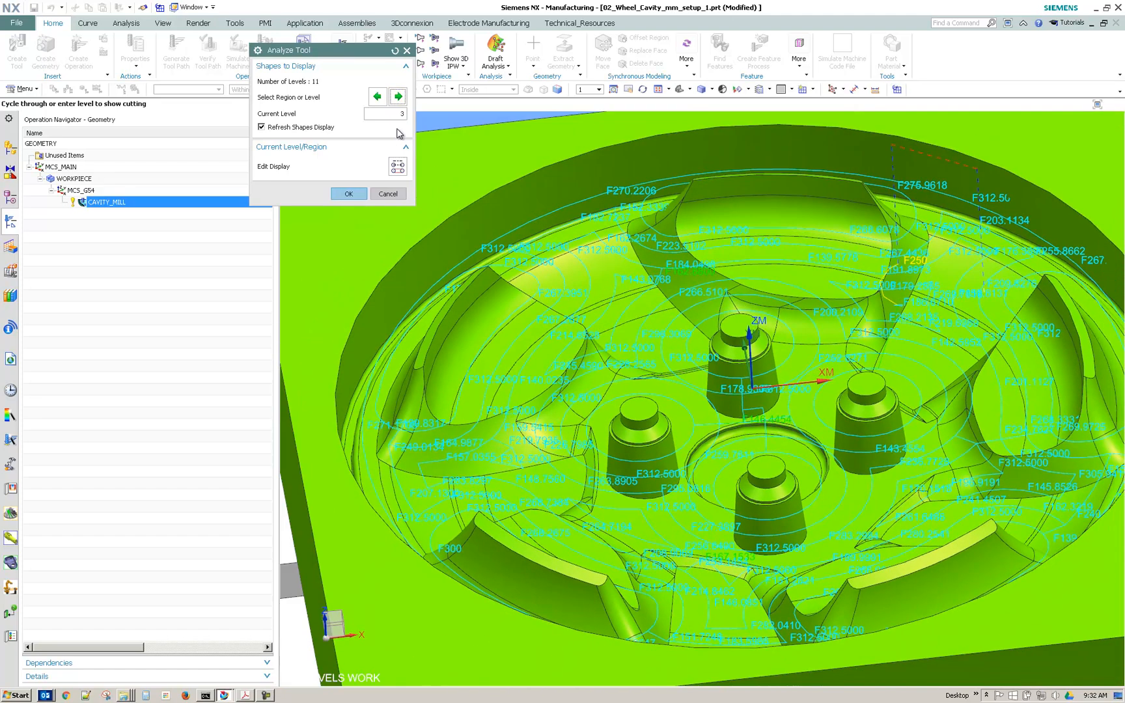
mouse_move(396, 166)
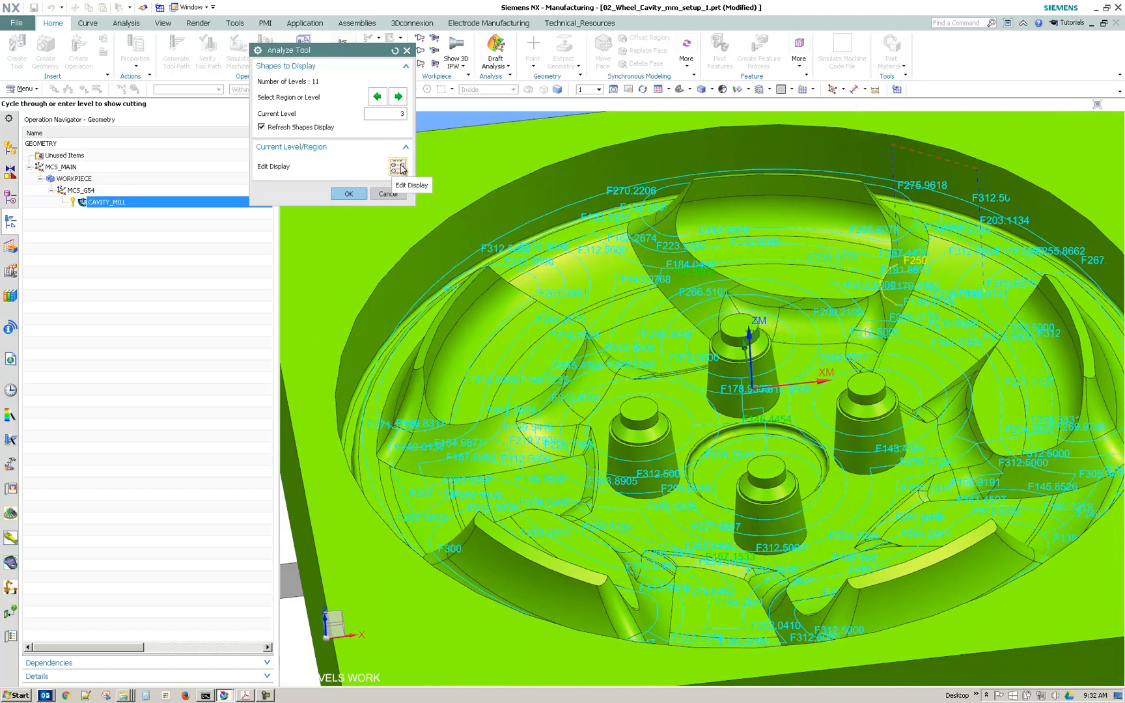
Open Edit Display to review the level-3 path feed-rate display options.
click(396, 166)
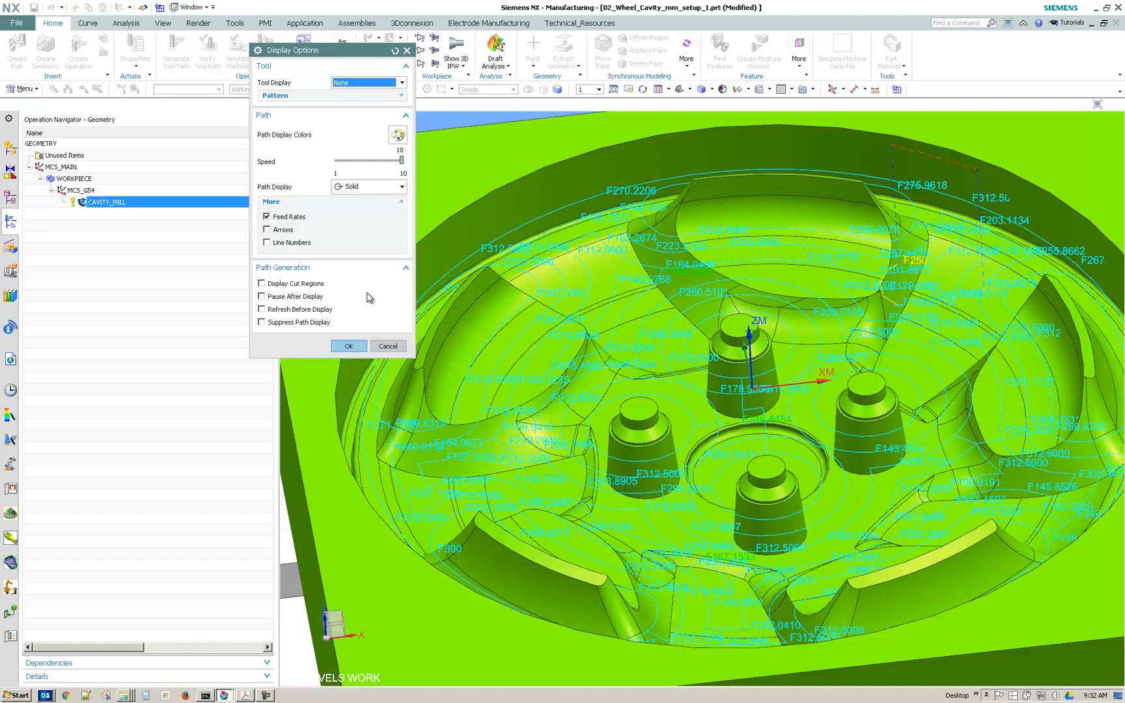
mouse_move(353, 284)
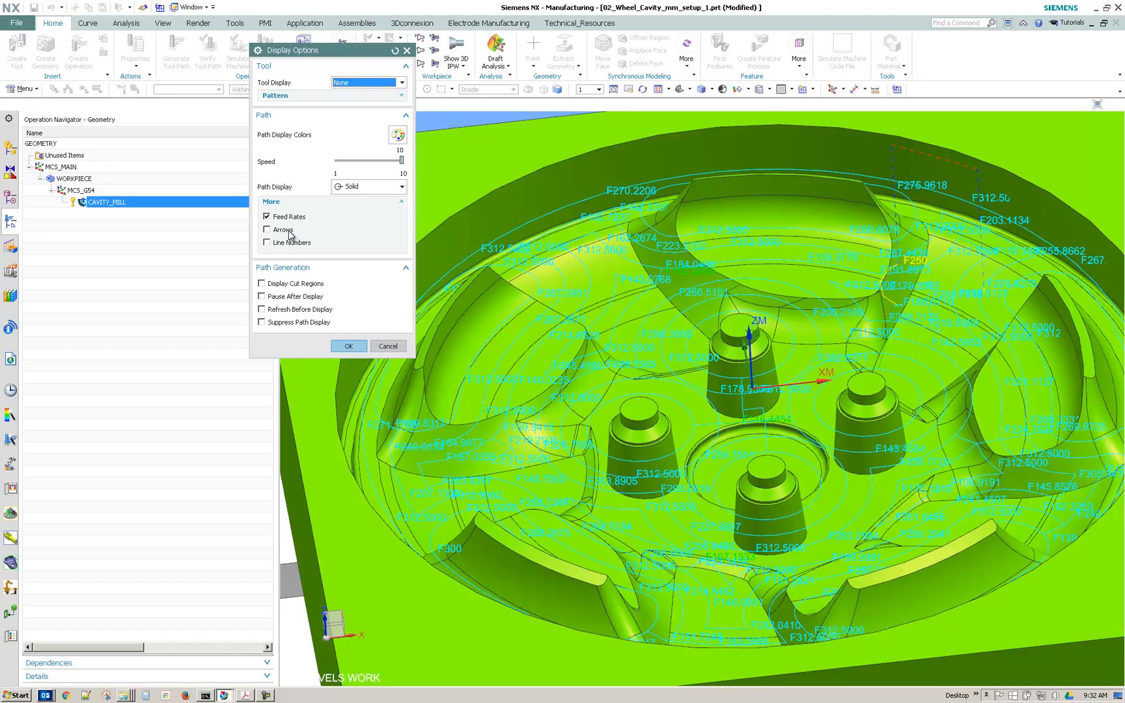
mouse_move(307, 244)
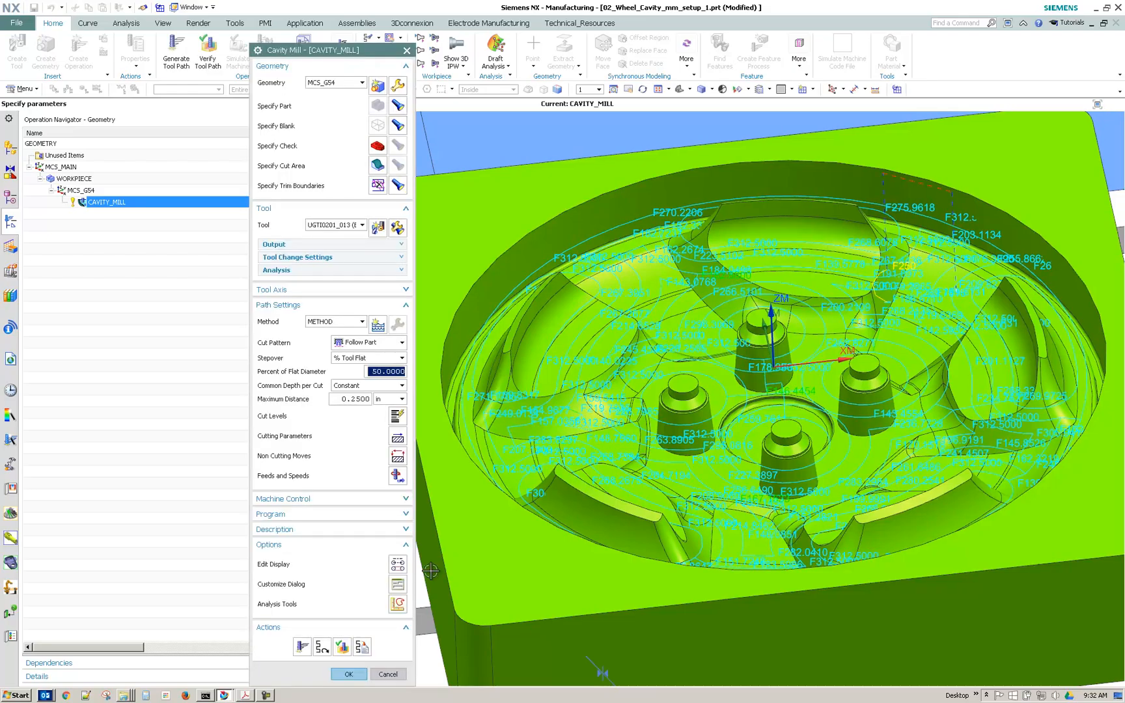
Confirm the Cavity Mill dialog with OK.
click(348, 673)
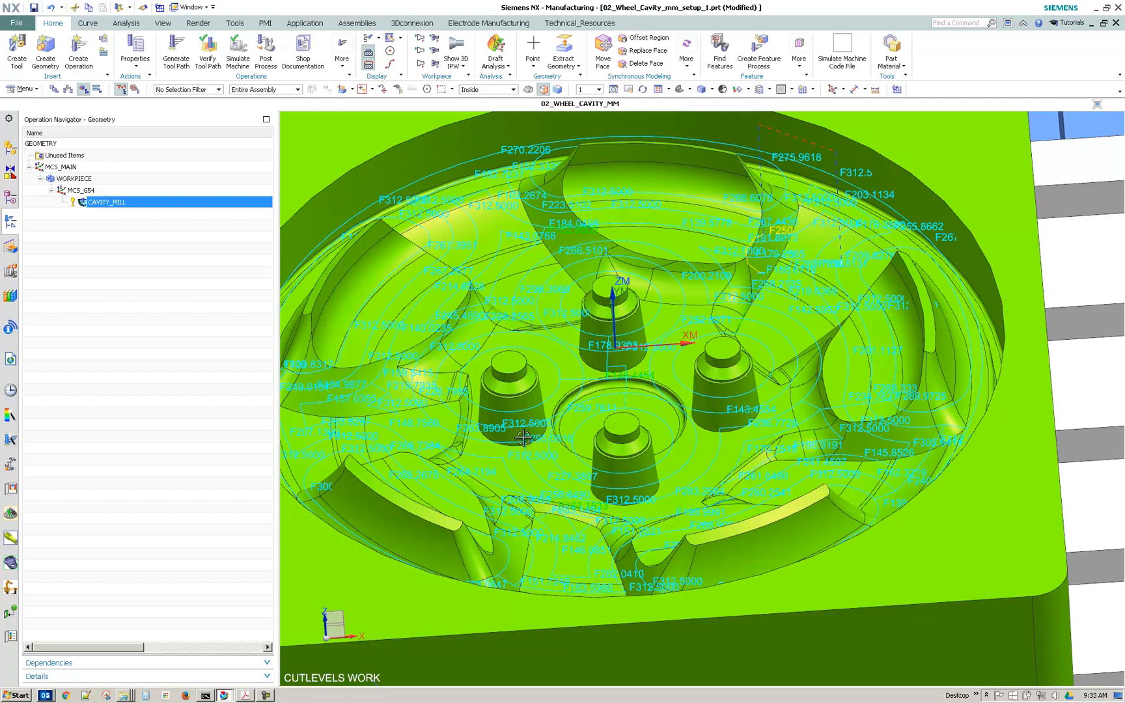
mouse_move(803, 316)
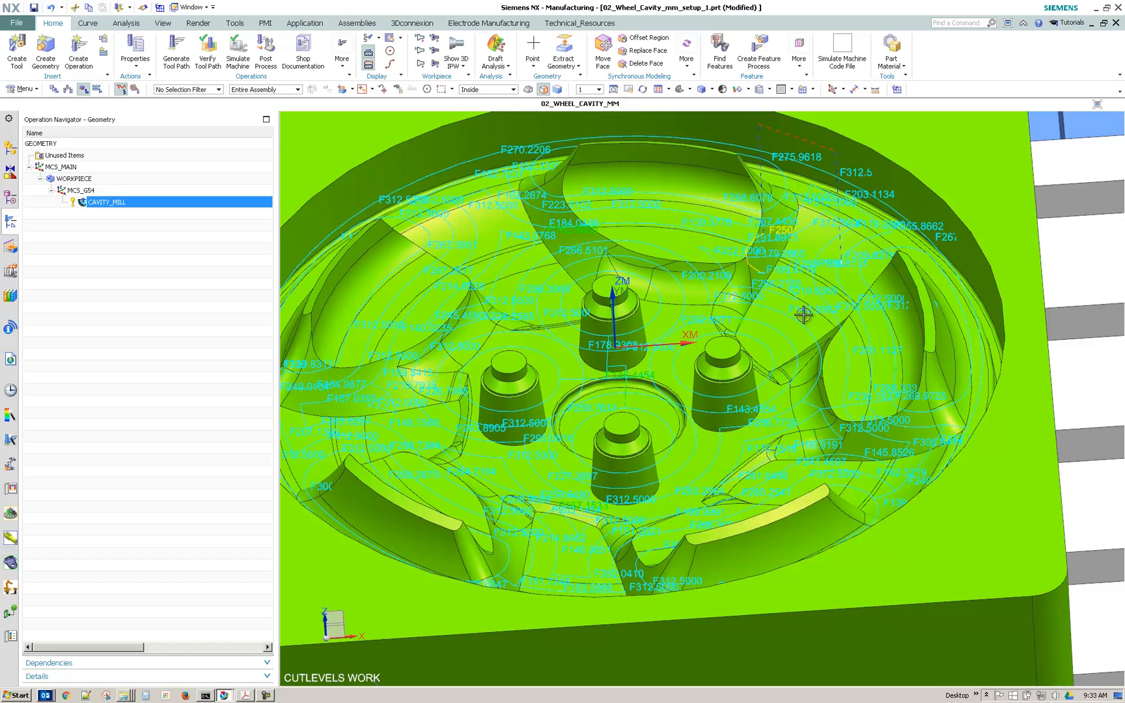
mouse_move(961, 409)
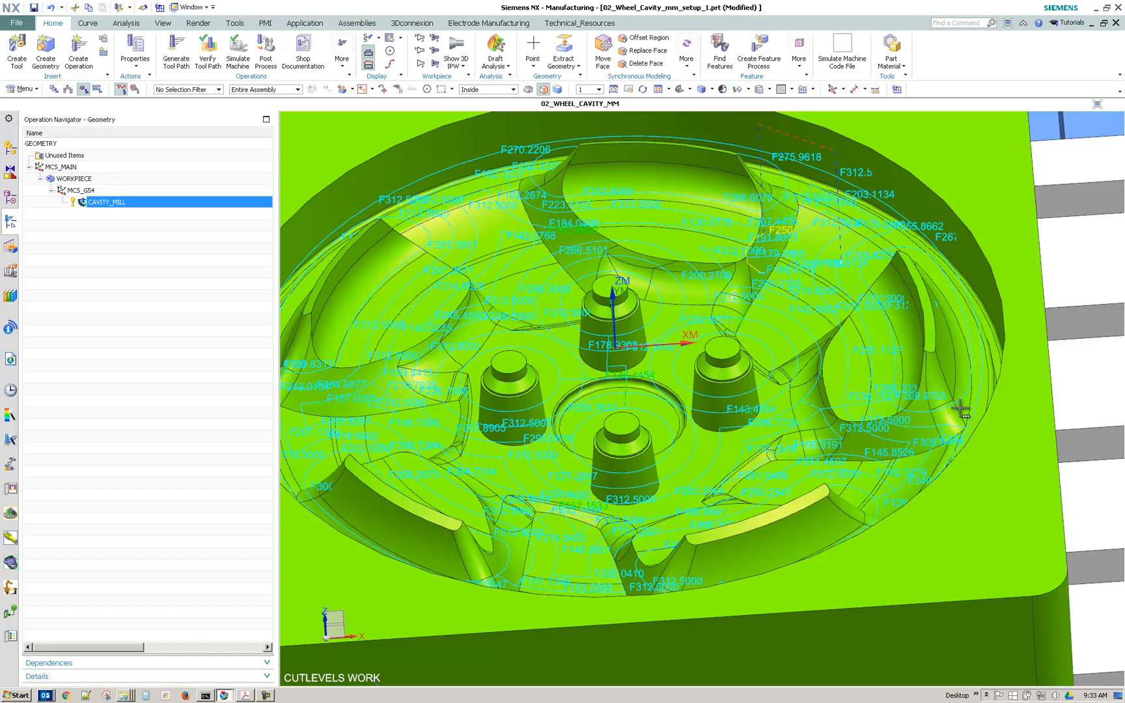